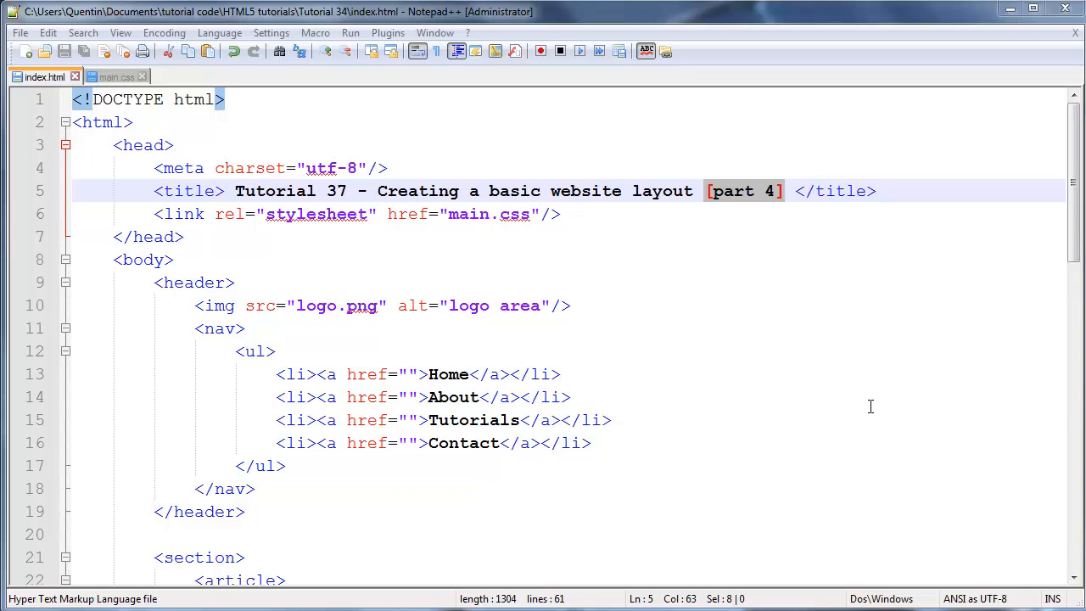
# Step: Review the unstyled index page in Firefox, scrolling through the flush-left content
pyautogui.doubleClick(336, 190)
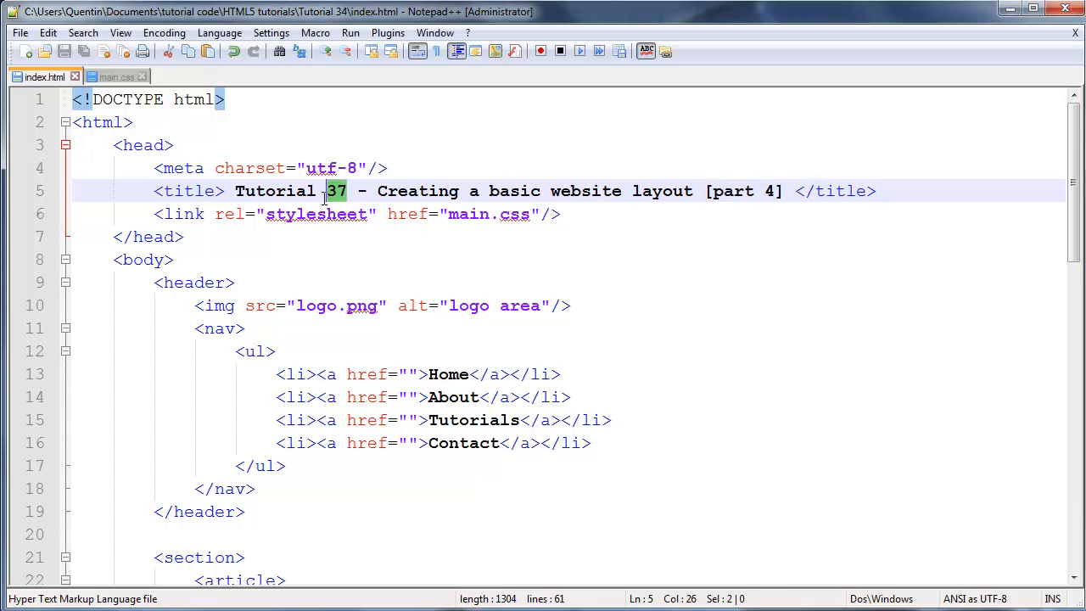
pyautogui.moveTo(713, 289)
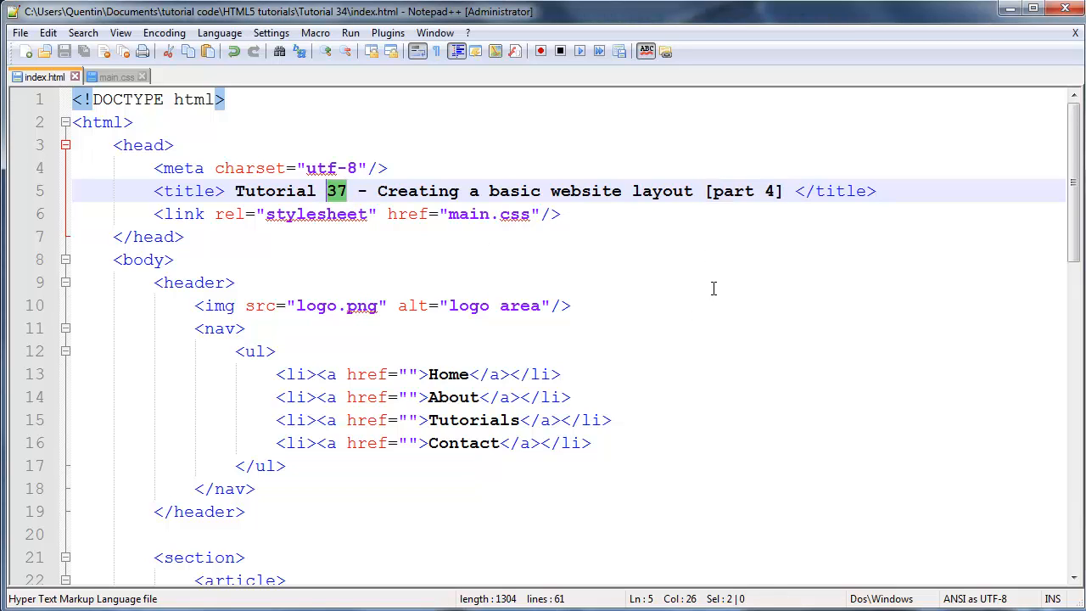
pyautogui.moveTo(551, 190); pyautogui.dragTo(692, 190)
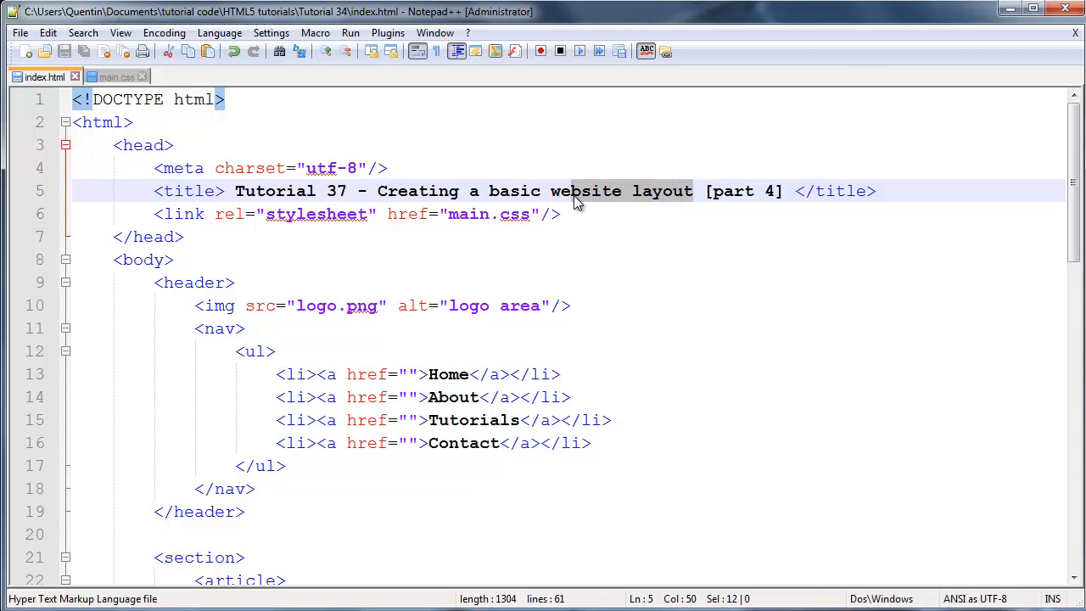
pyautogui.moveTo(674, 301)
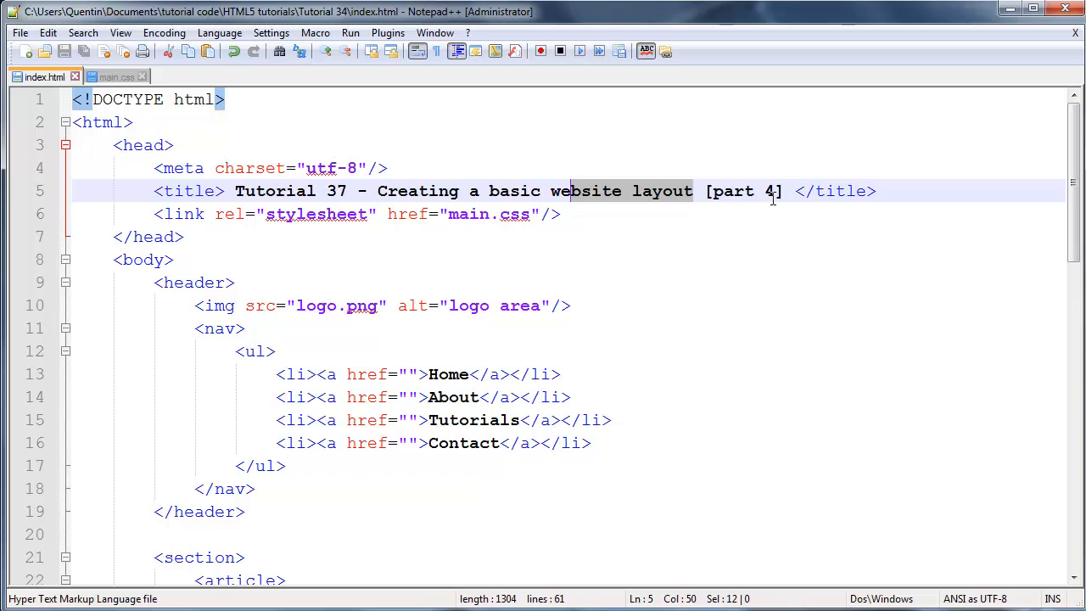
pyautogui.click(724, 236)
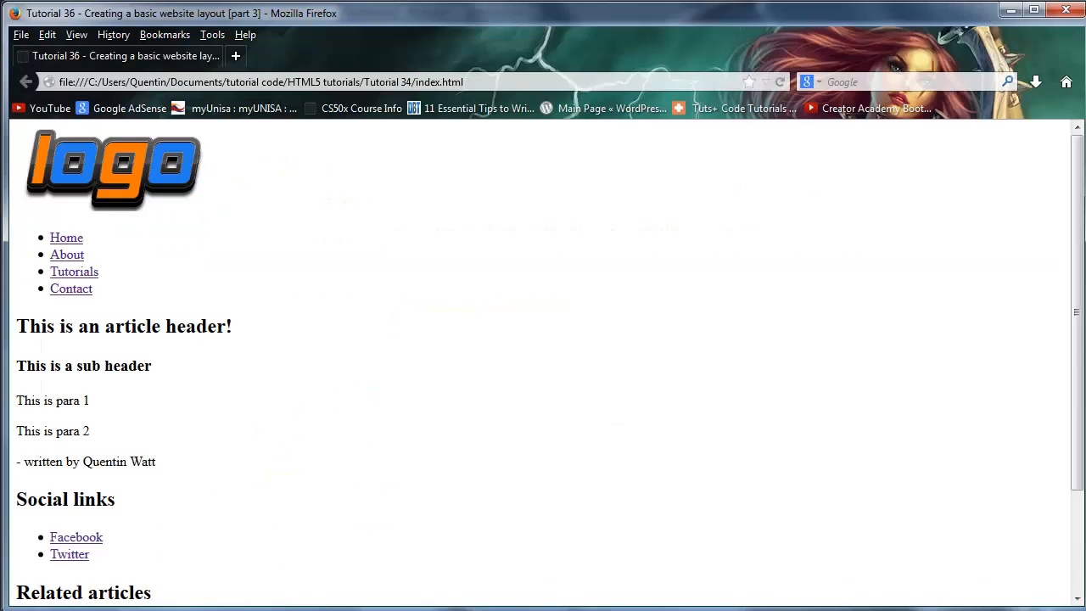
pyautogui.moveTo(75, 212)
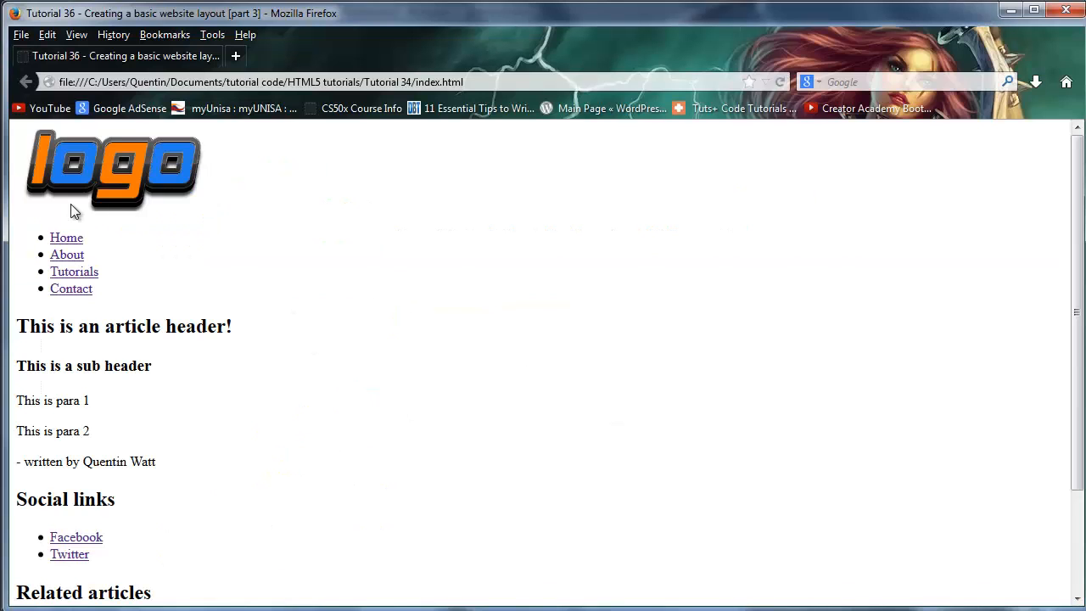
pyautogui.moveTo(133, 278)
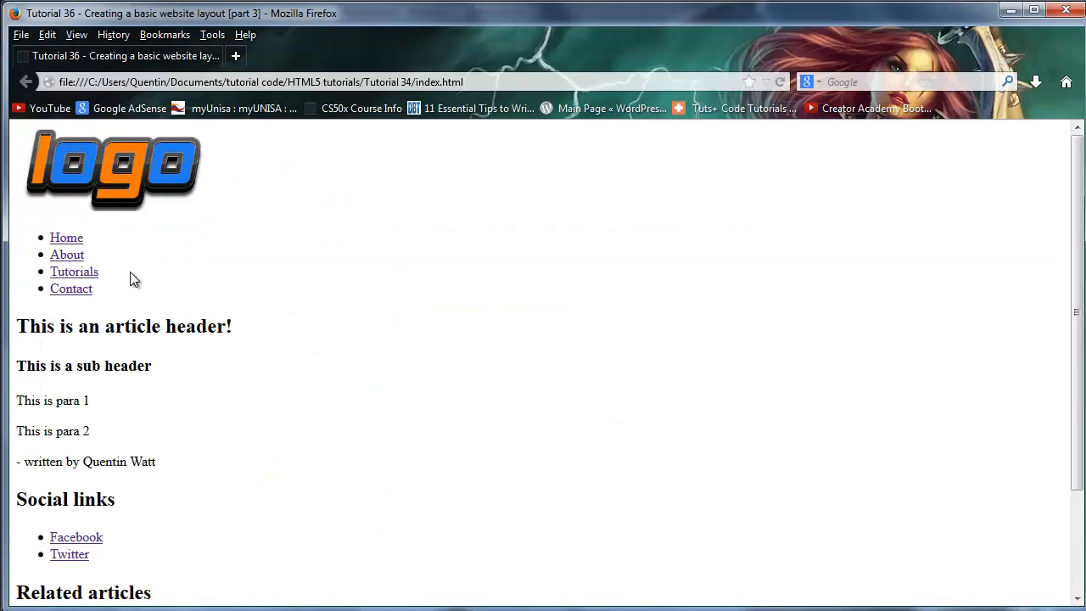
pyautogui.scroll(-3)
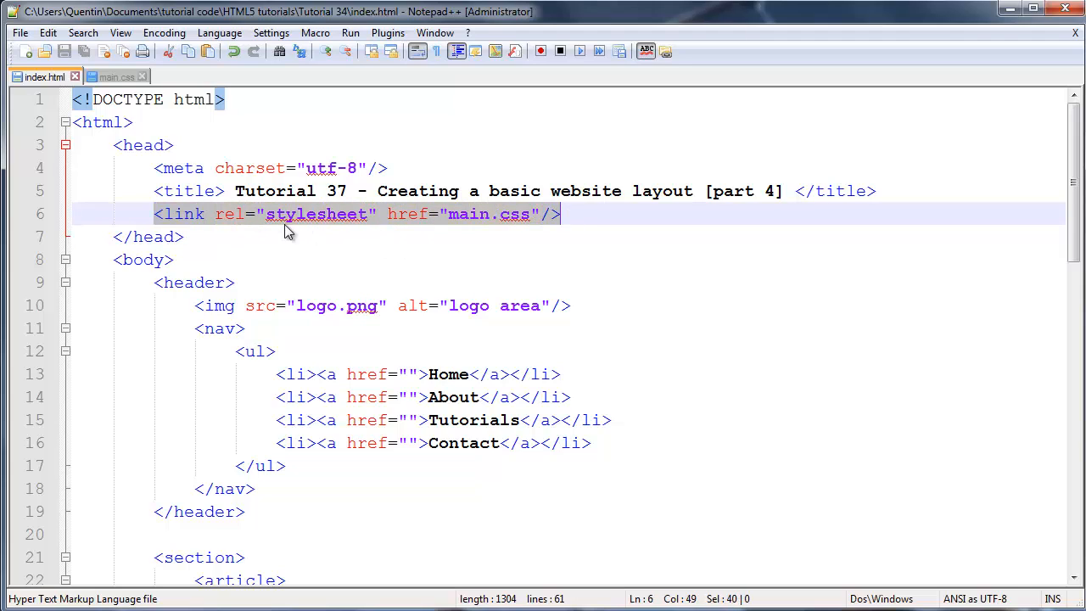
pyautogui.moveTo(118, 94)
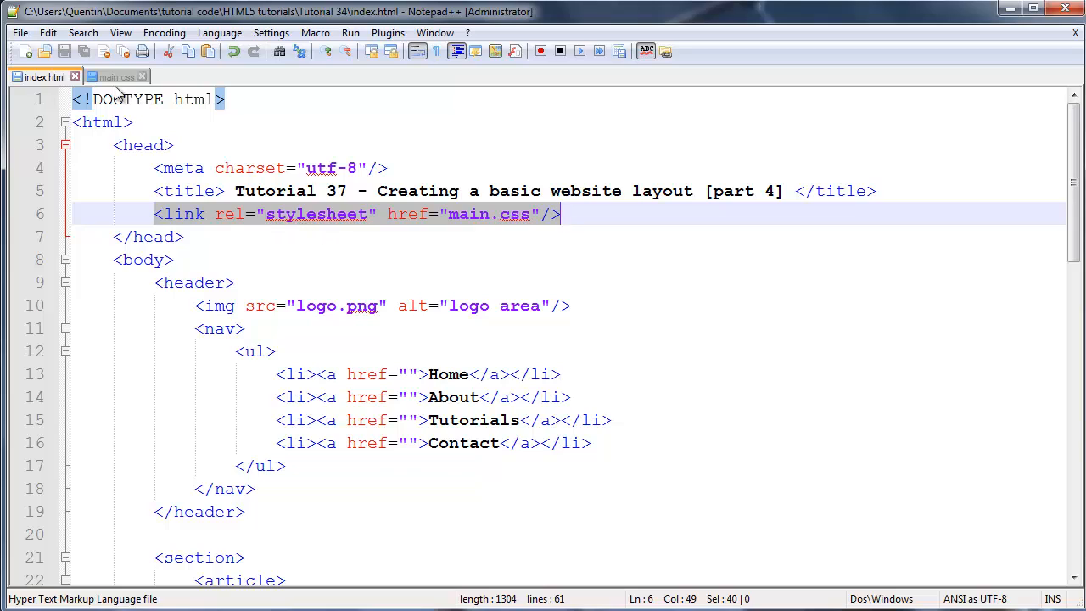
# Step: Bring main.css forward in Notepad++ alongside the index.html stylesheet link
pyautogui.click(116, 76)
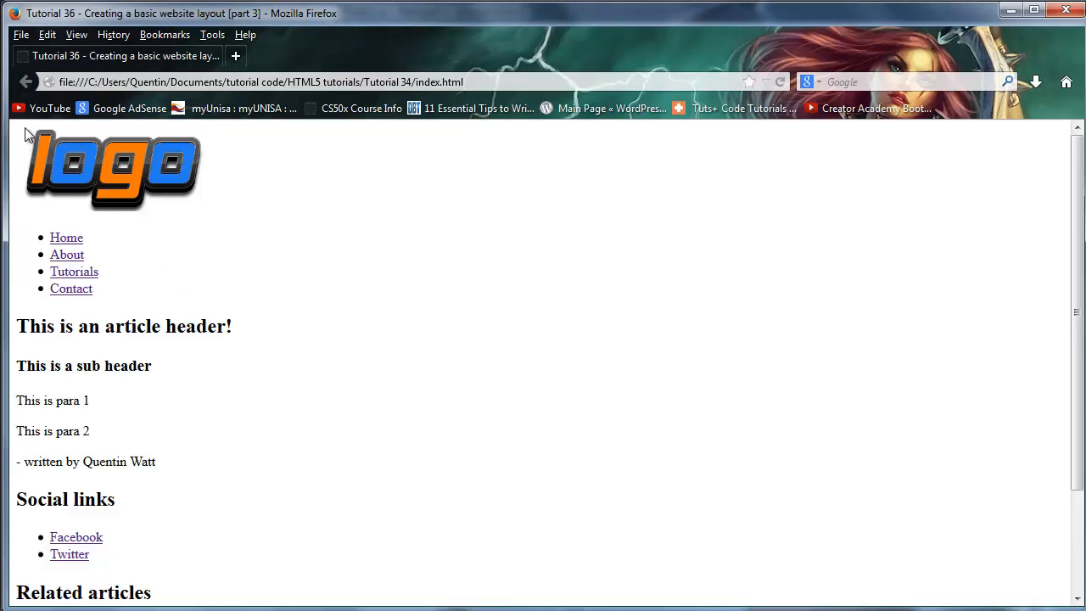
pyautogui.moveTo(157, 127)
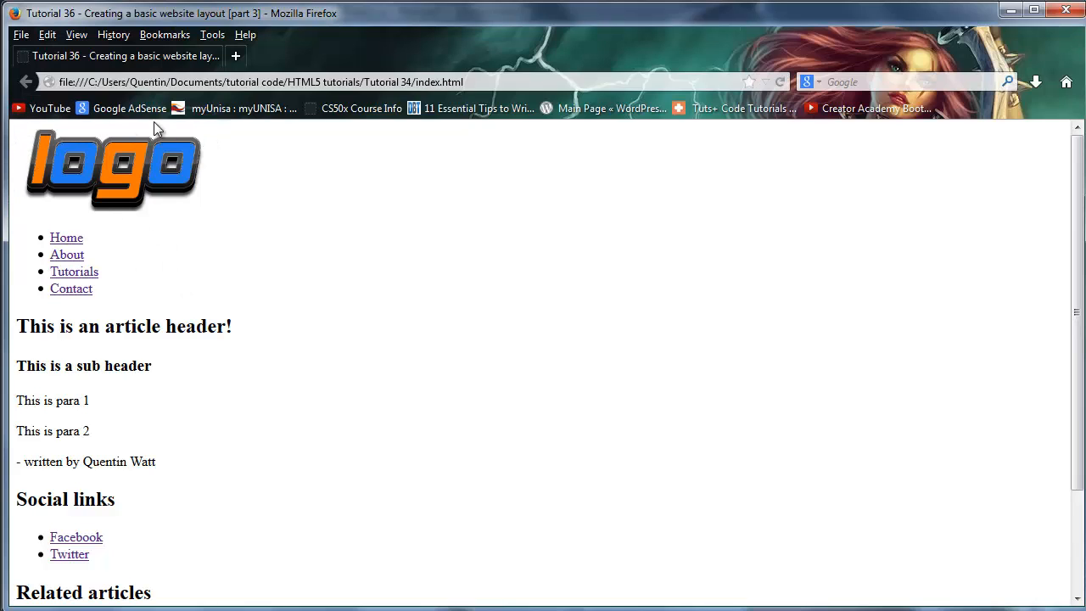
pyautogui.moveTo(21, 216)
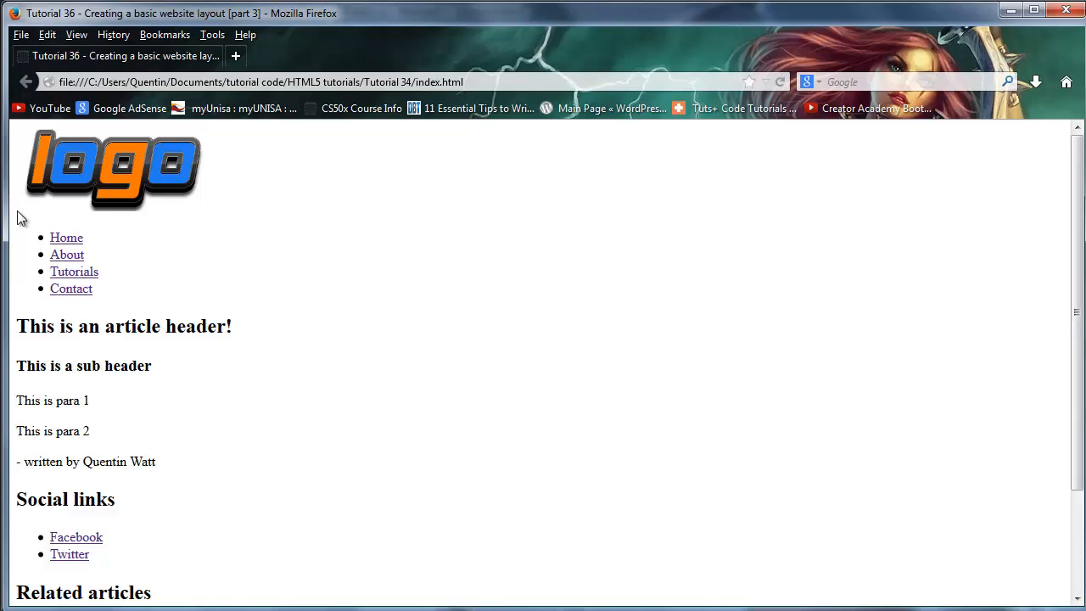
pyautogui.moveTo(47, 129)
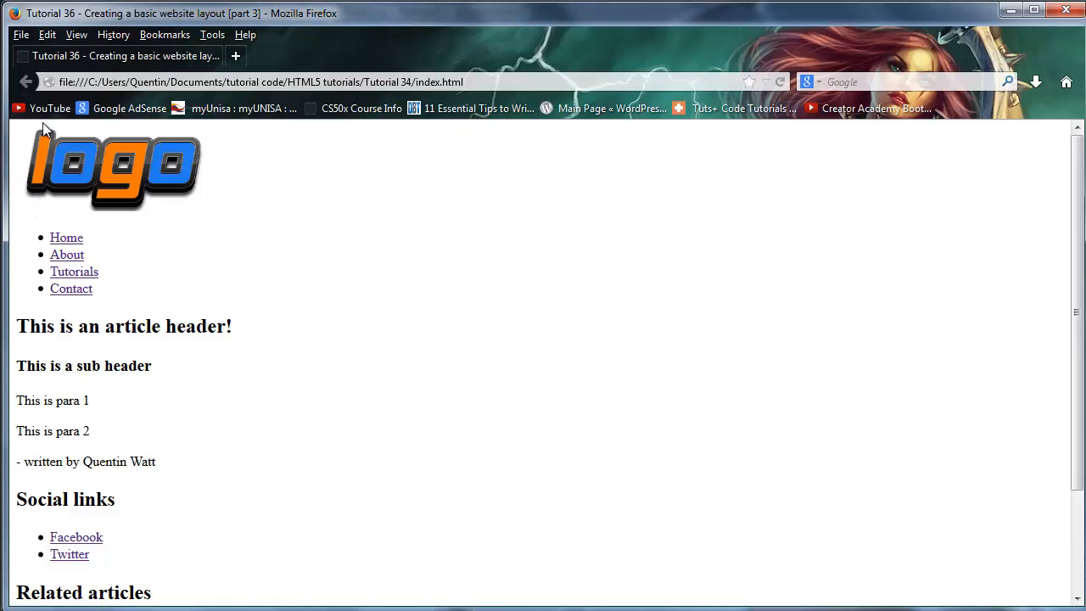
pyautogui.moveTo(74, 271)
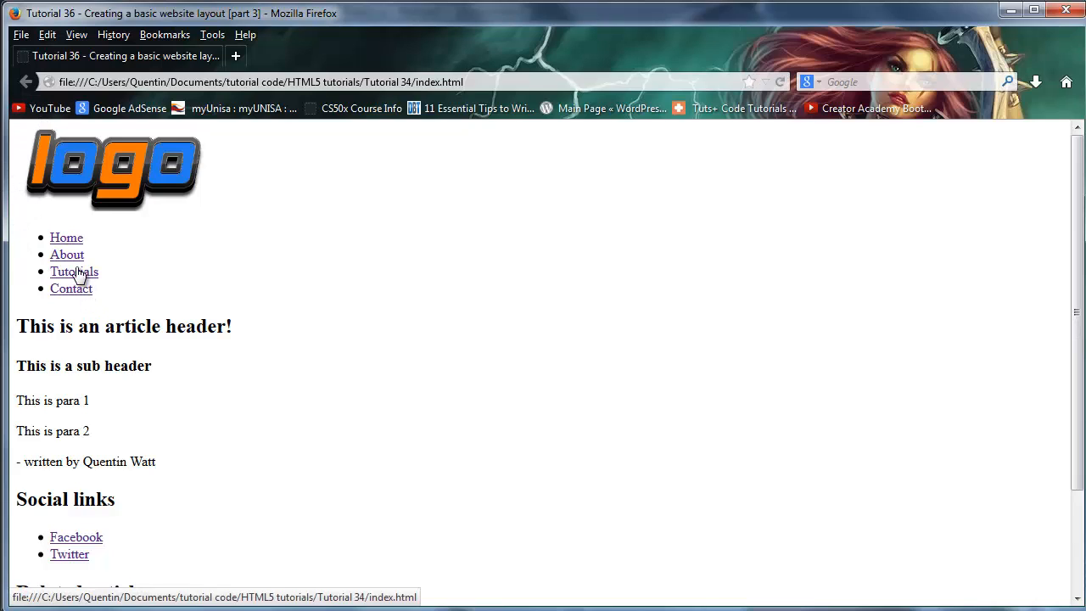
pyautogui.moveTo(76, 308)
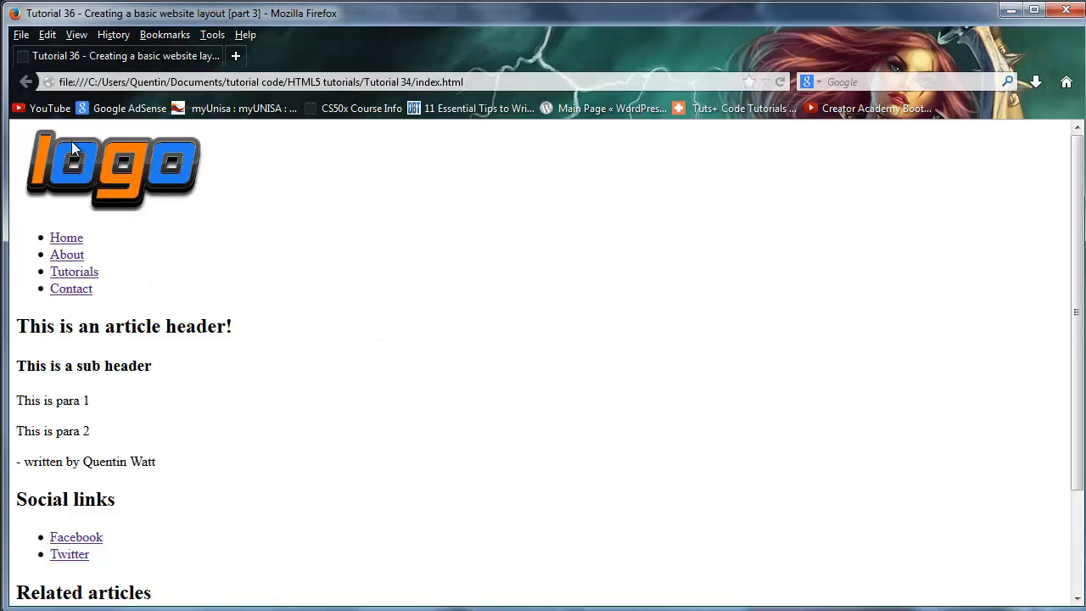
pyautogui.moveTo(127, 142)
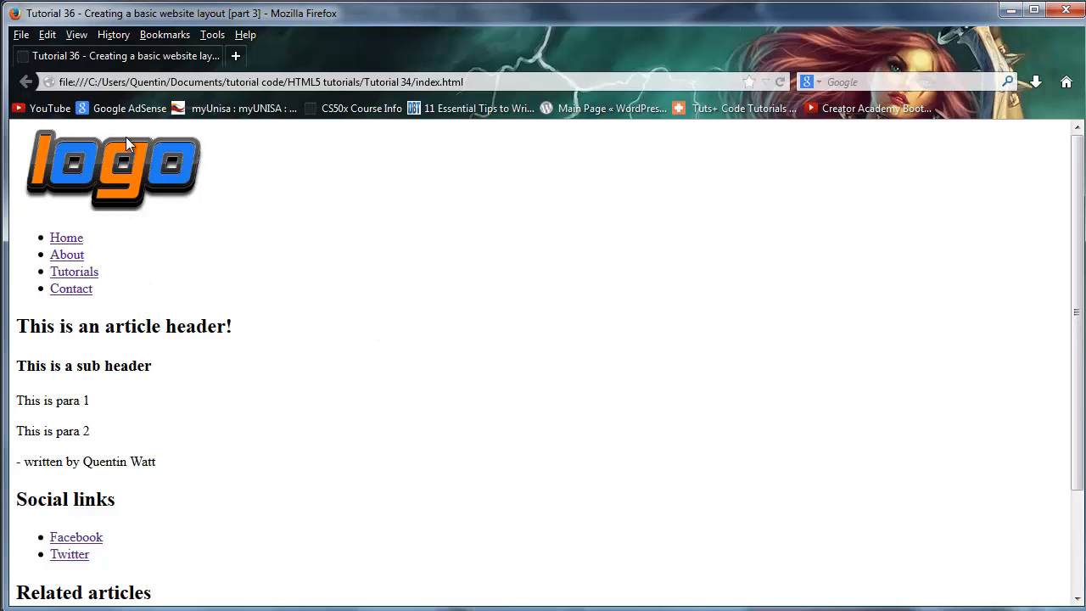
pyautogui.moveTo(297, 202)
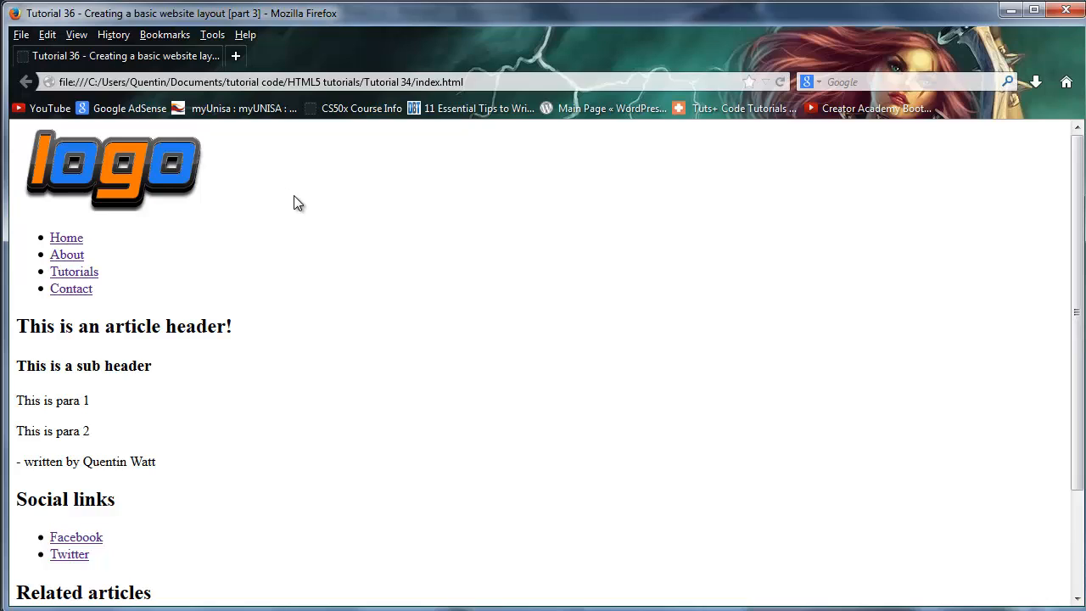
pyautogui.moveTo(294, 219)
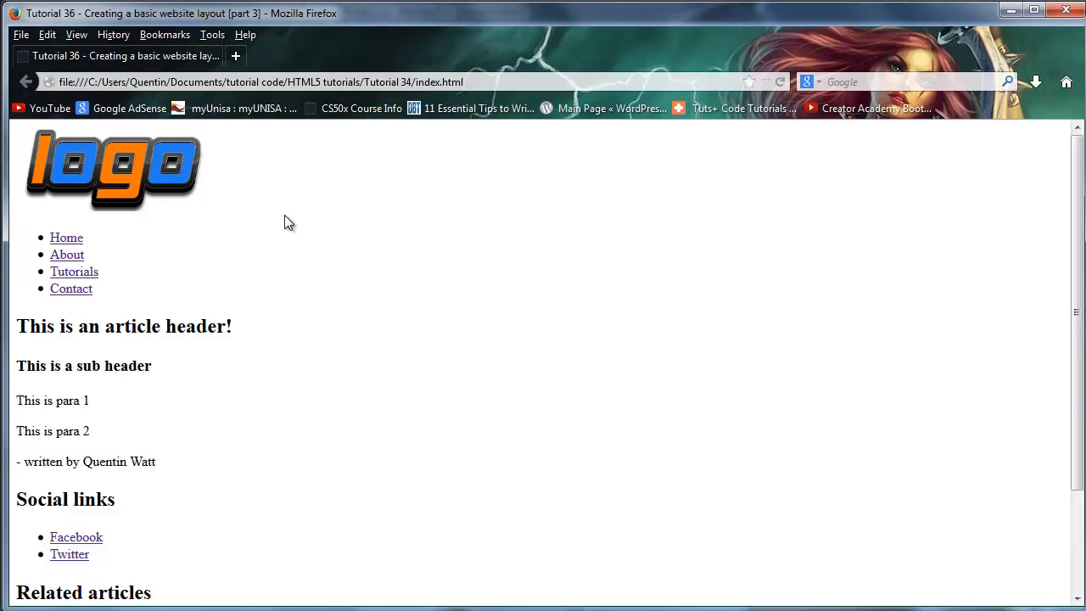
pyautogui.moveTo(273, 323)
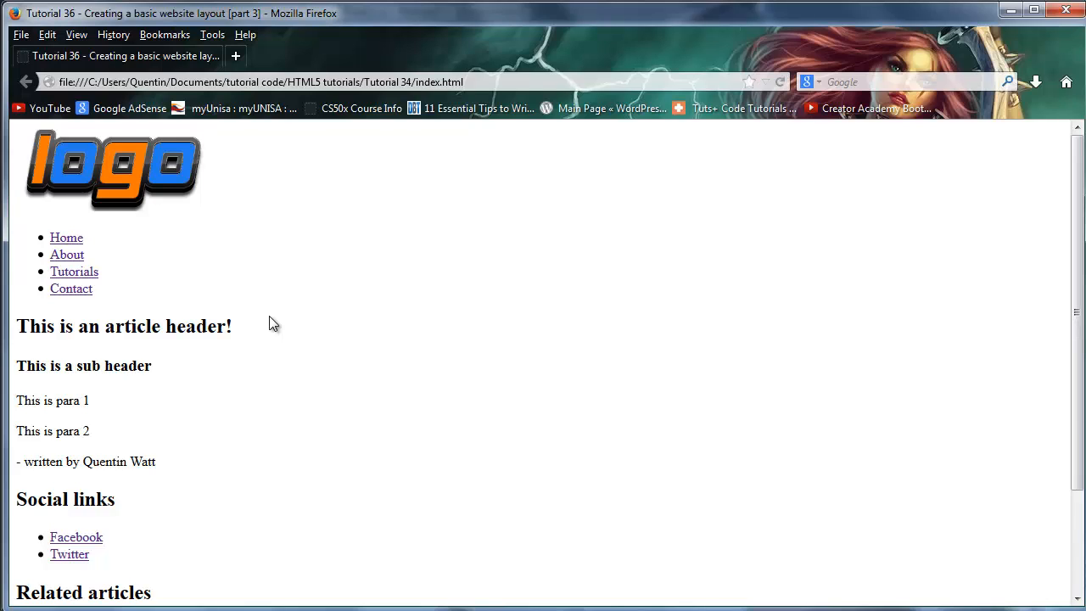
pyautogui.moveTo(281, 379)
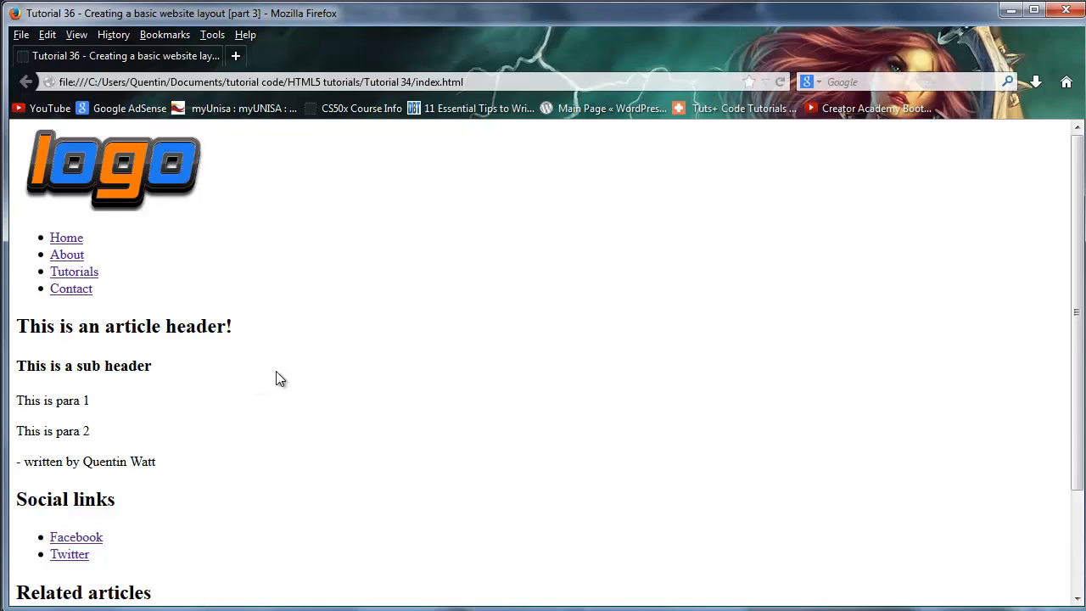
pyautogui.moveTo(476, 237)
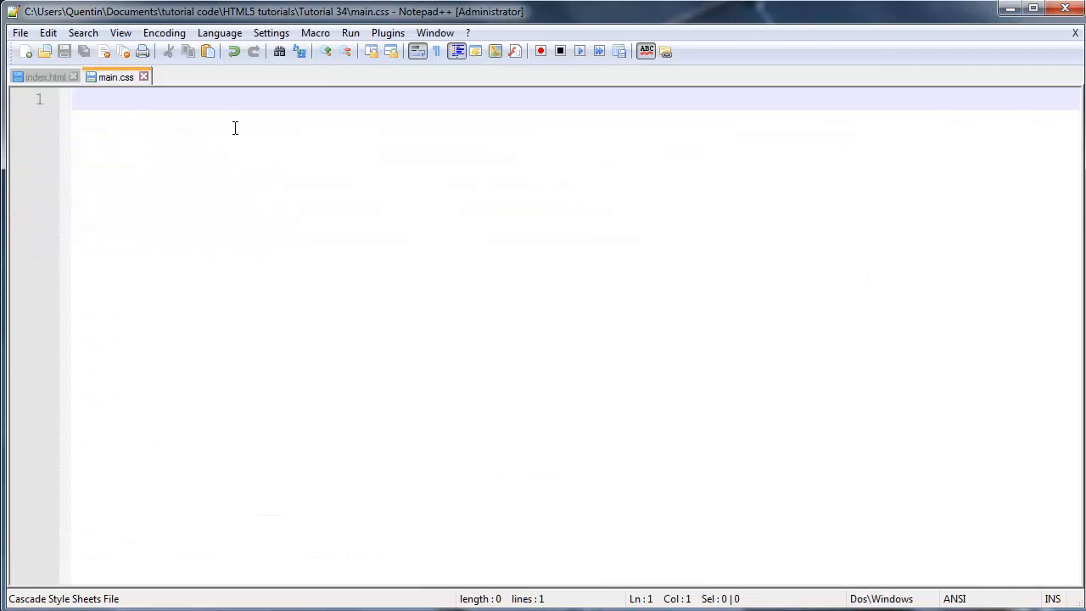
# Step: Add a reset comment and open a universal * rule in main.css
pyautogui.write('/*/')
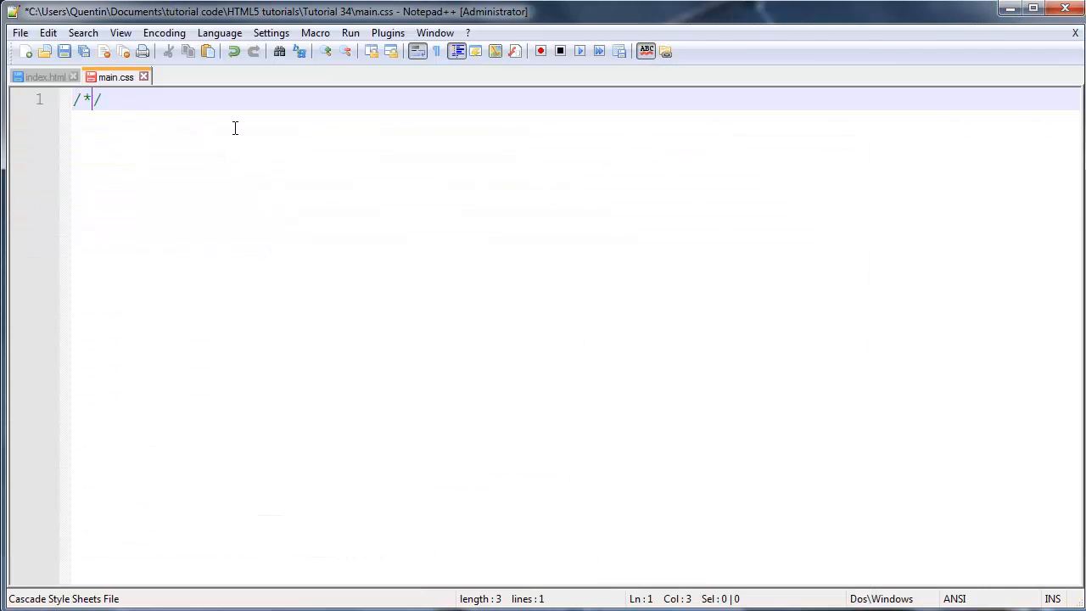
pyautogui.write('G *')
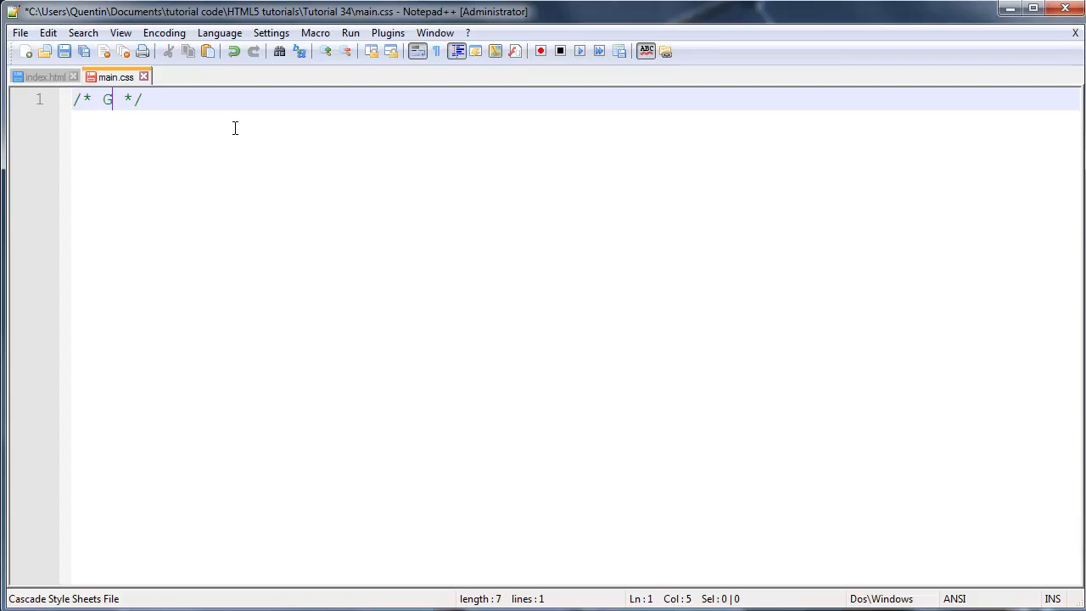
pyautogui.write('et rid of default padding')
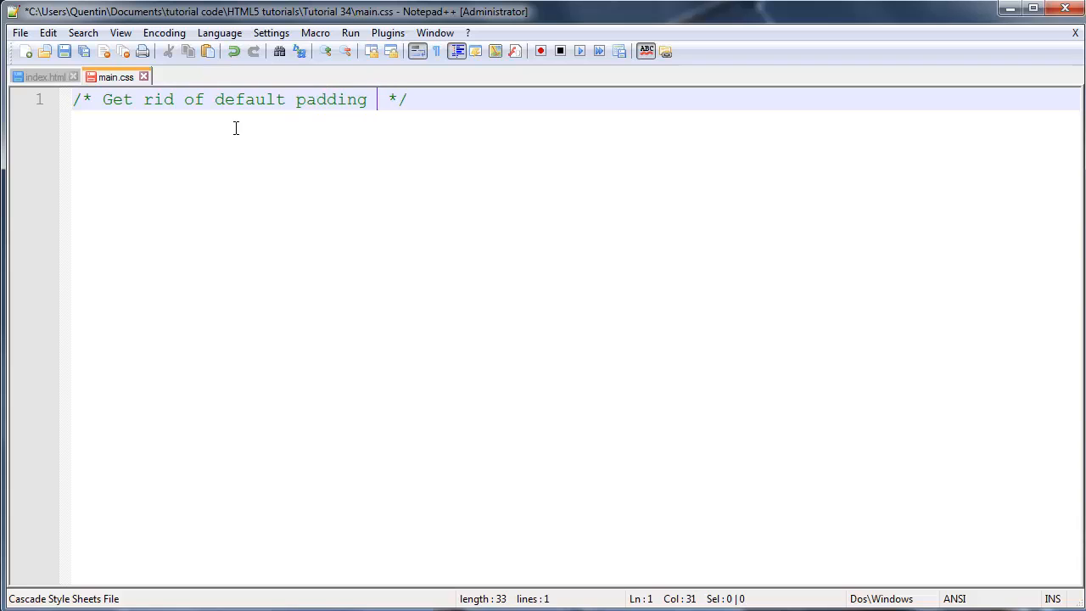
pyautogui.write('and margin')
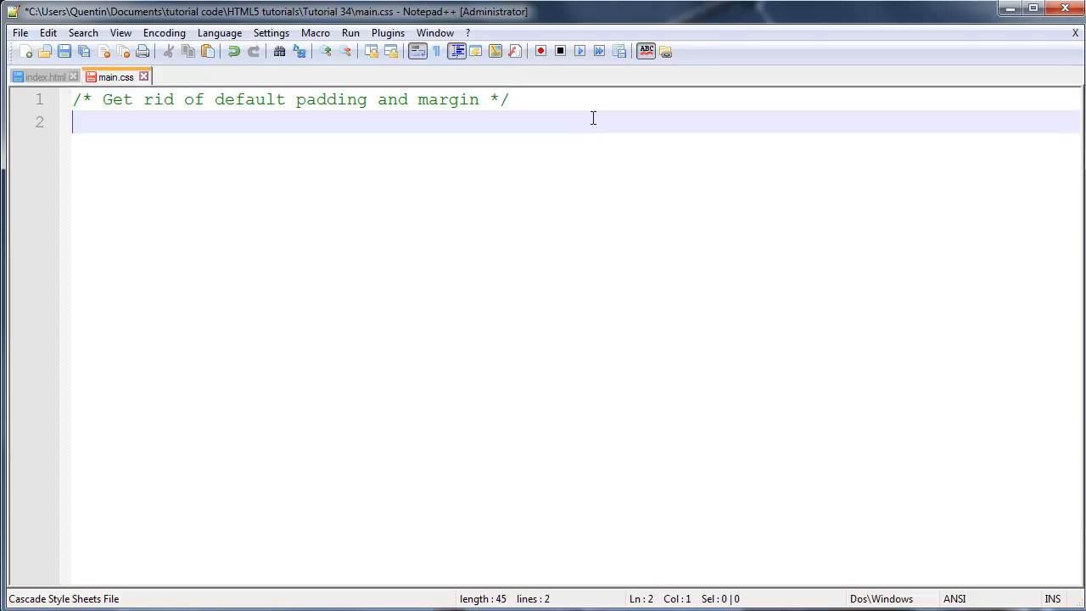
pyautogui.write('*')
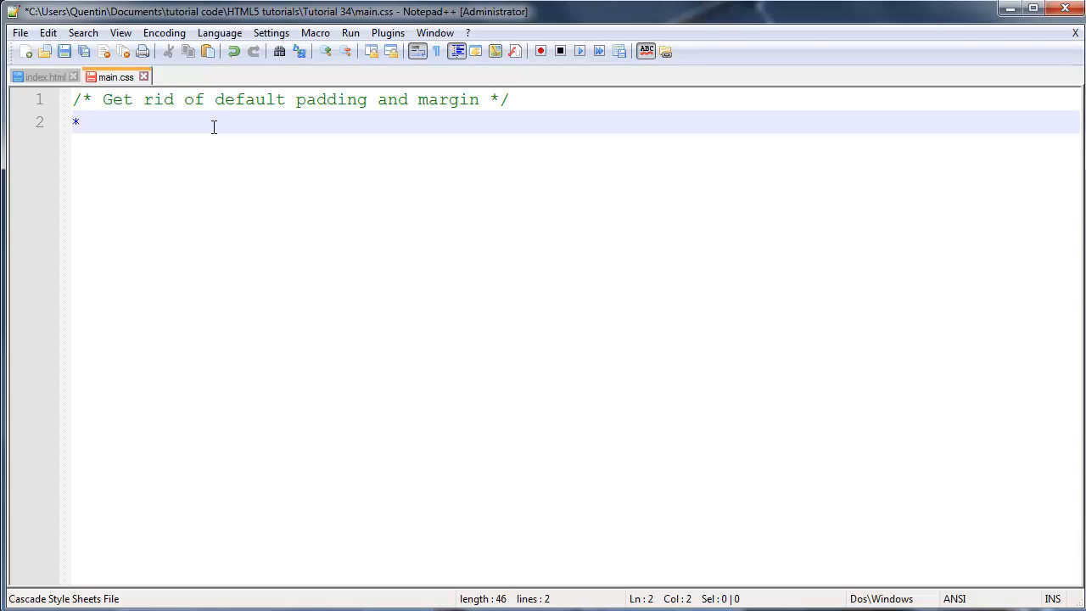
pyautogui.write('{')
pyautogui.write('}')
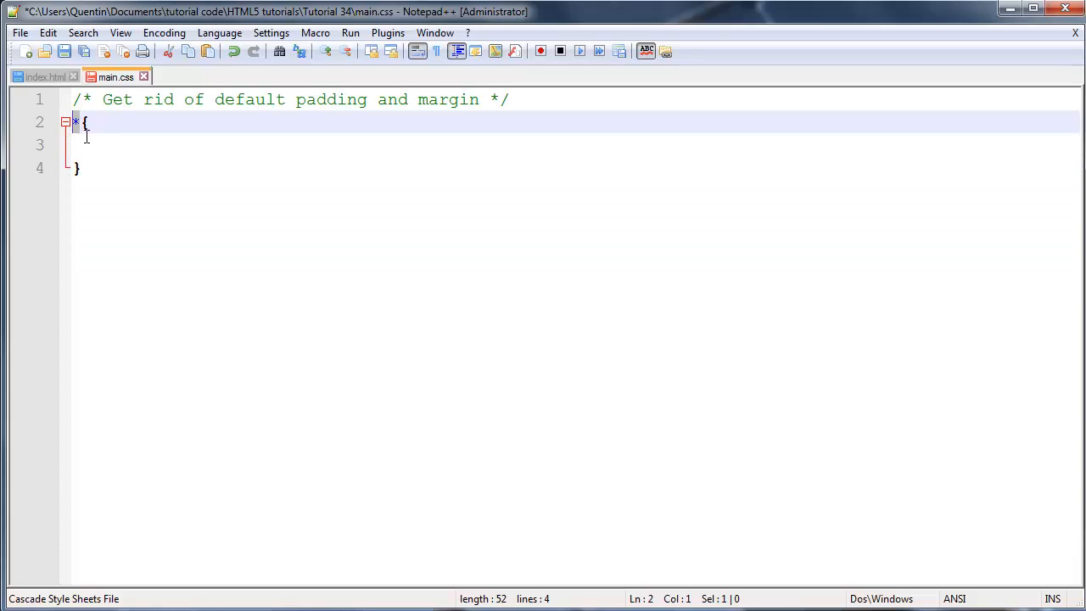
pyautogui.moveTo(44, 76)
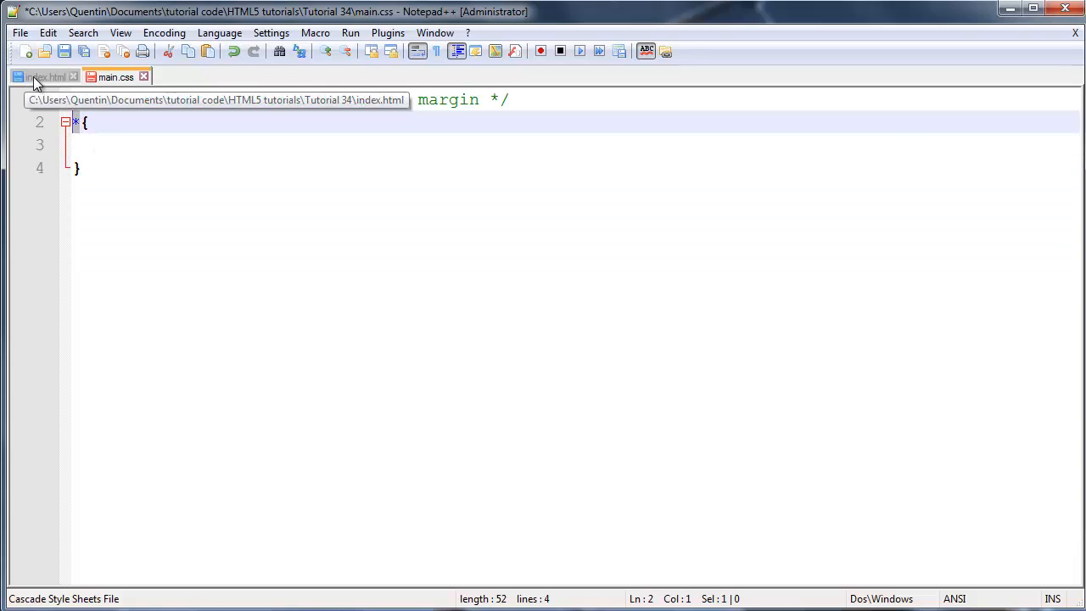
# Step: Set margin:0px and padding:0px in the * rule and save main.css
pyautogui.click(42, 77)
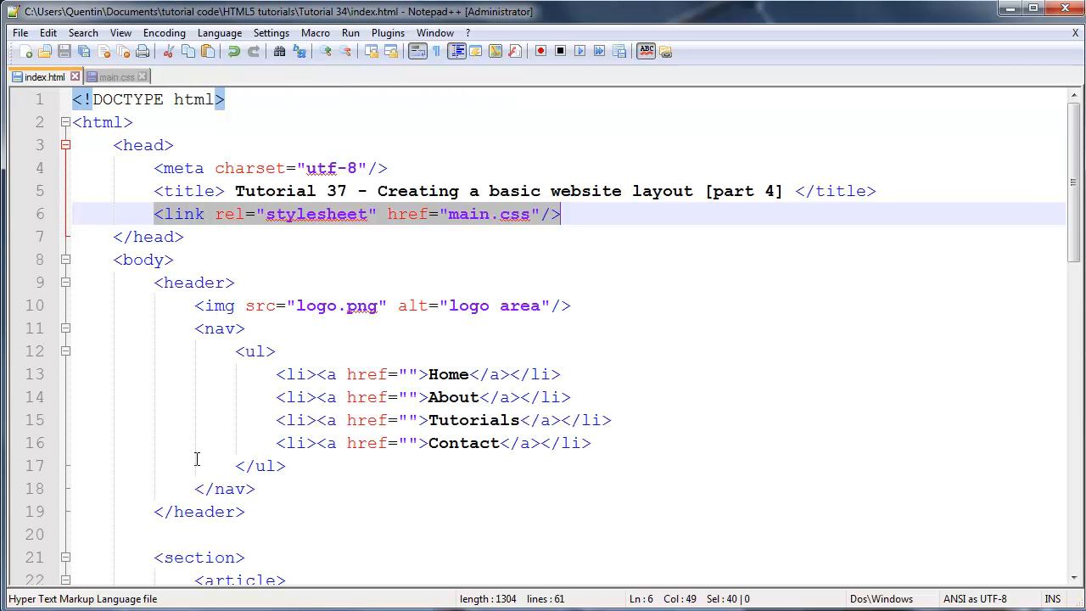
pyautogui.click(116, 76)
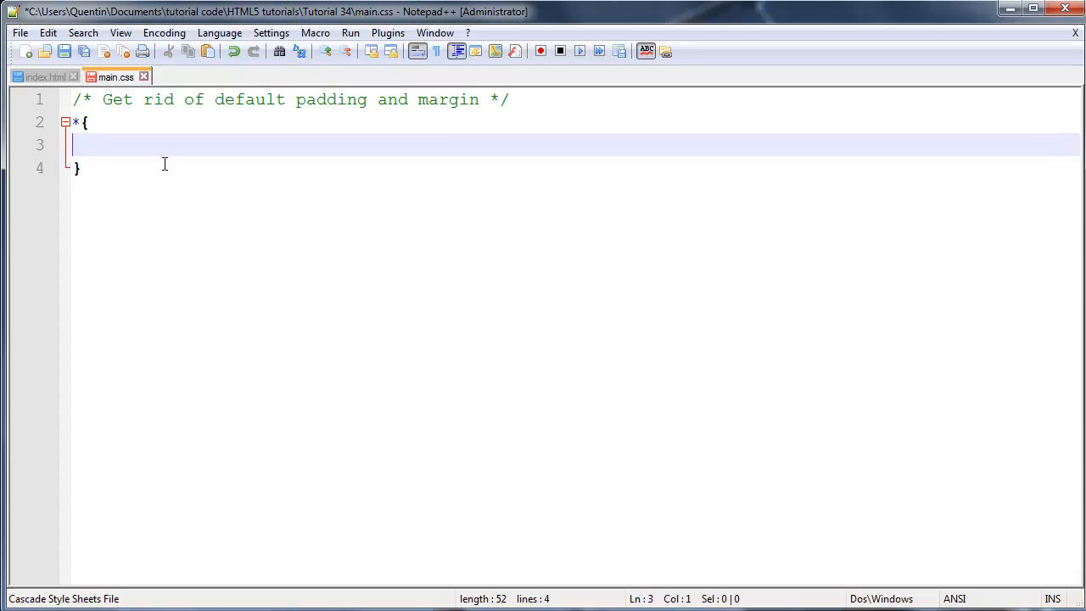
pyautogui.write('mari')
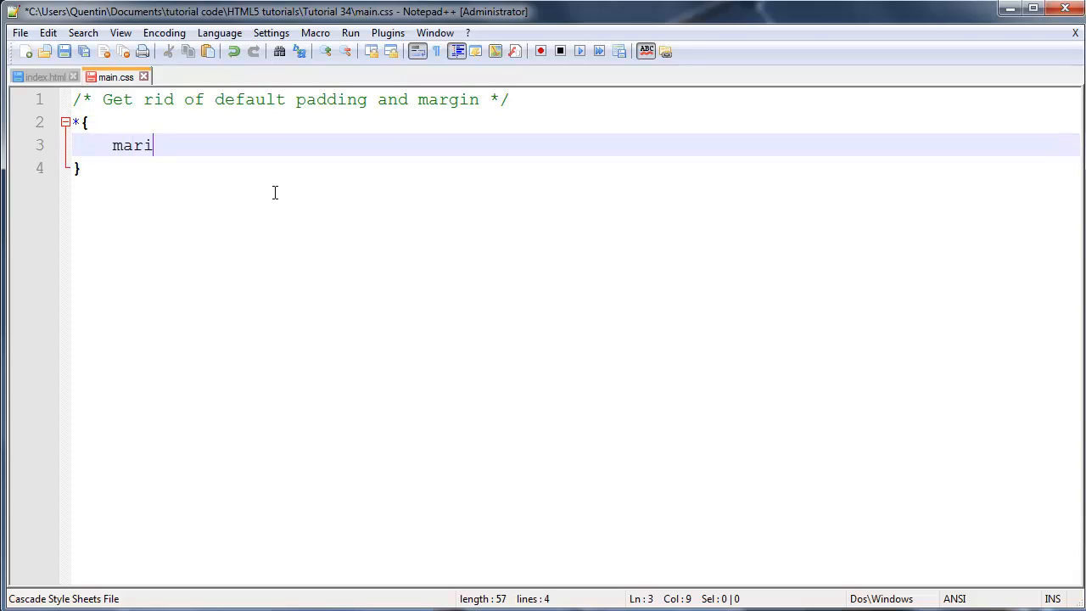
pyautogui.write('gin:0')
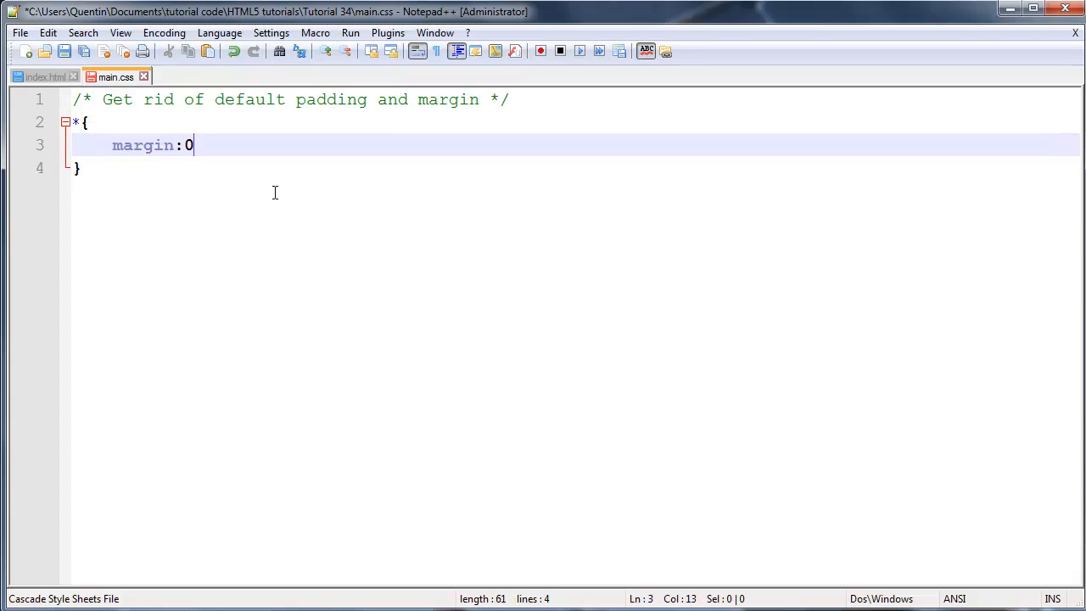
pyautogui.write('px;')
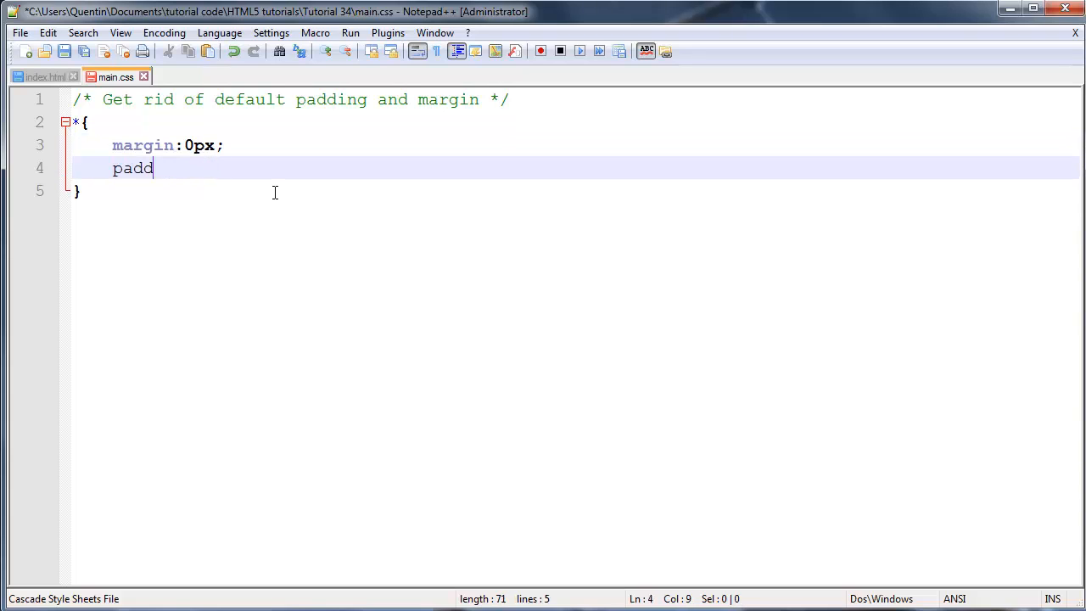
pyautogui.write('ing:0px')
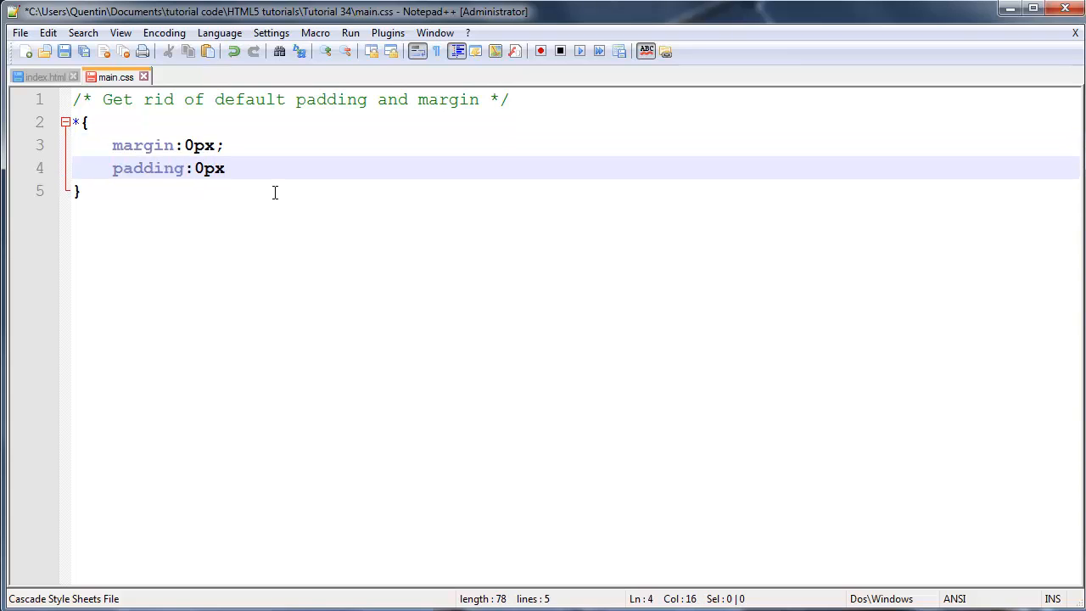
pyautogui.write(';')
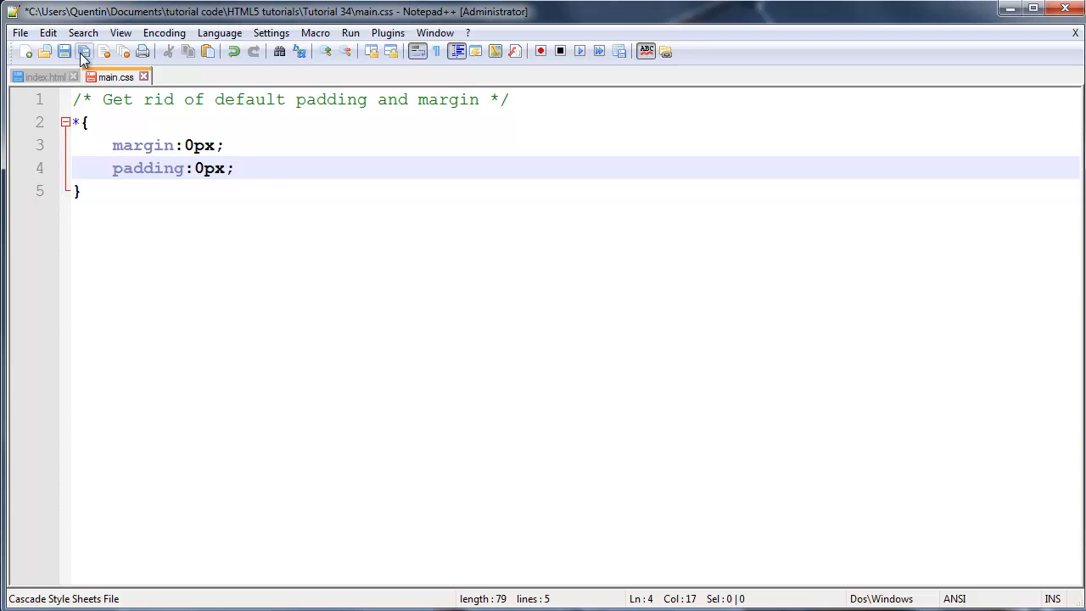
pyautogui.click(84, 51)
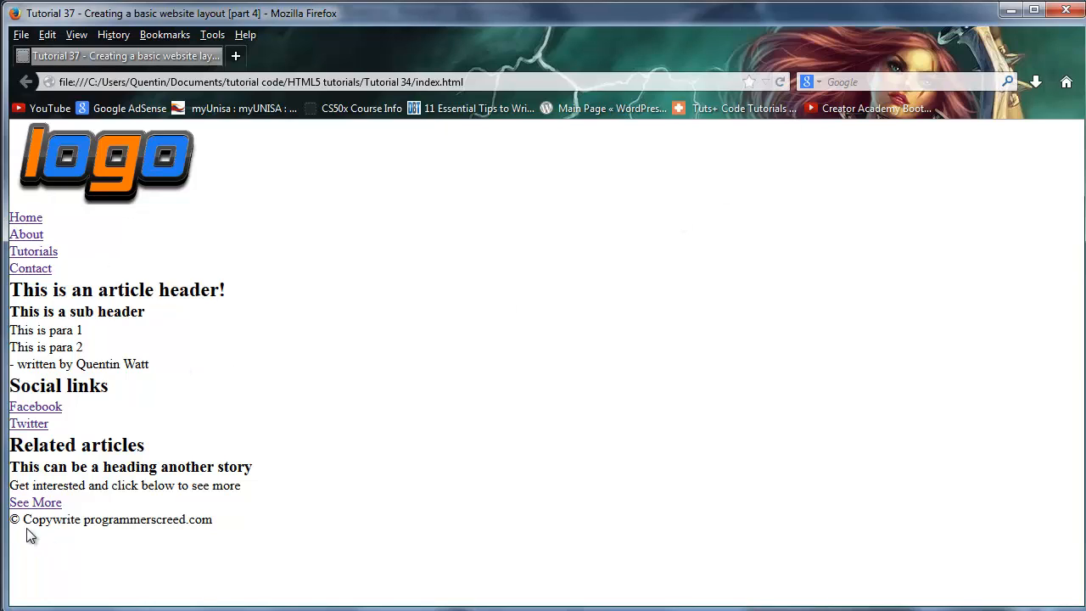
pyautogui.moveTo(67, 278)
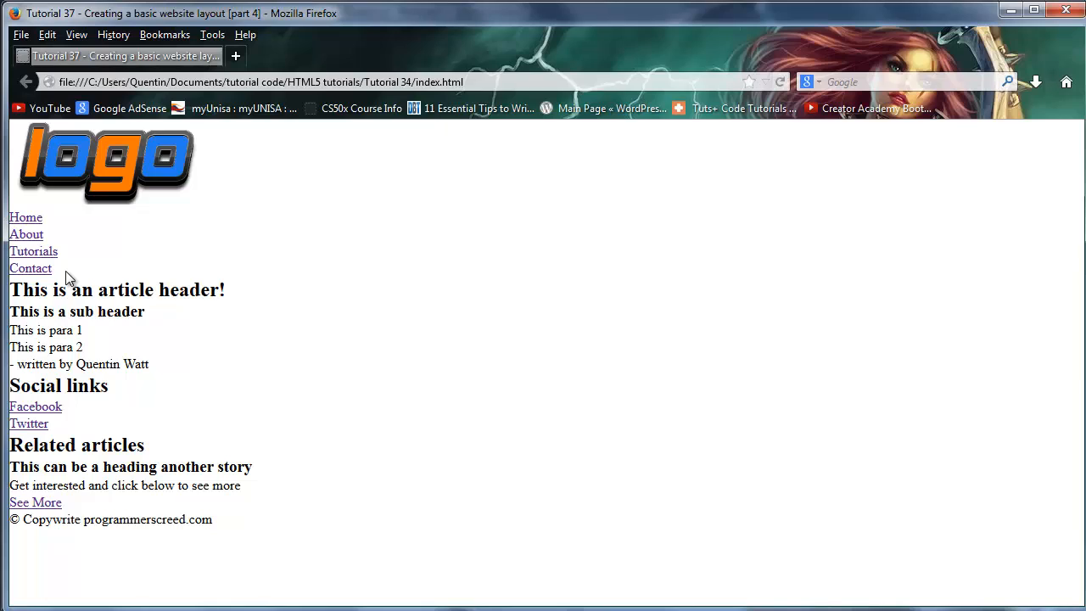
pyautogui.moveTo(169, 464)
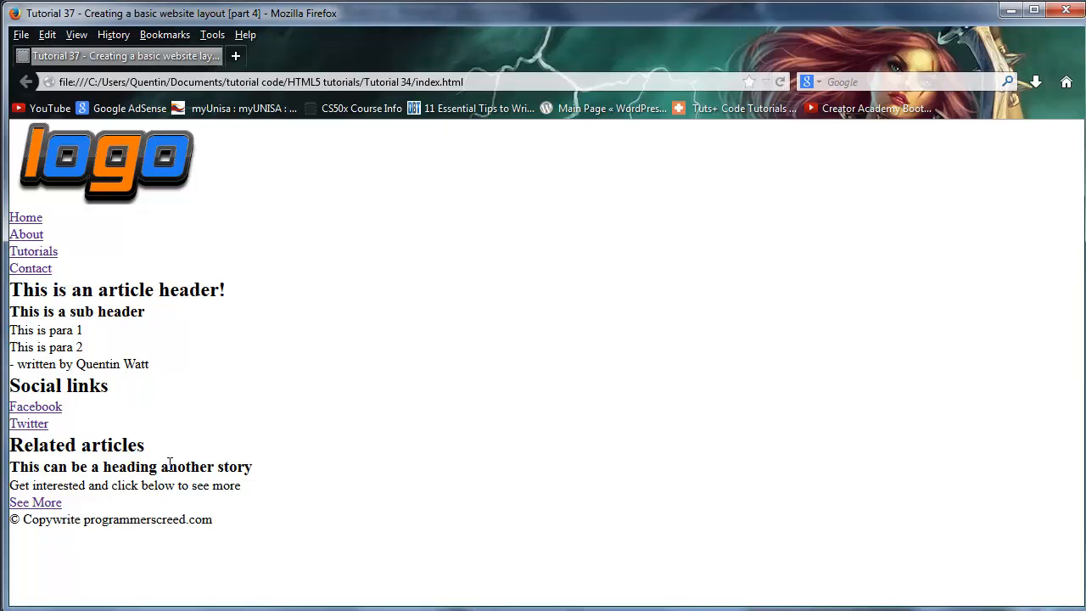
pyautogui.moveTo(205, 483)
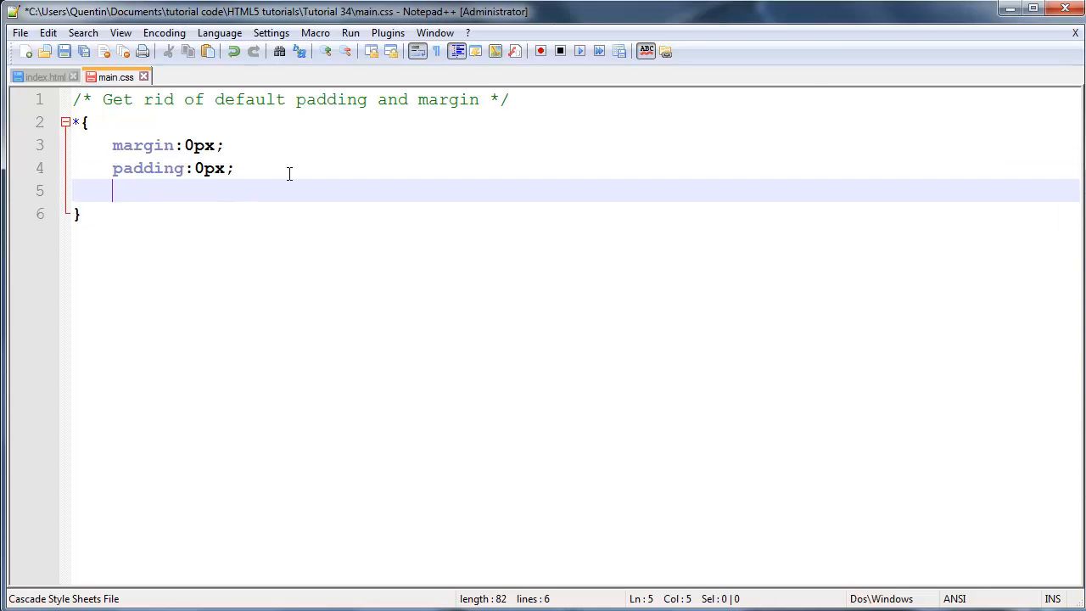
# Step: Add list-style-type:none; to the universal rule in main.css
pyautogui.write('list-sty')
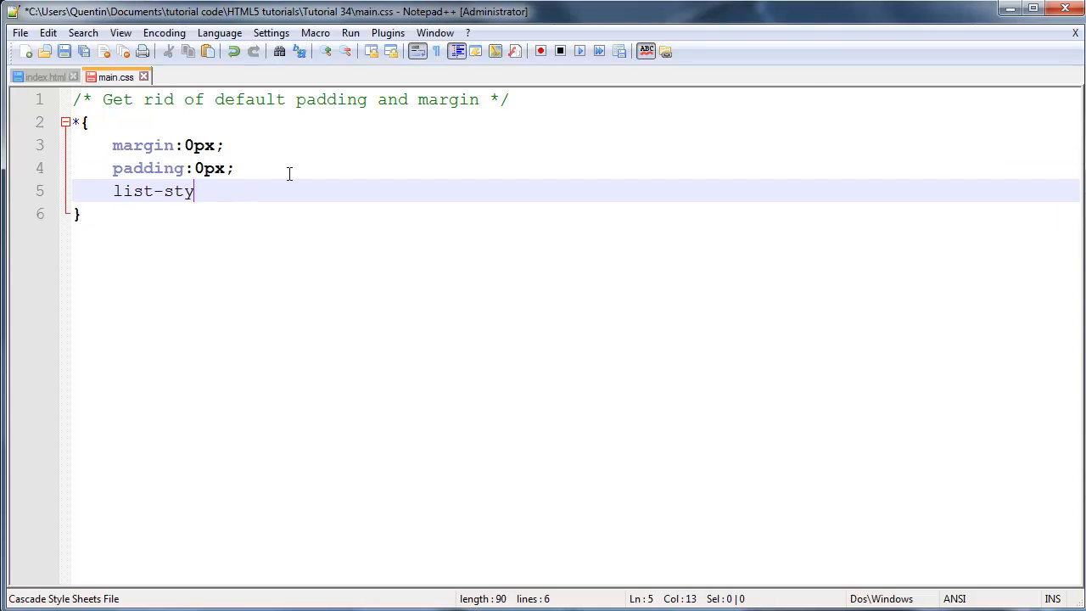
pyautogui.write('letupe')
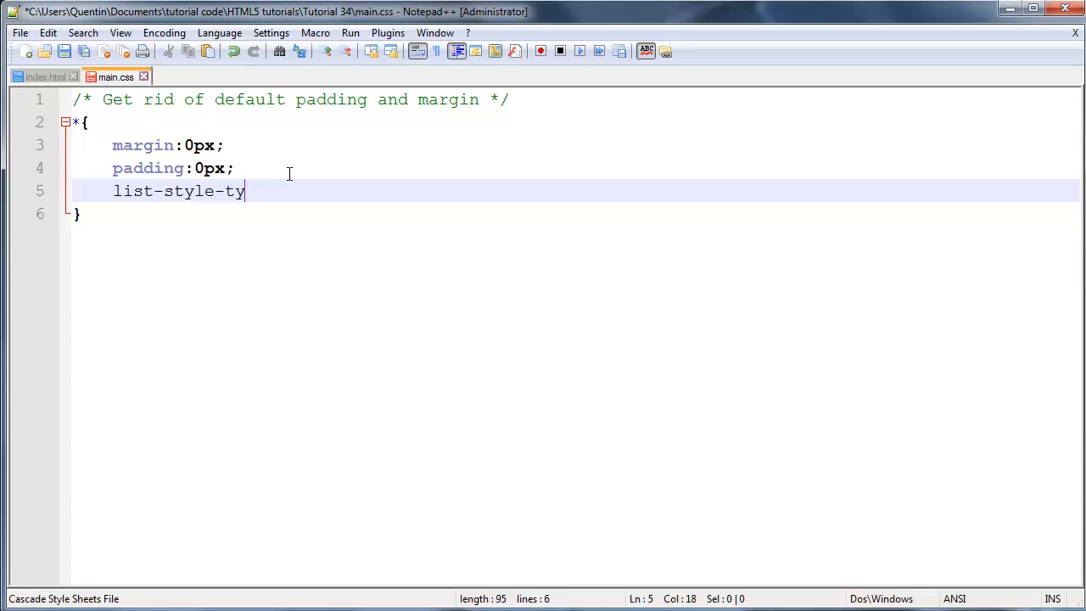
pyautogui.write('pe:non')
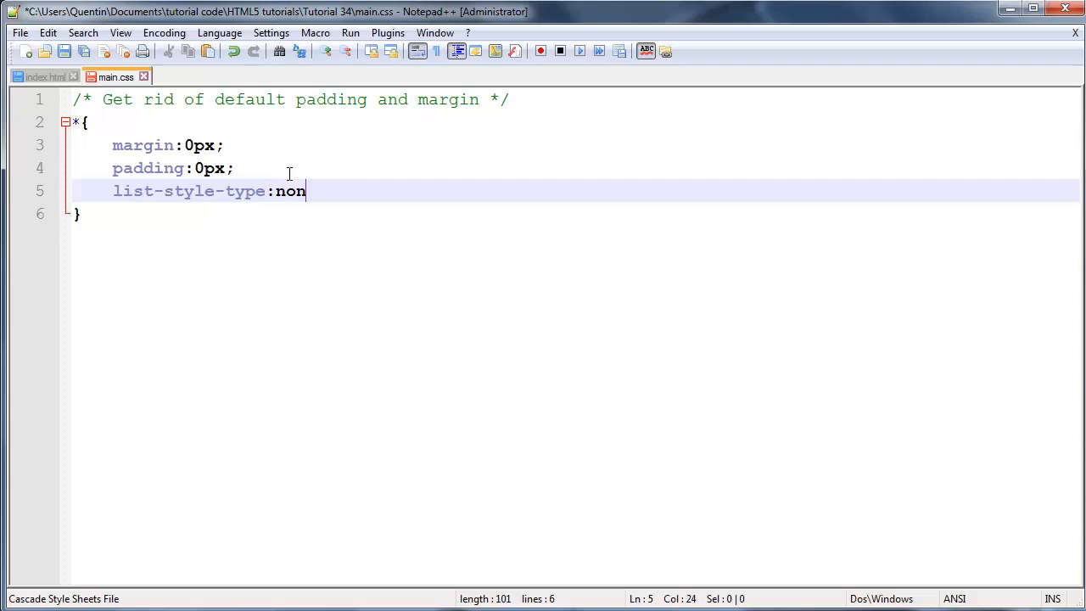
pyautogui.write('e;')
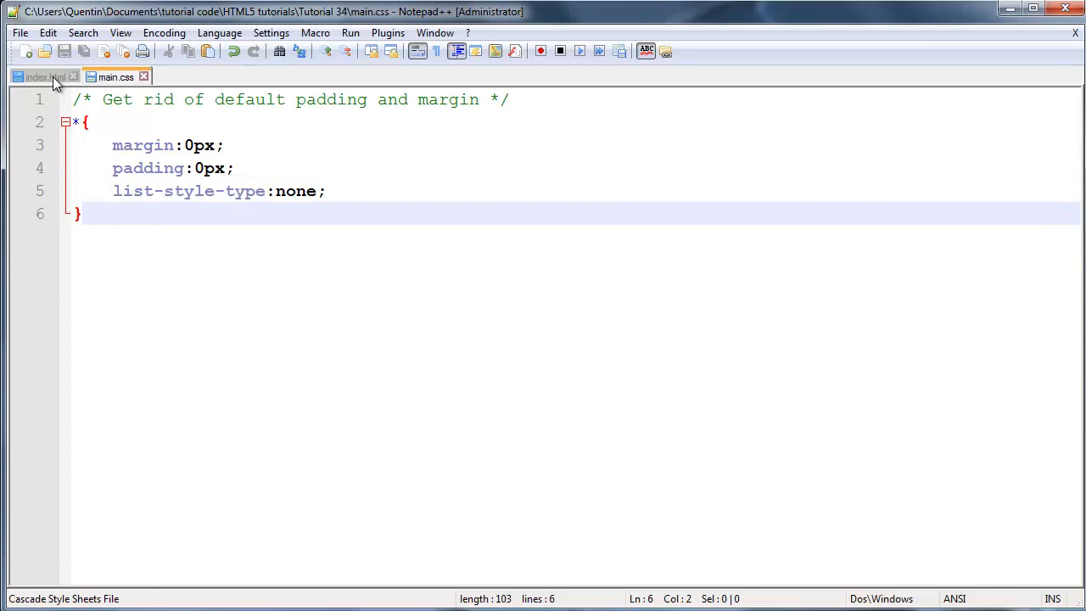
pyautogui.click(39, 77)
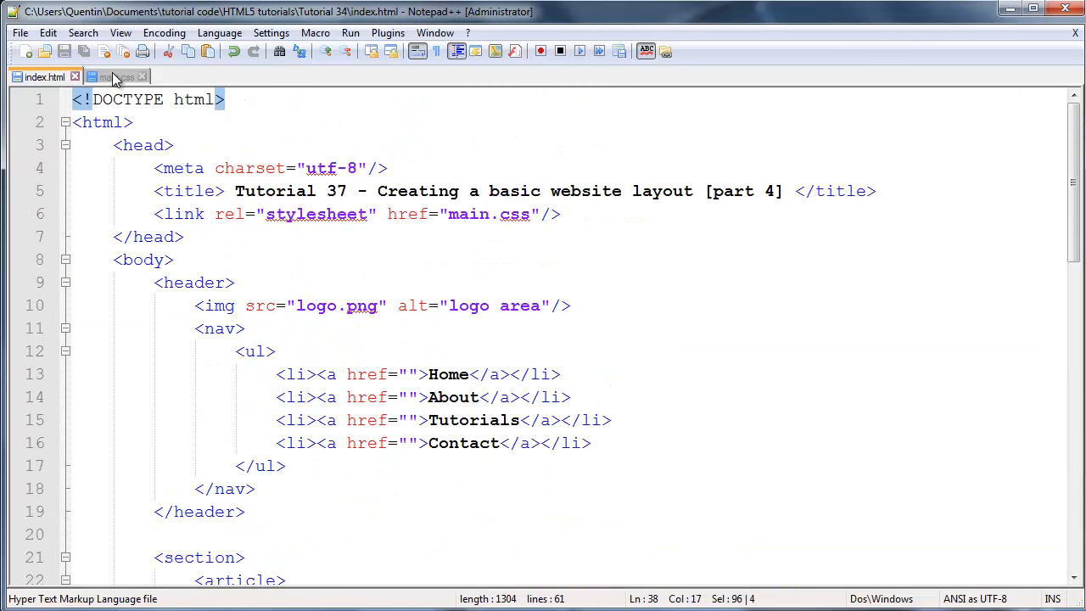
pyautogui.click(117, 76)
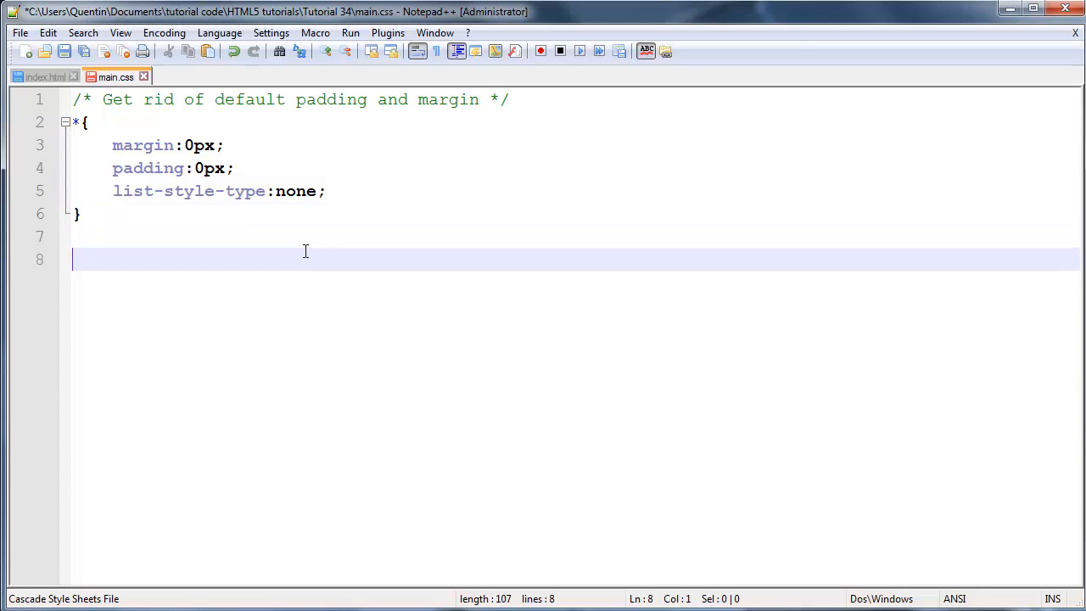
pyautogui.moveTo(317, 422)
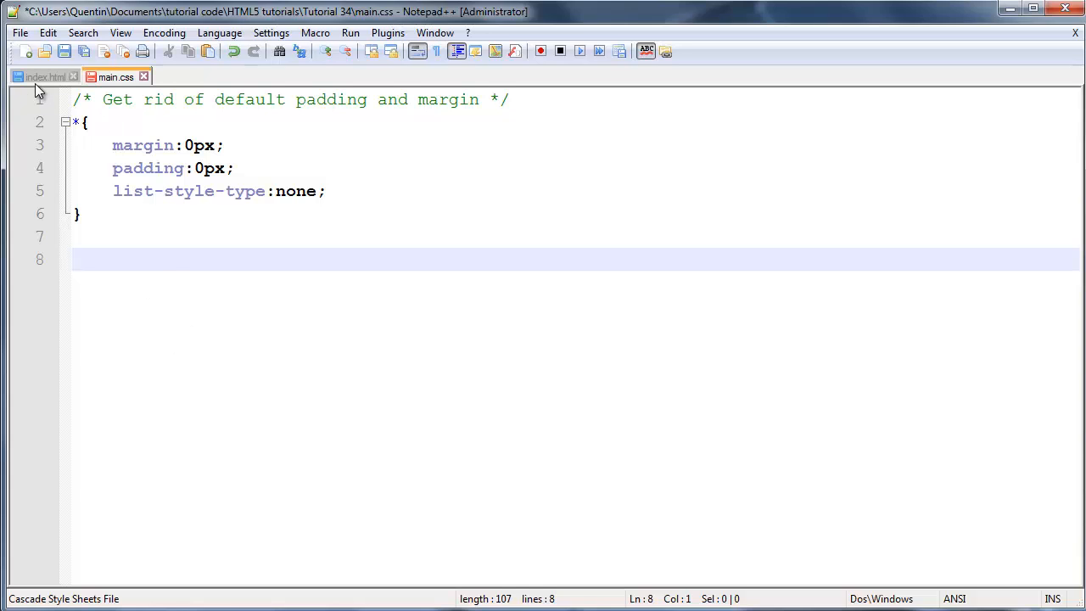
# Step: Review the index.html structure and return to main.css for the next rule
pyautogui.click(42, 76)
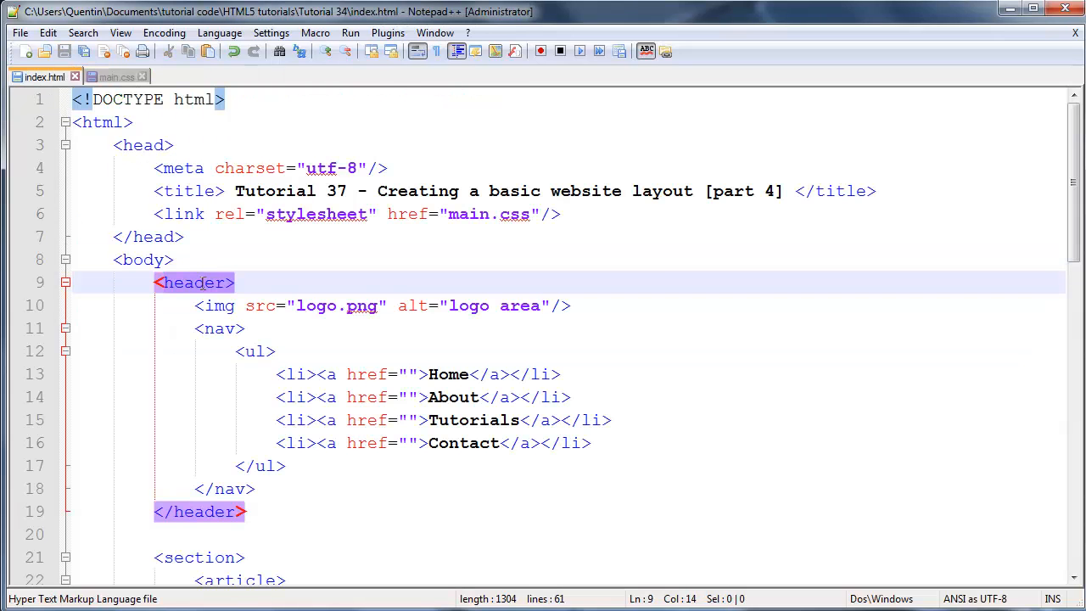
pyautogui.scroll(-3)
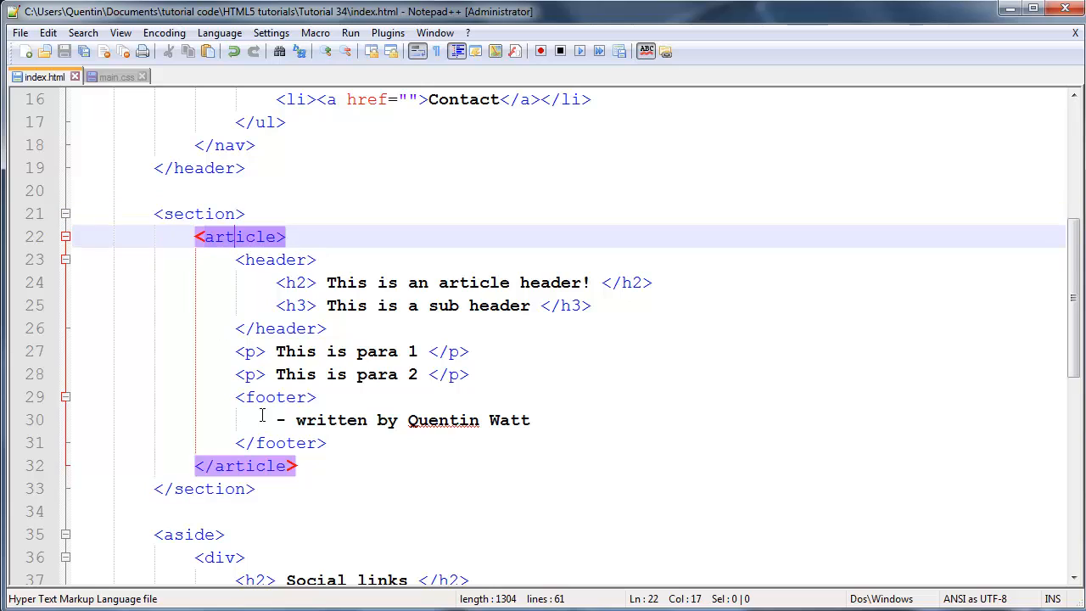
pyautogui.click(115, 76)
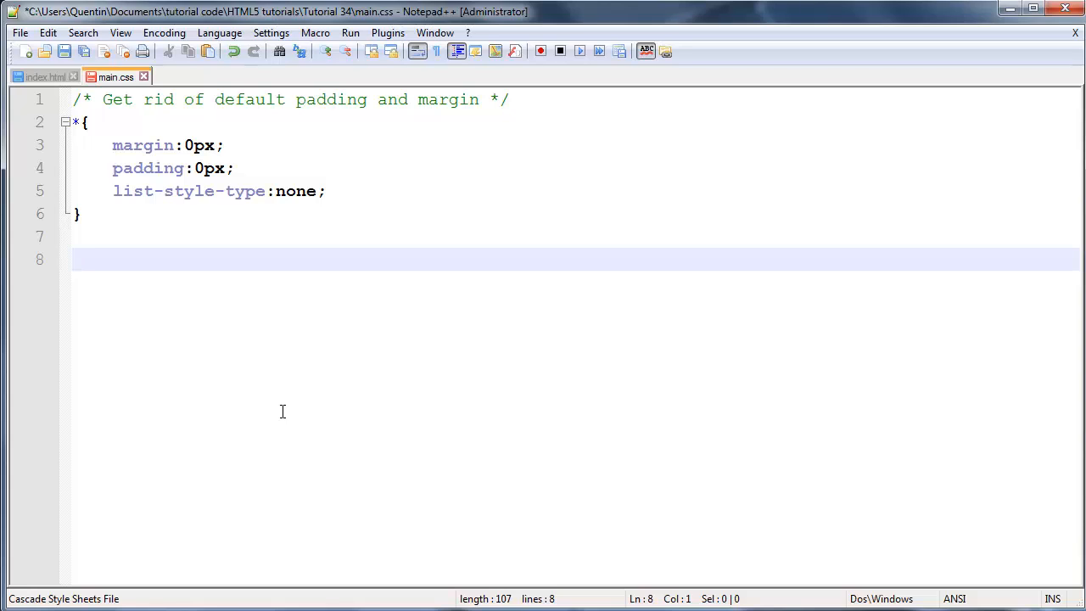
pyautogui.moveTo(179, 326)
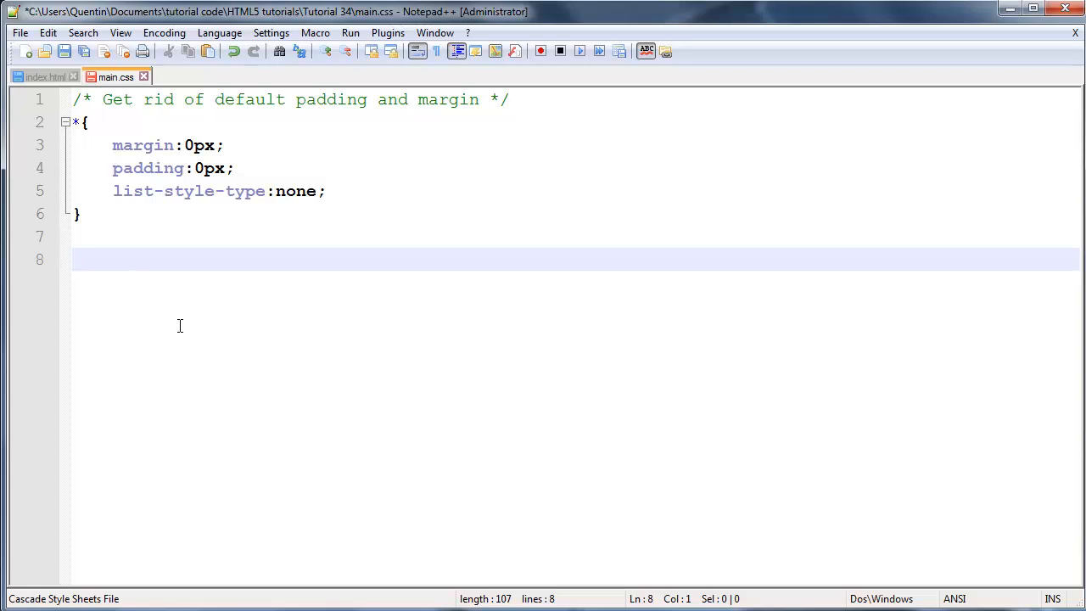
pyautogui.click(42, 76)
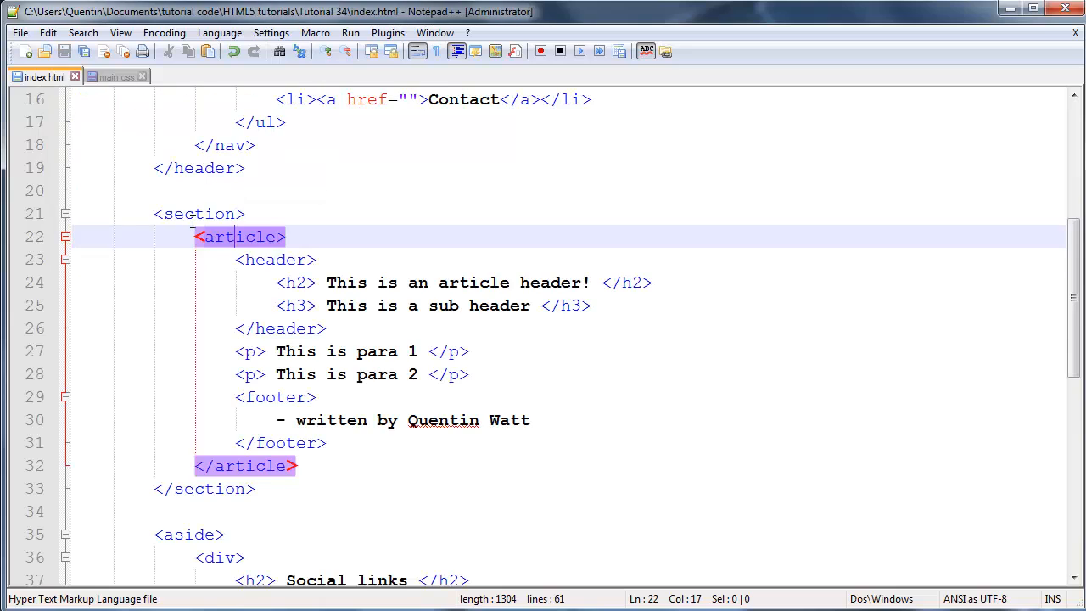
pyautogui.click(116, 77)
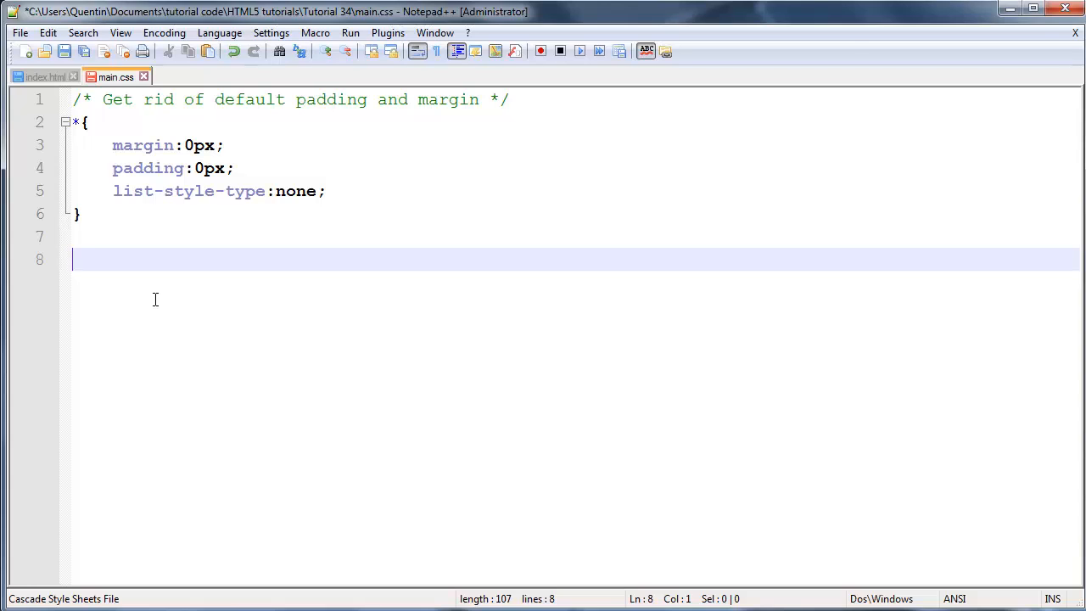
# Step: Write the selector list header,nav,article,section,footer, checking names in index.html
pyautogui.write('header,')
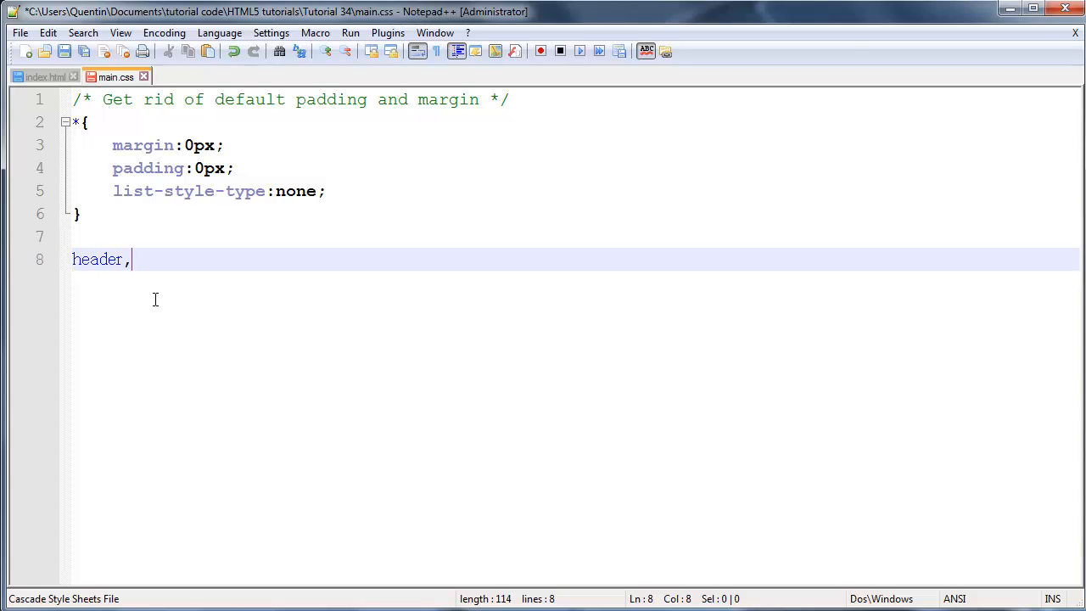
pyautogui.write('nav,art')
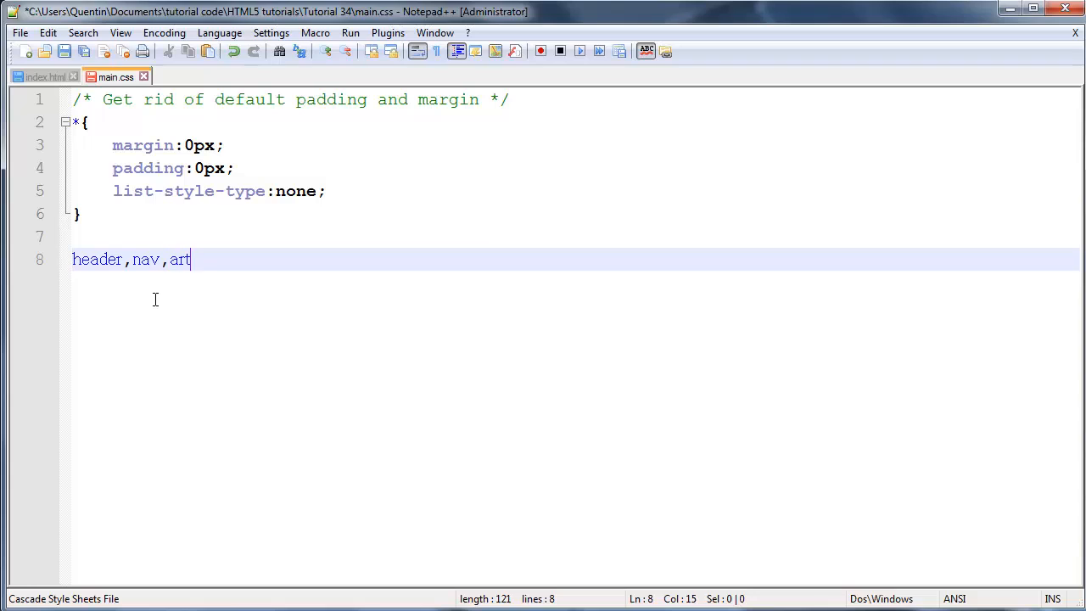
pyautogui.write('icle')
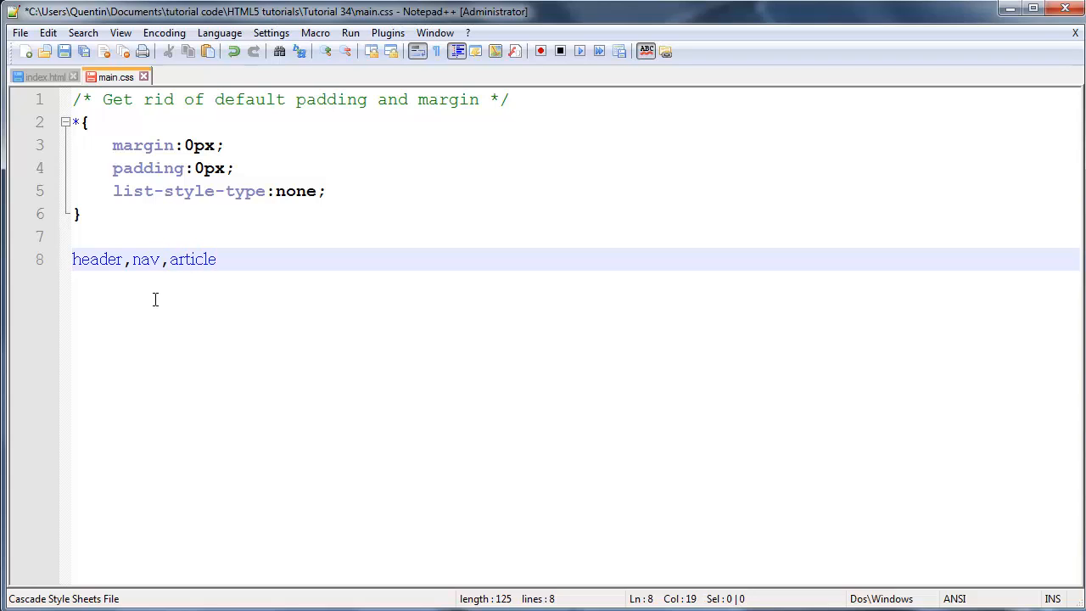
pyautogui.write(',')
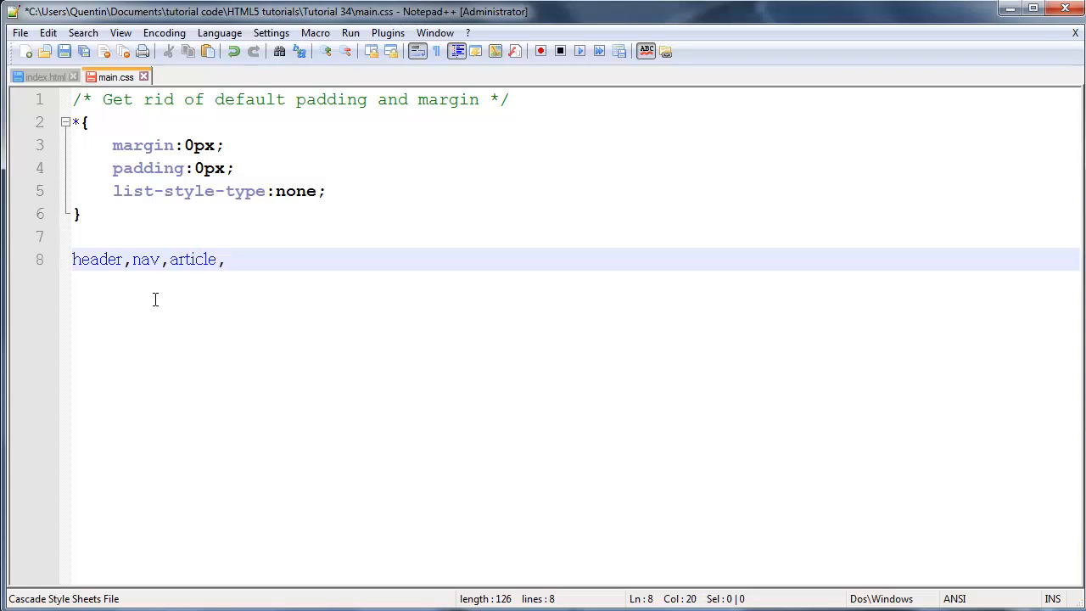
pyautogui.click(44, 76)
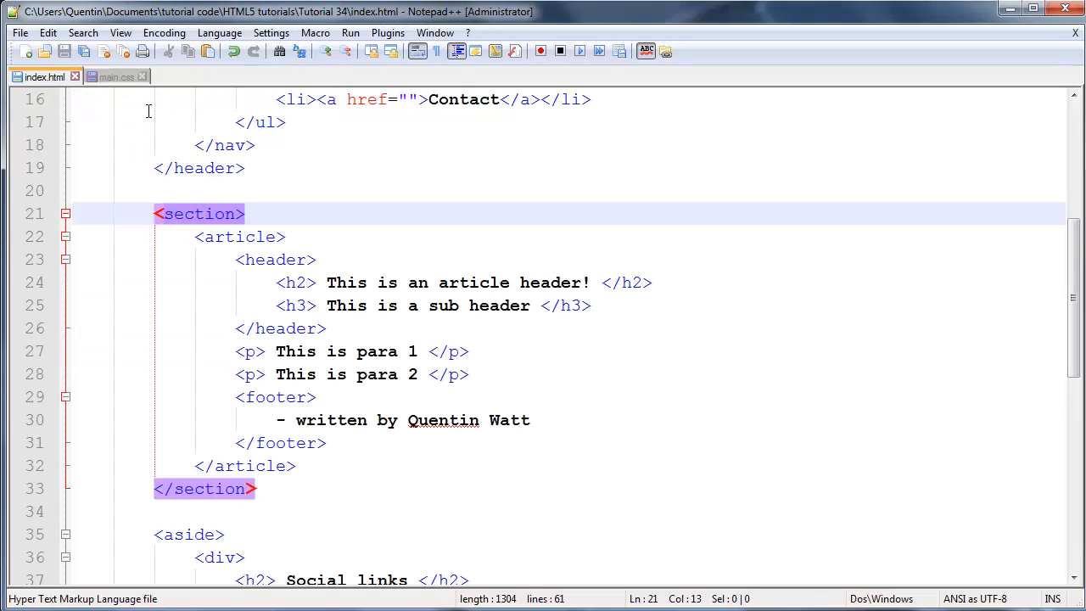
pyautogui.click(116, 77)
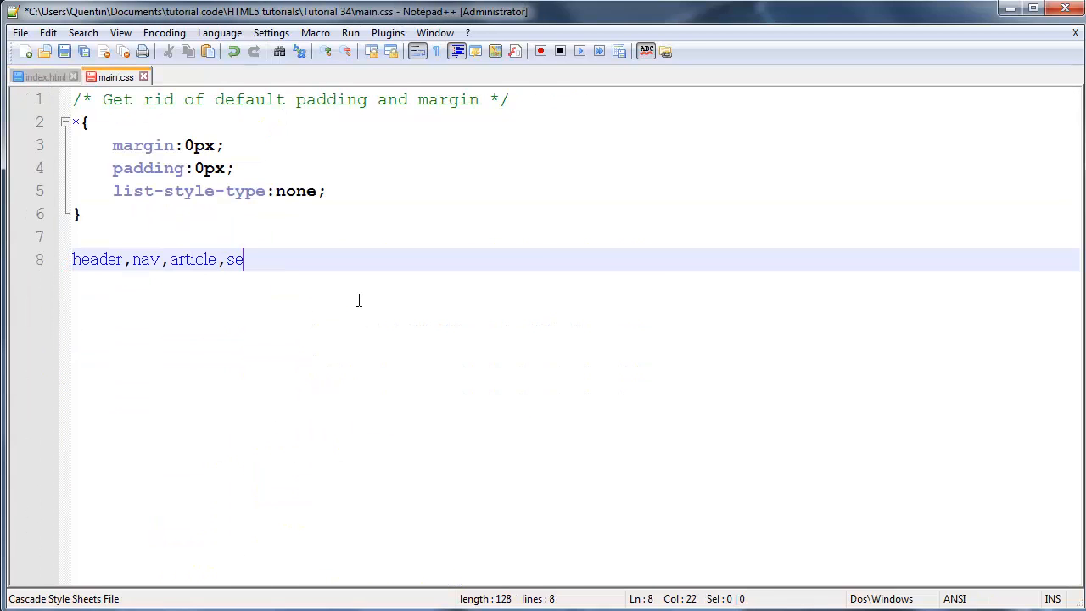
pyautogui.write('ction,fo')
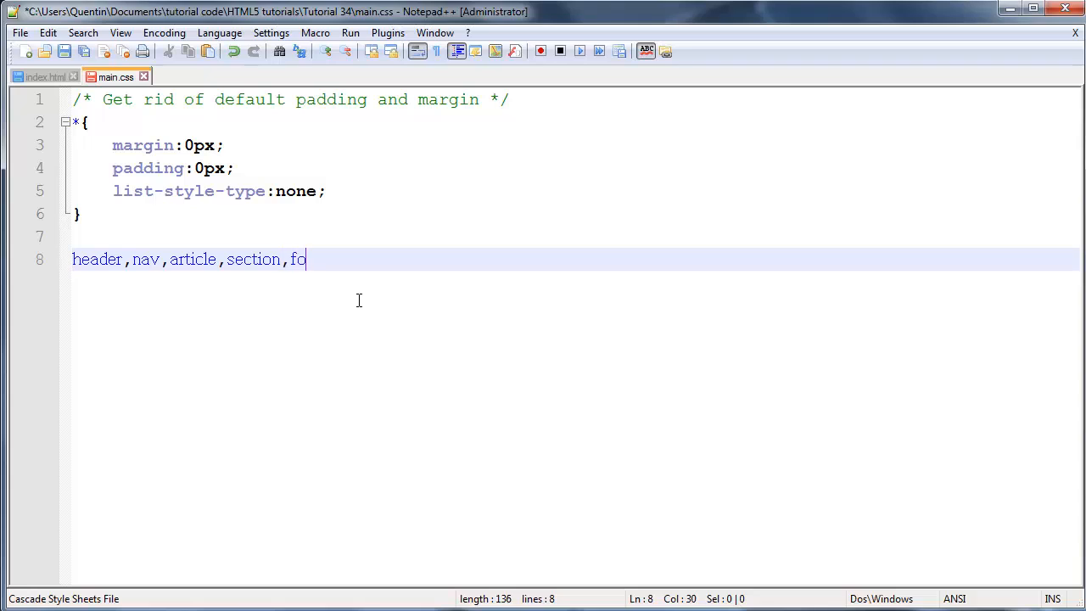
pyautogui.write('oter')
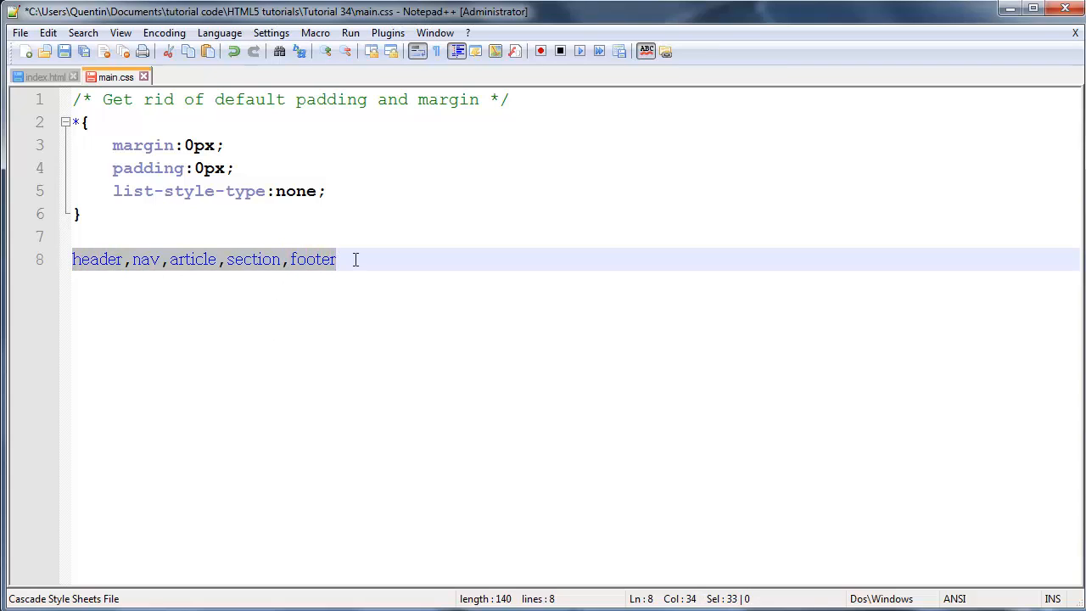
pyautogui.moveTo(106, 272)
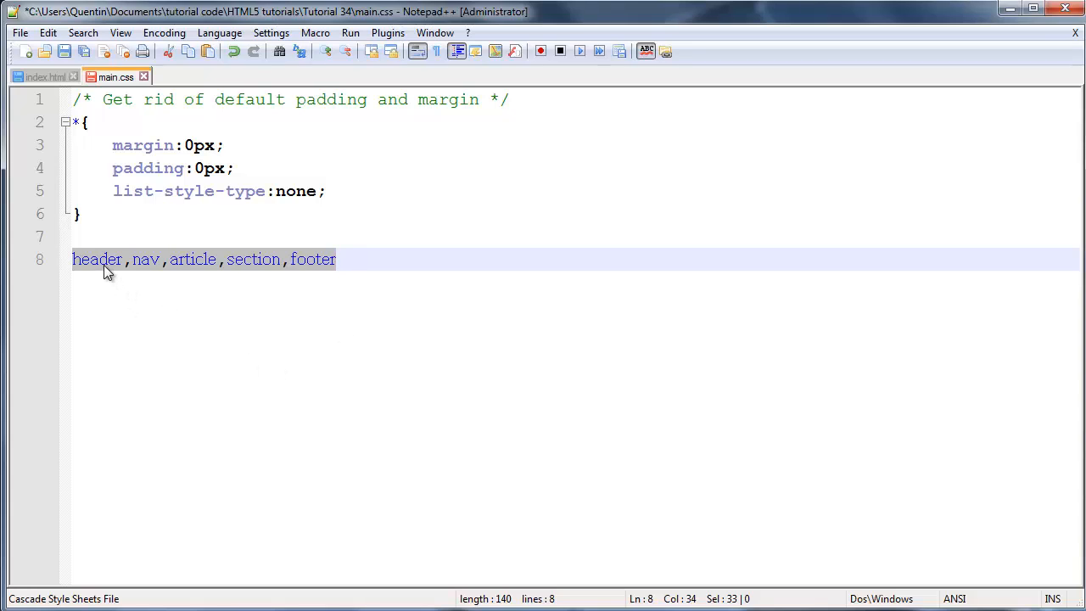
pyautogui.click(195, 259)
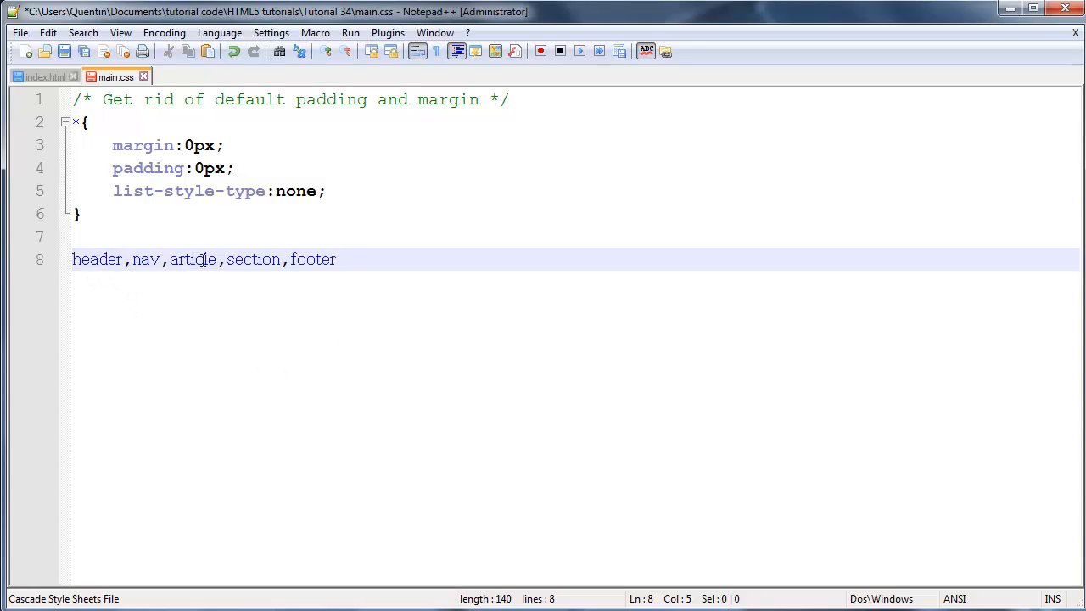
# Step: Give that rule a body setting display:block;
pyautogui.write('{ }')
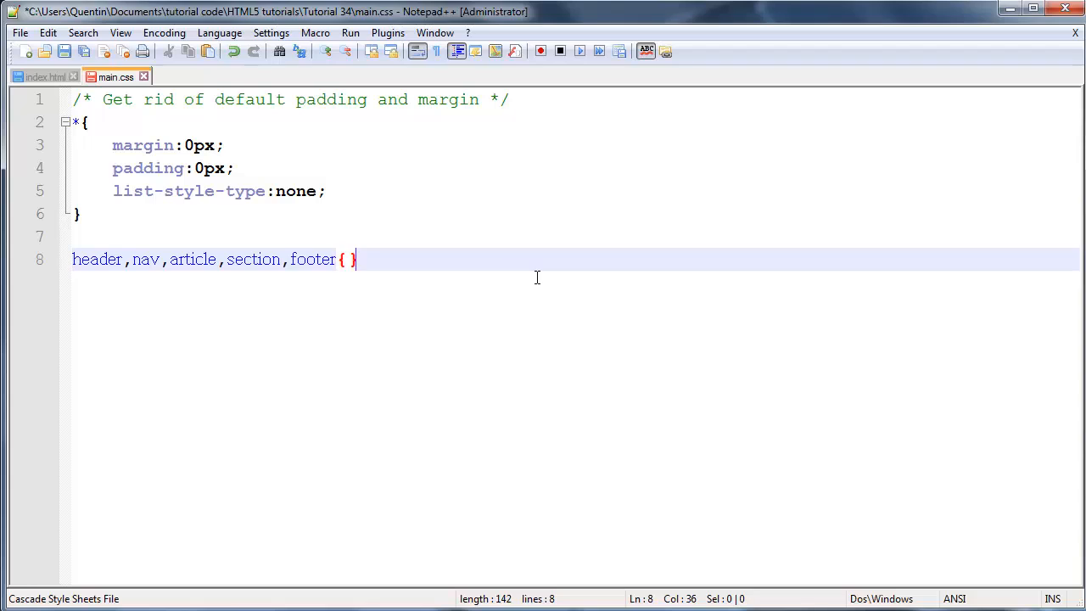
pyautogui.press('Enter')
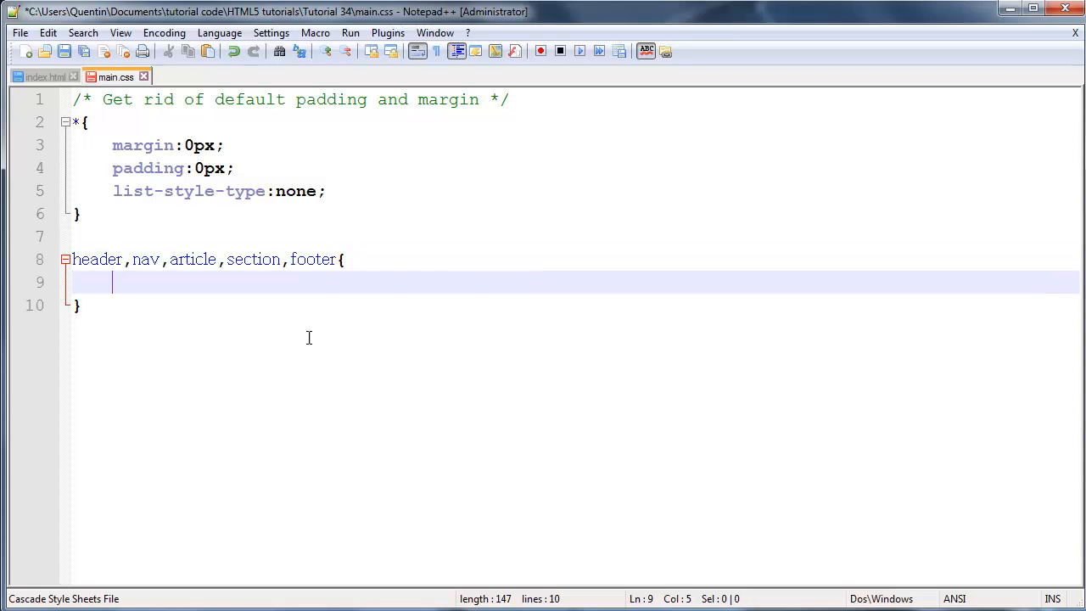
pyautogui.write('displa')
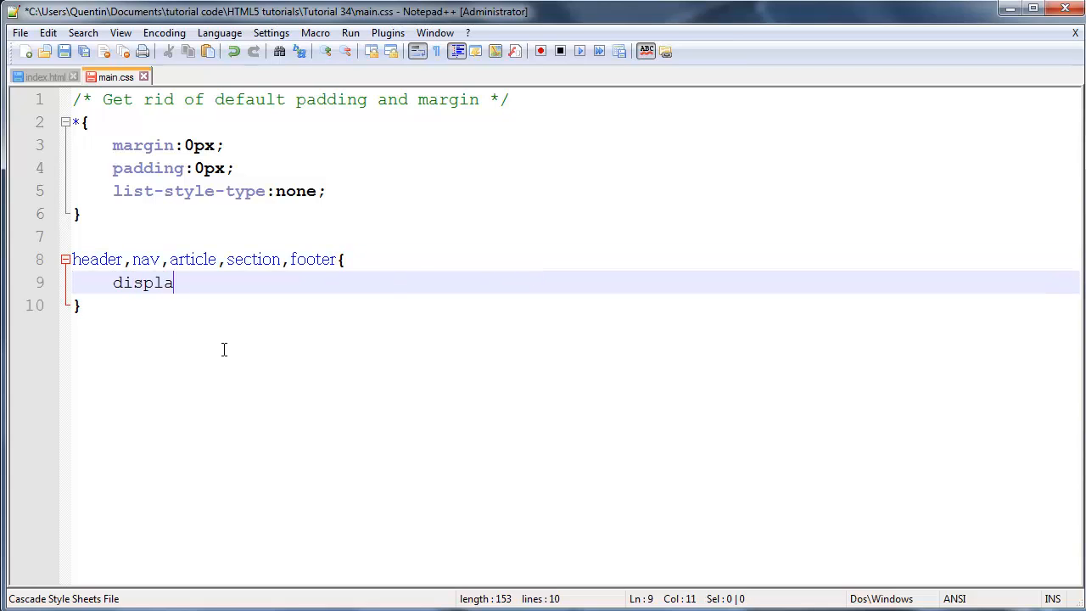
pyautogui.write('y:bl')
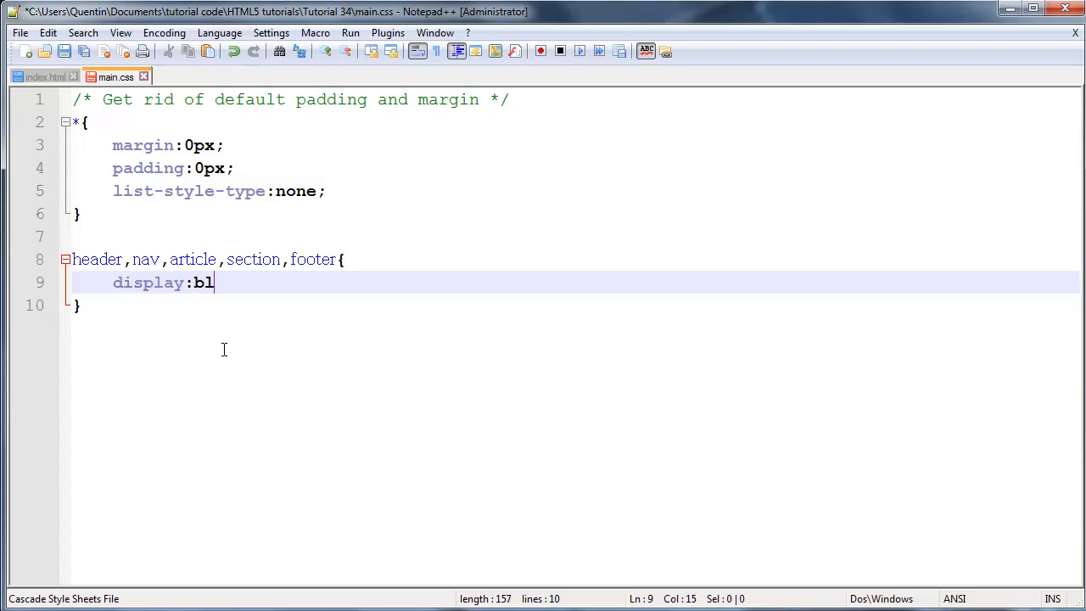
pyautogui.write('ock;')
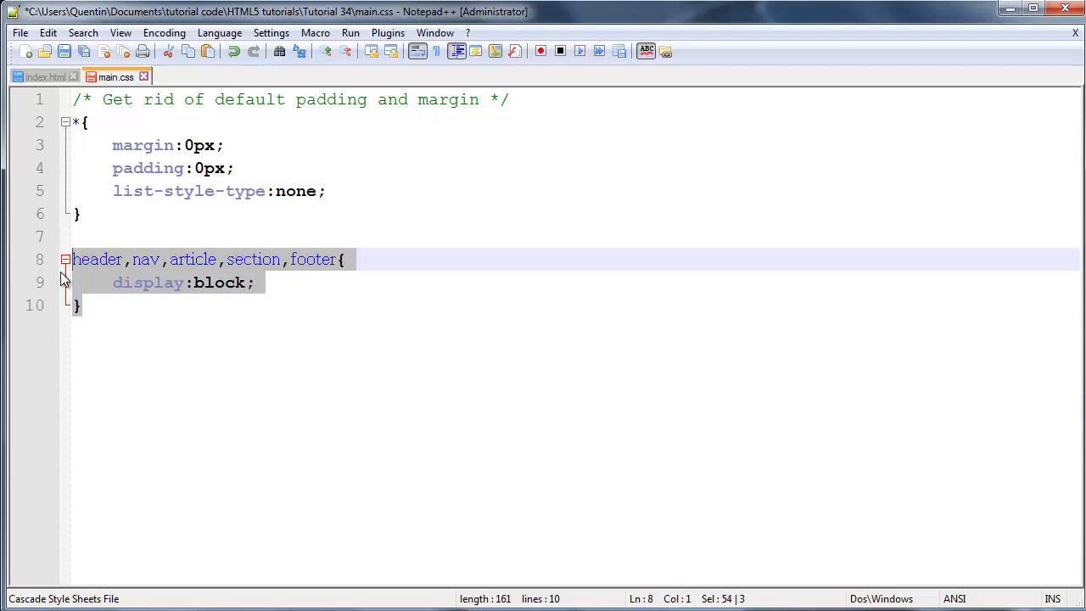
pyautogui.click(148, 258)
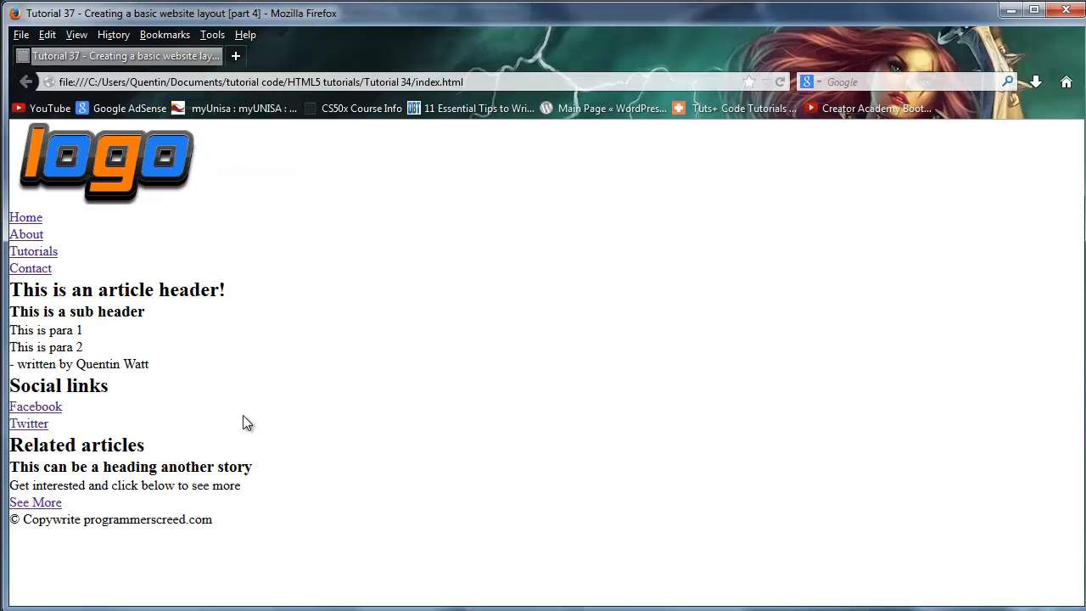
# Step: Highlight the page content in Firefox to see the element extents
pyautogui.doubleClick(200, 519)
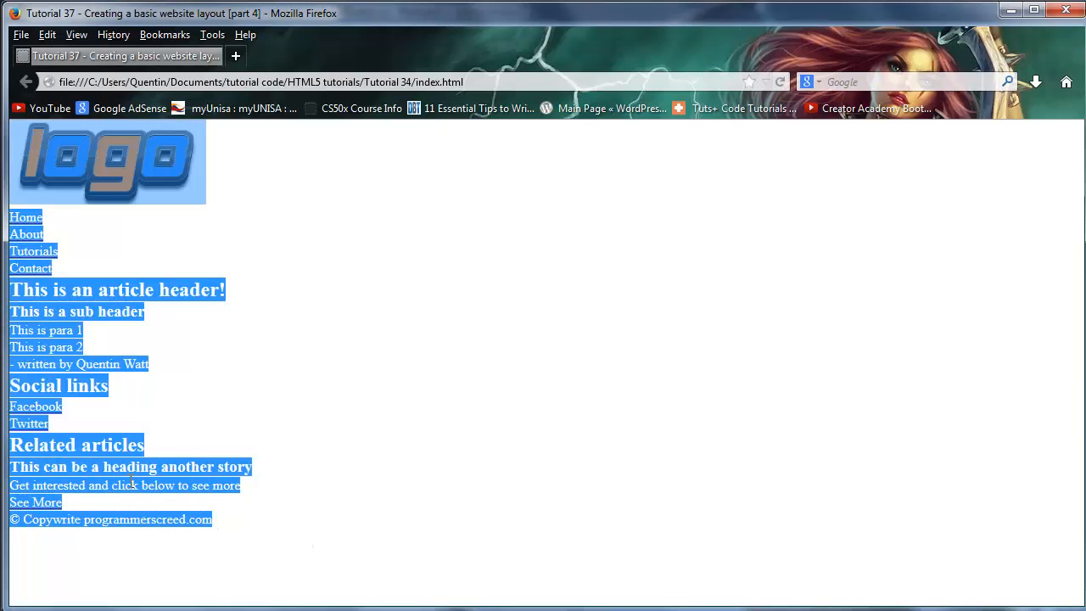
pyautogui.moveTo(251, 499)
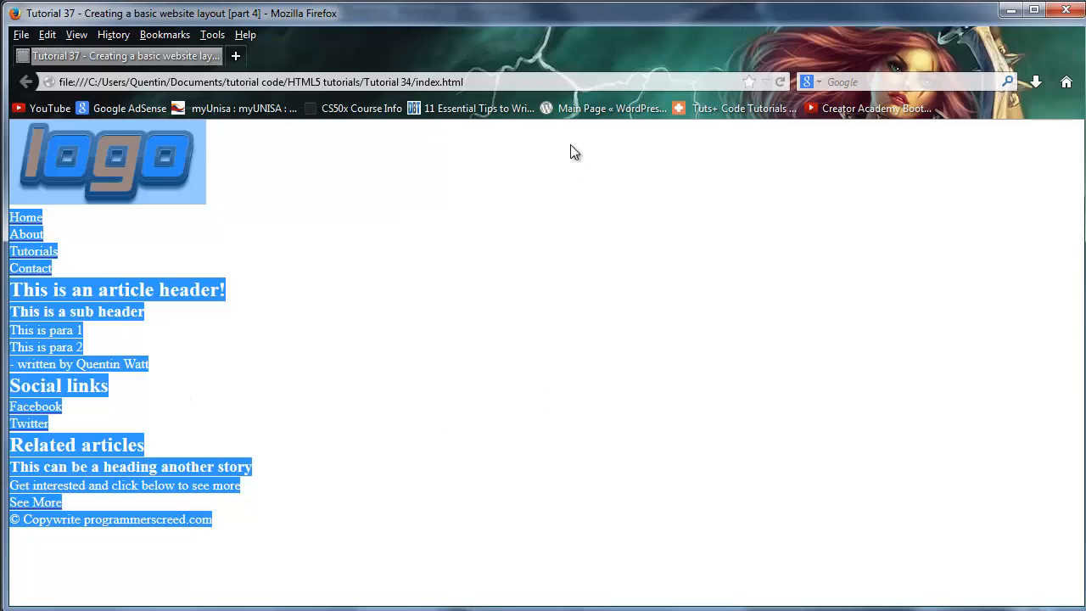
pyautogui.moveTo(281, 420)
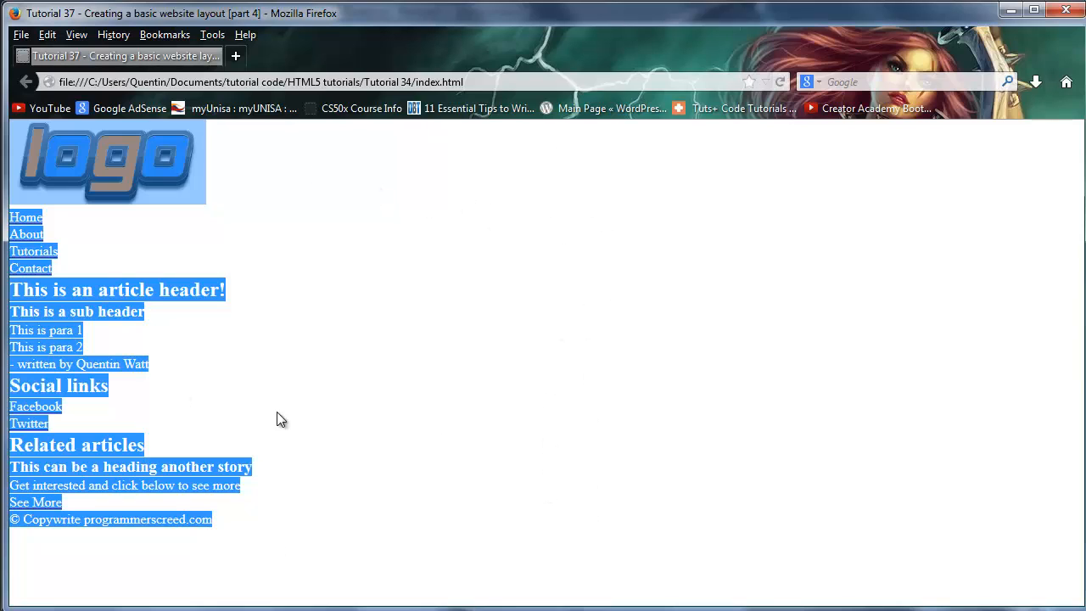
pyautogui.moveTo(819, 582)
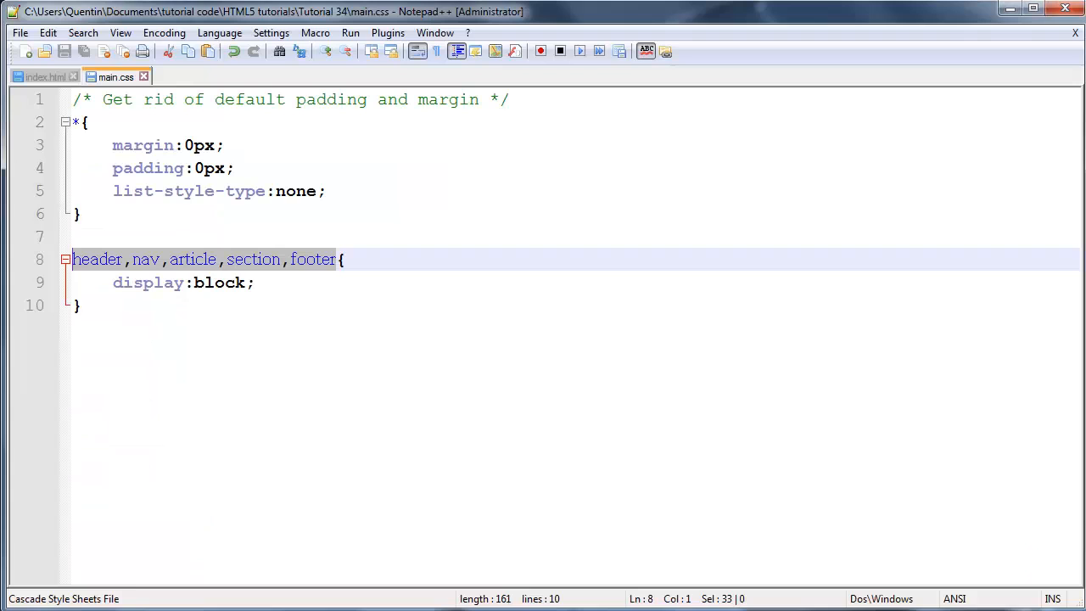
# Step: Insert <div class="container"> just after the body tag in index.html
pyautogui.click(44, 77)
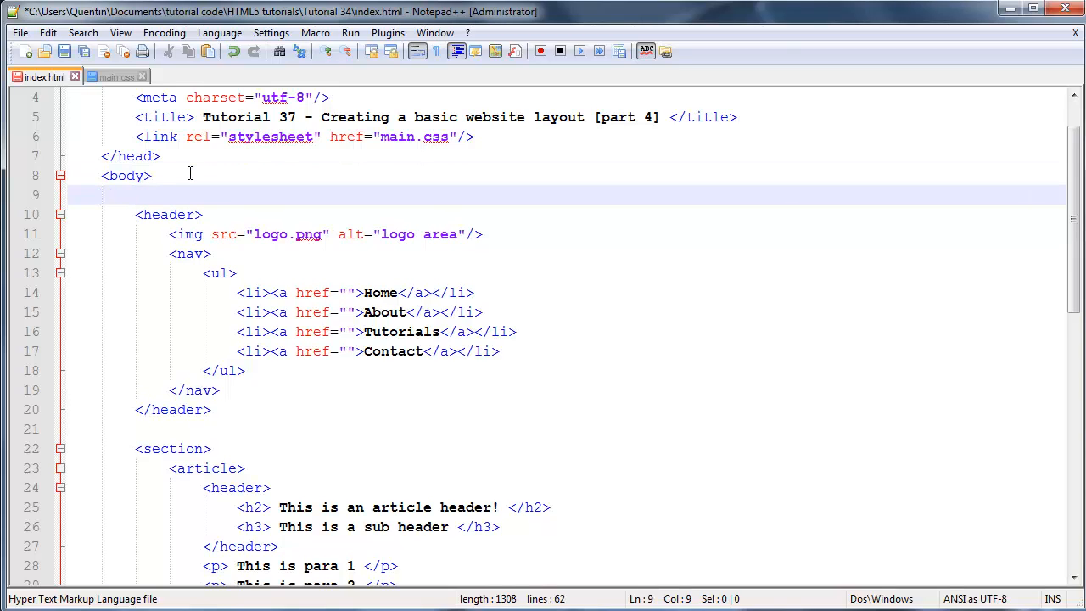
pyautogui.write('<div>')
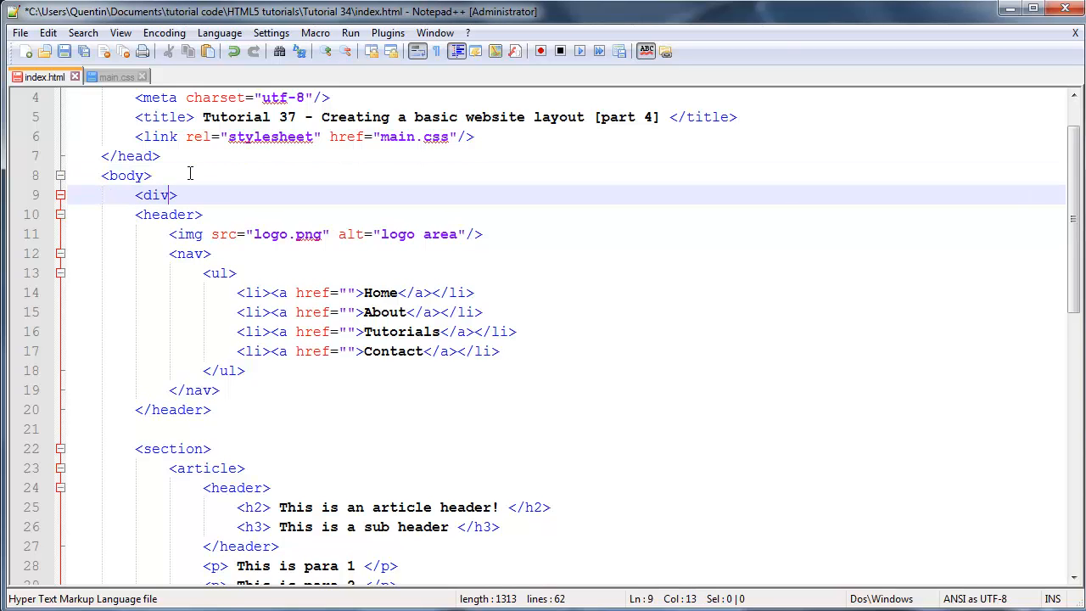
pyautogui.moveTo(134, 119)
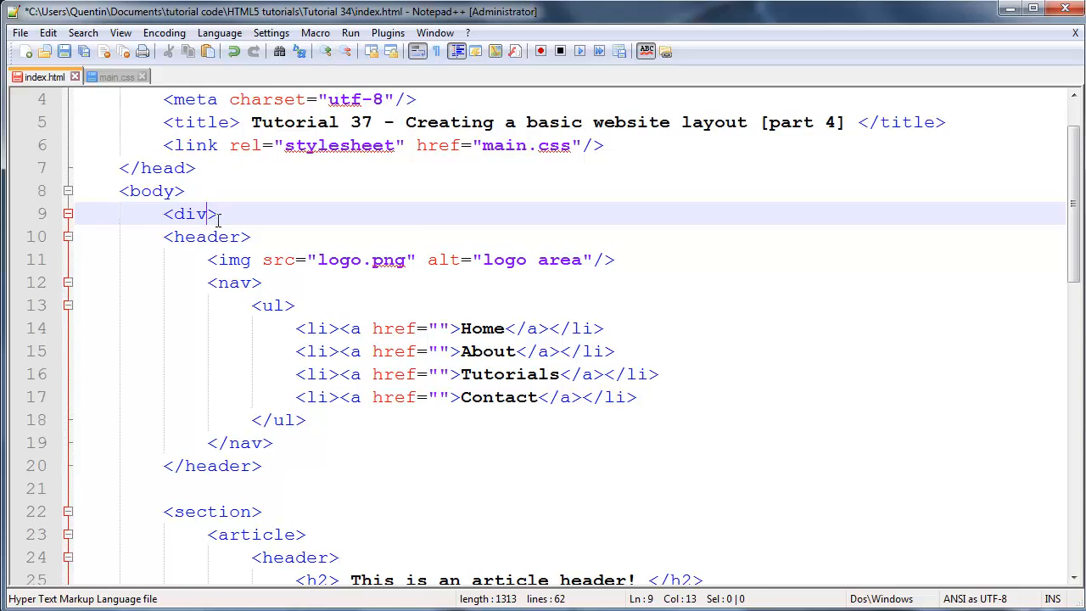
pyautogui.write('class')
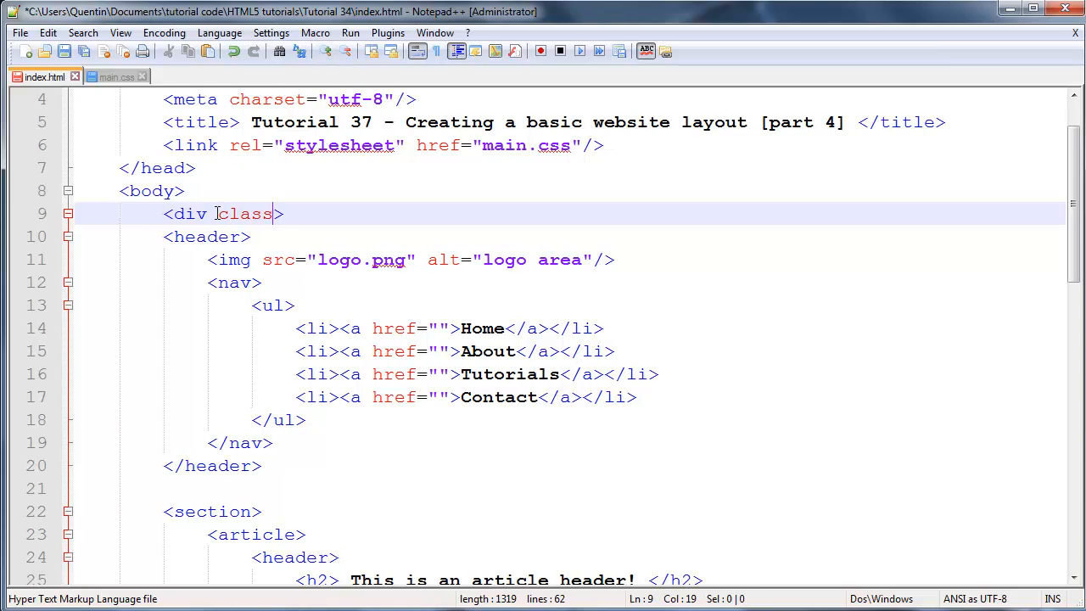
pyautogui.write('="')
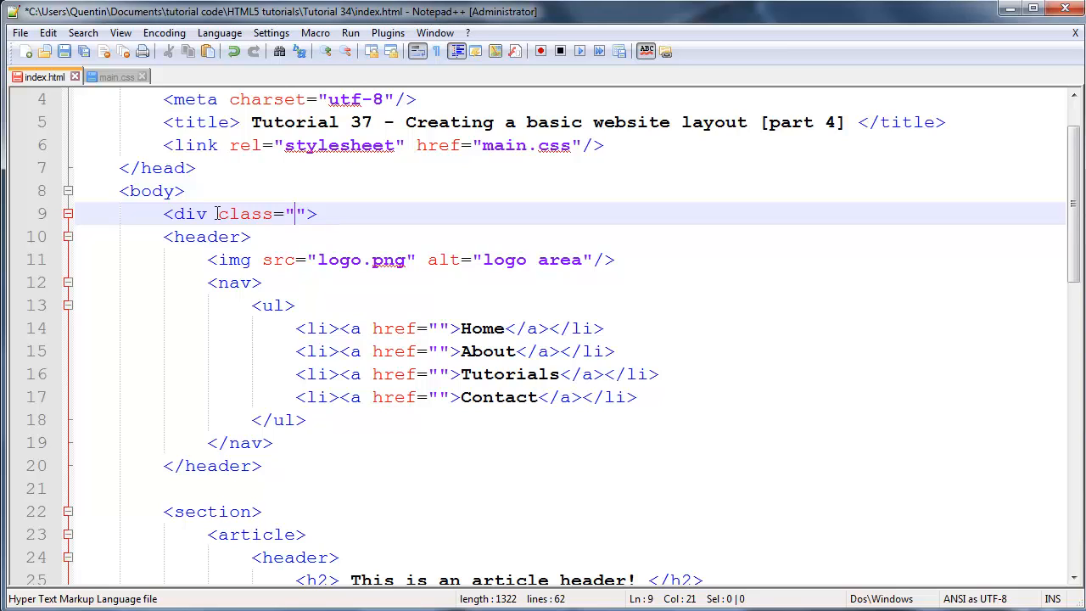
pyautogui.write('con')
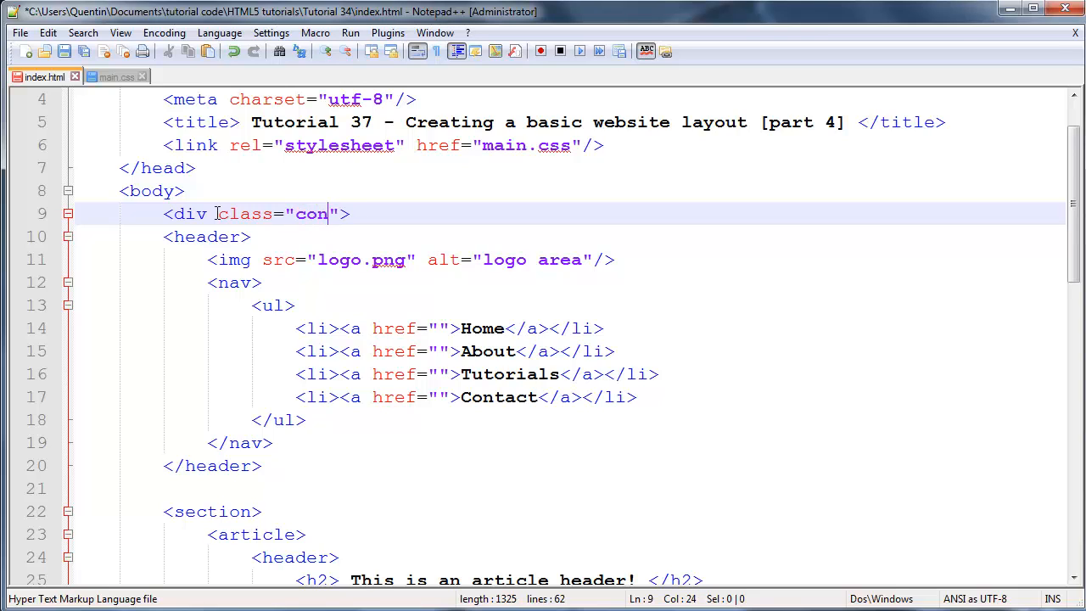
pyautogui.write('taine')
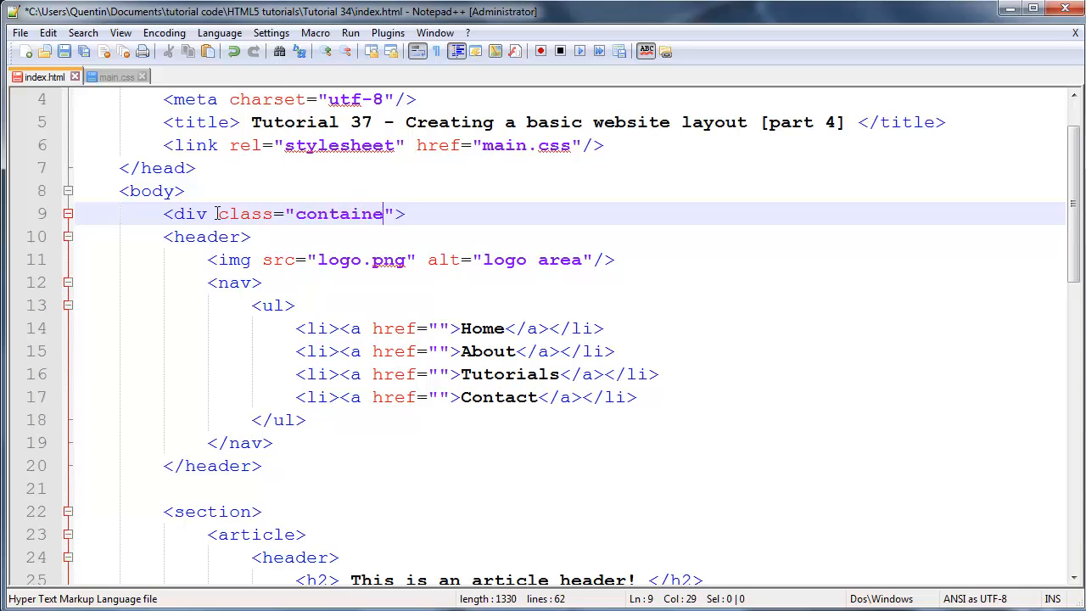
pyautogui.write('r')
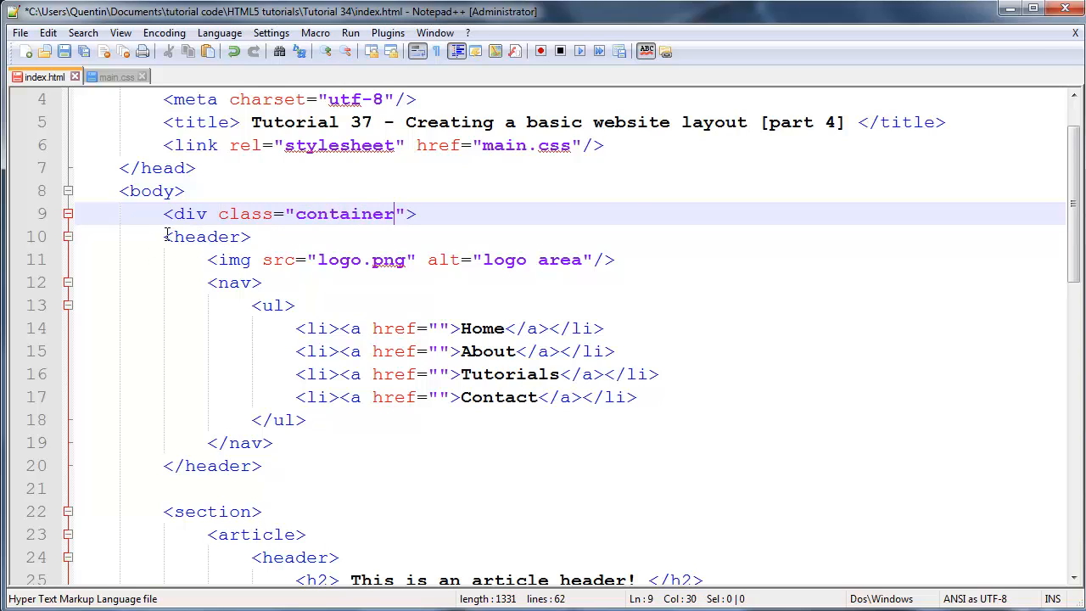
pyautogui.click(170, 237)
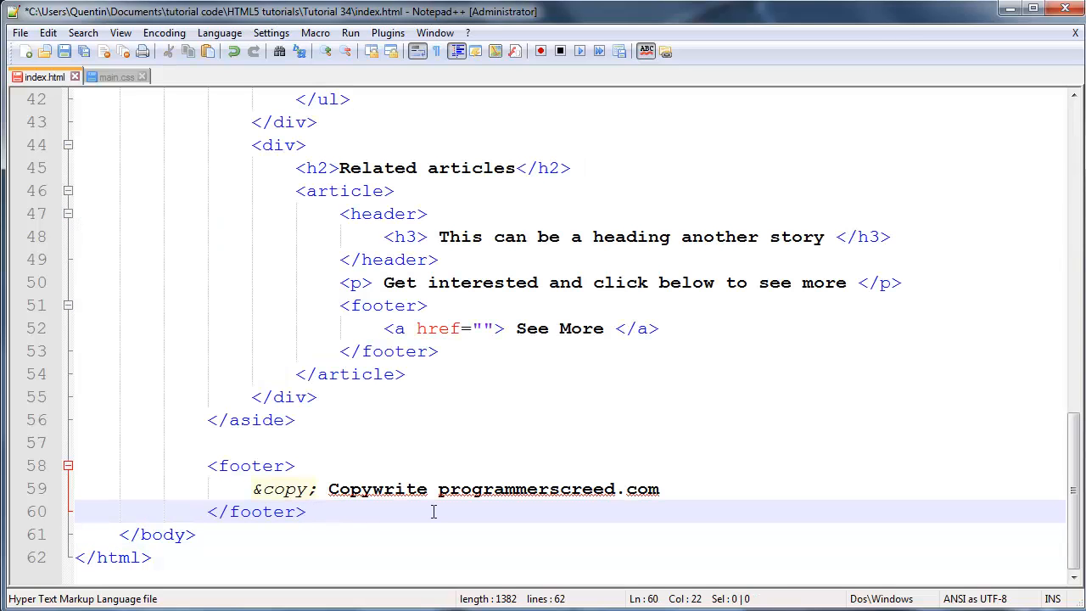
# Step: Close the container with </div> after the footer in index.html
pyautogui.write('<>')
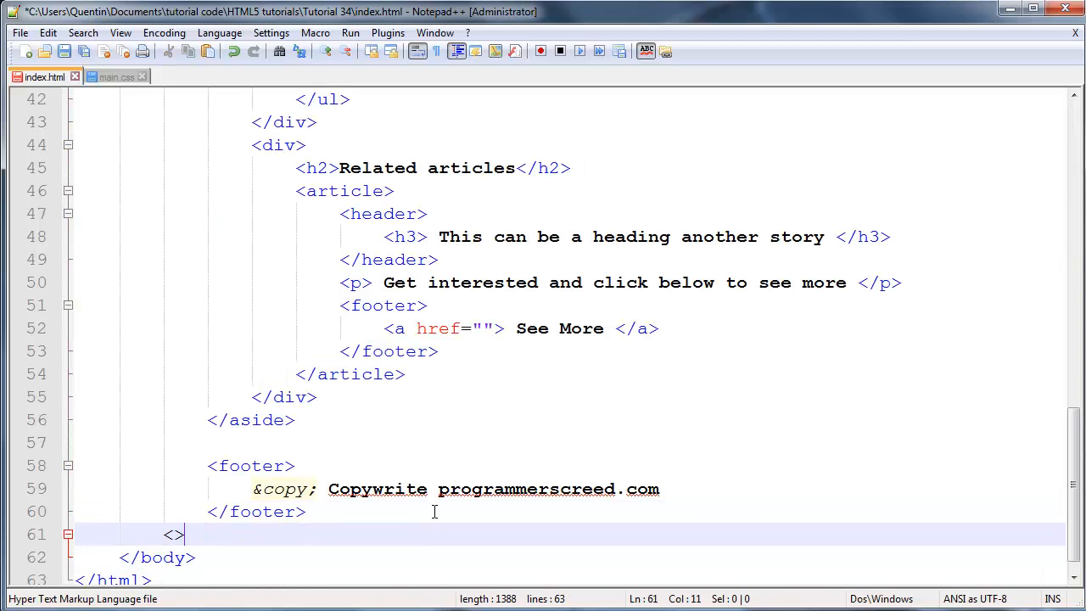
pyautogui.write('/div')
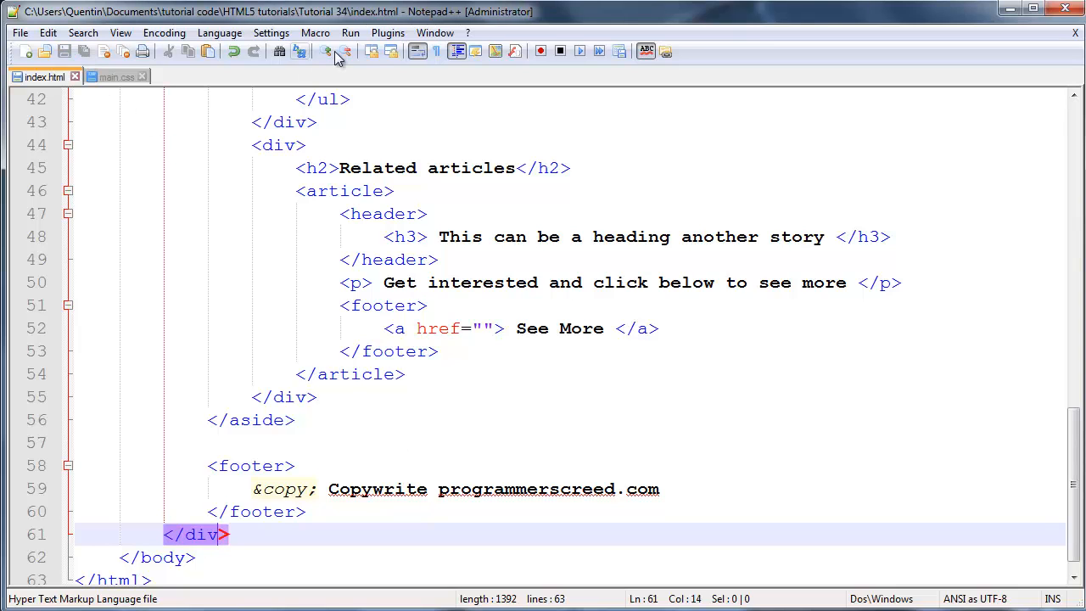
pyautogui.scroll(-3)
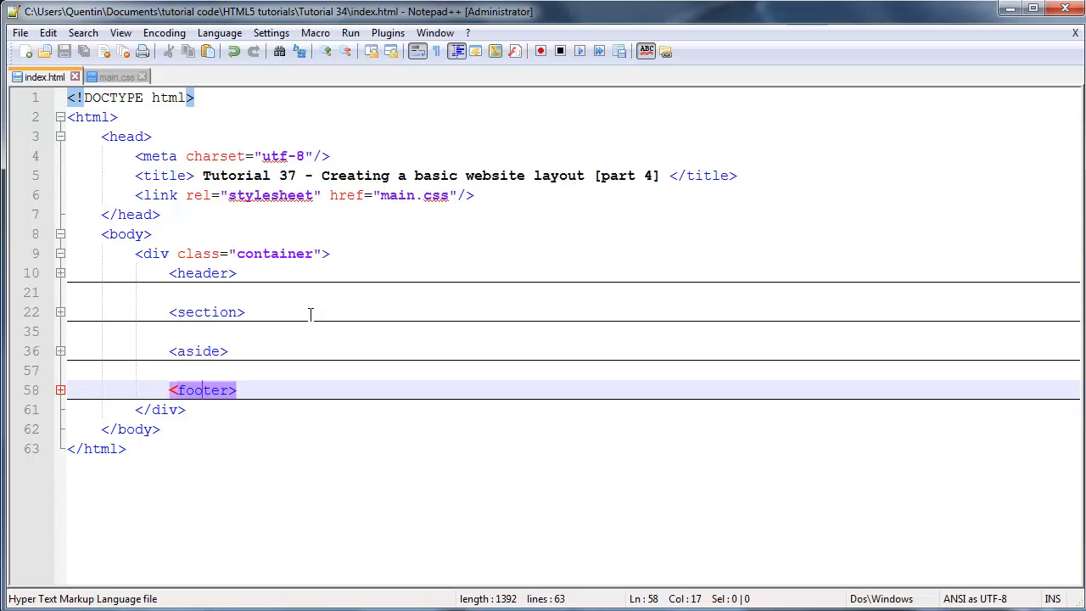
pyautogui.moveTo(271, 383)
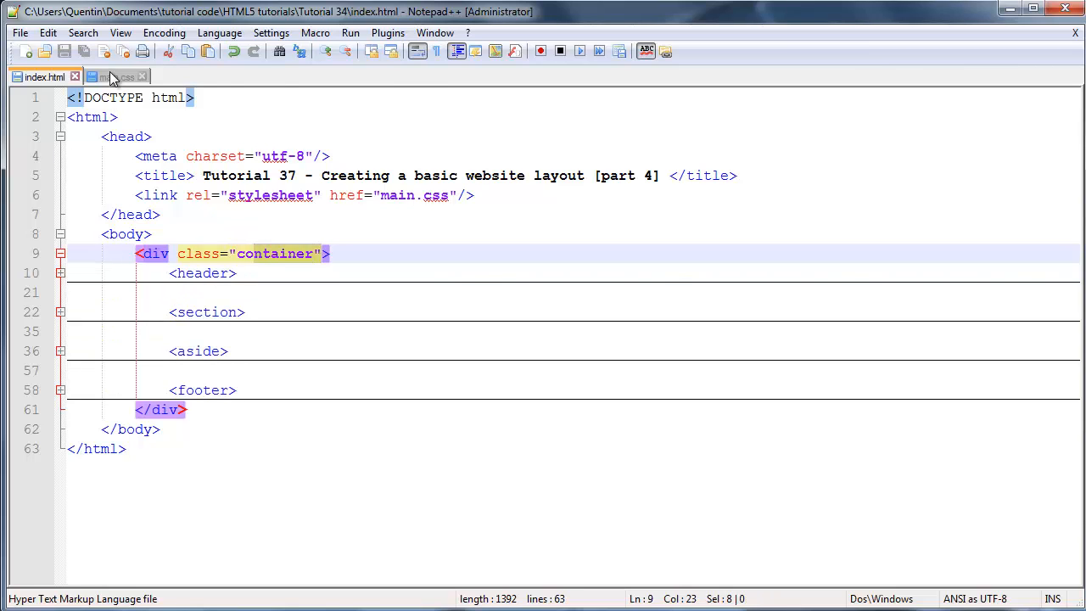
# Step: Add a /*centering website */ comment at the end of main.css
pyautogui.click(116, 76)
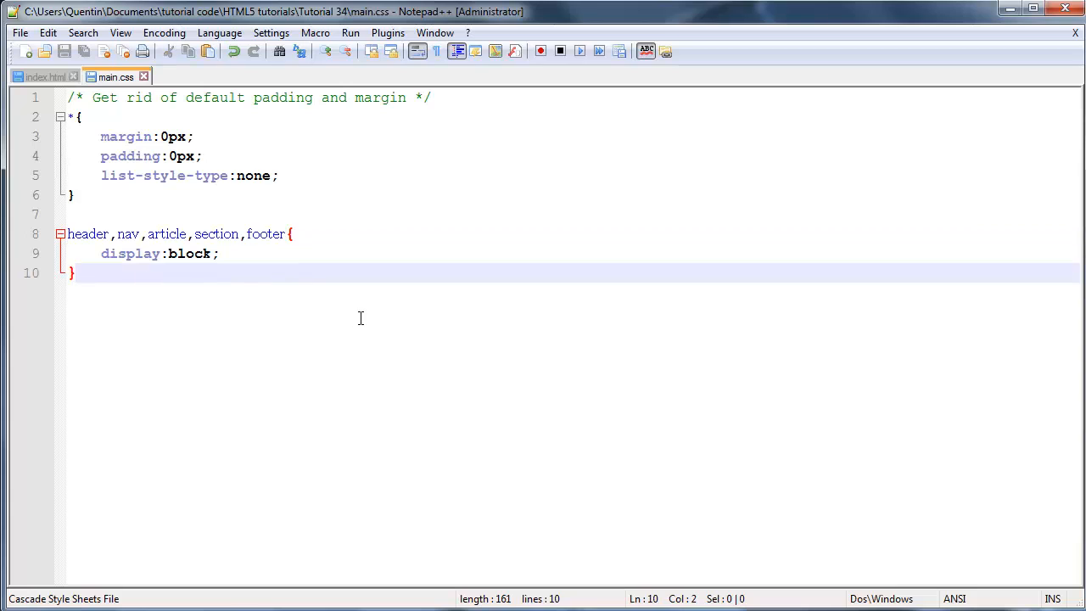
pyautogui.write('//')
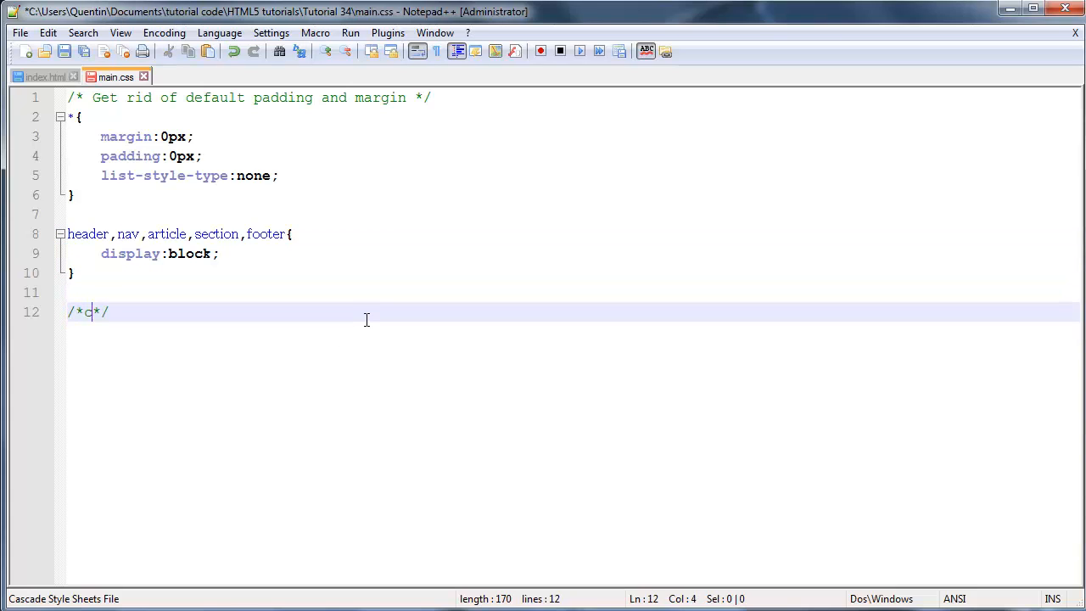
pyautogui.write('entering website')
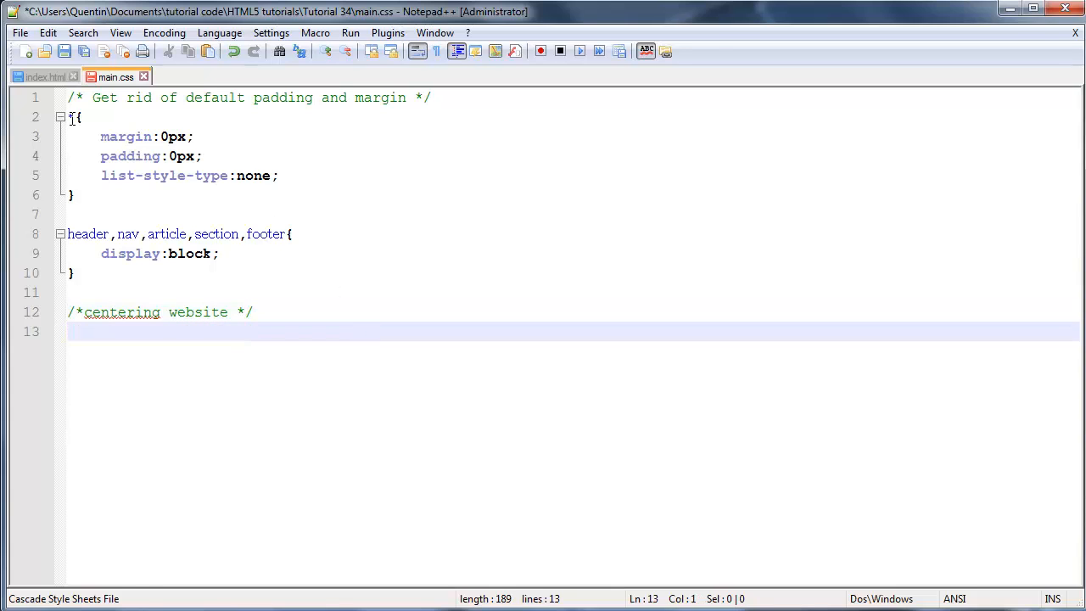
pyautogui.click(42, 77)
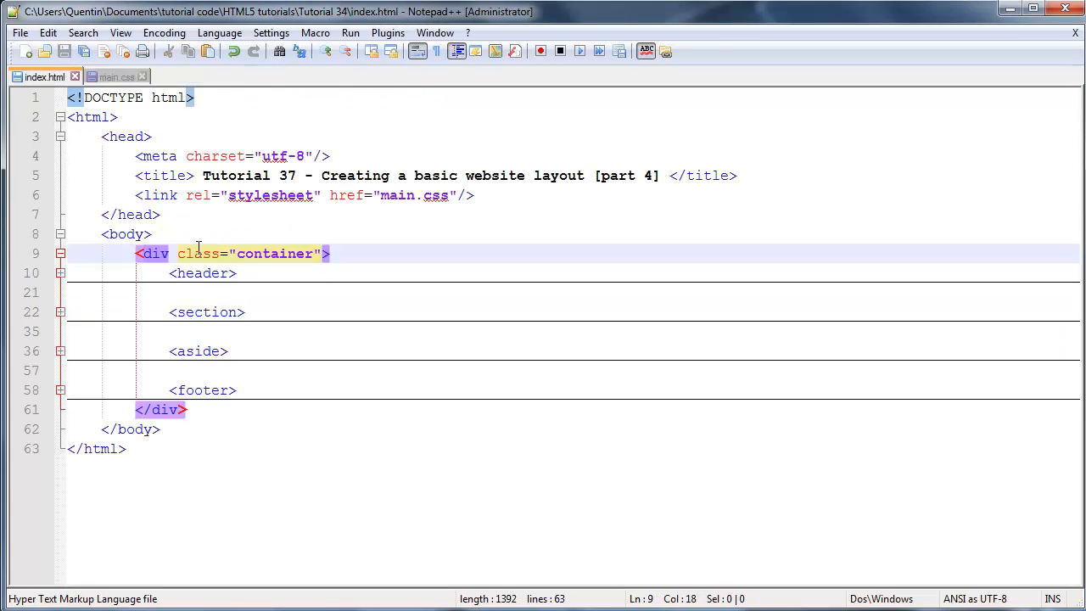
# Step: Start a .container rule in main.css with width:1000px;
pyautogui.doubleClick(274, 253)
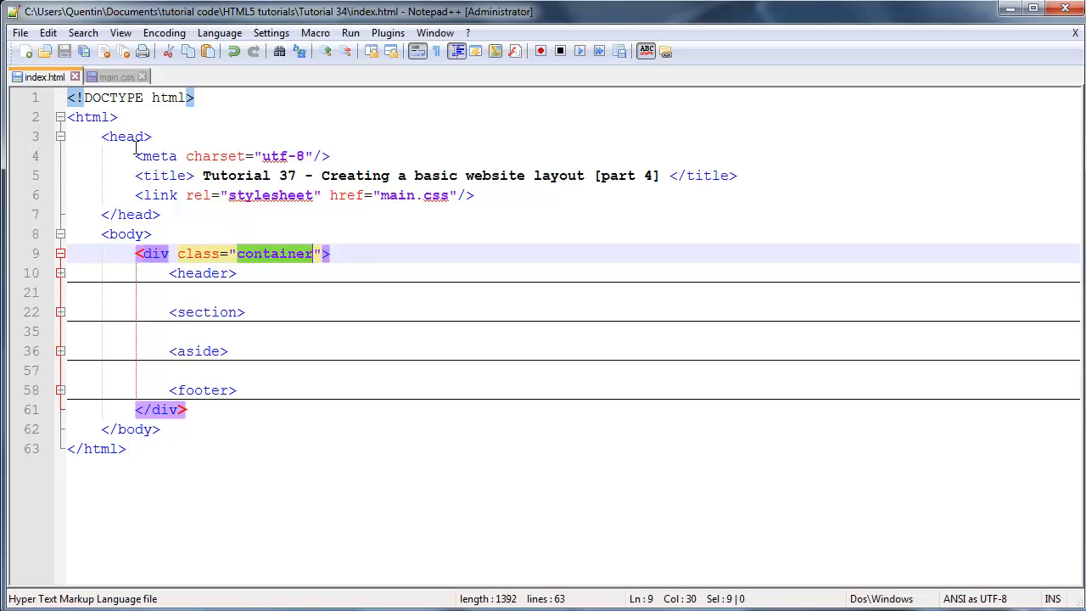
pyautogui.click(117, 77)
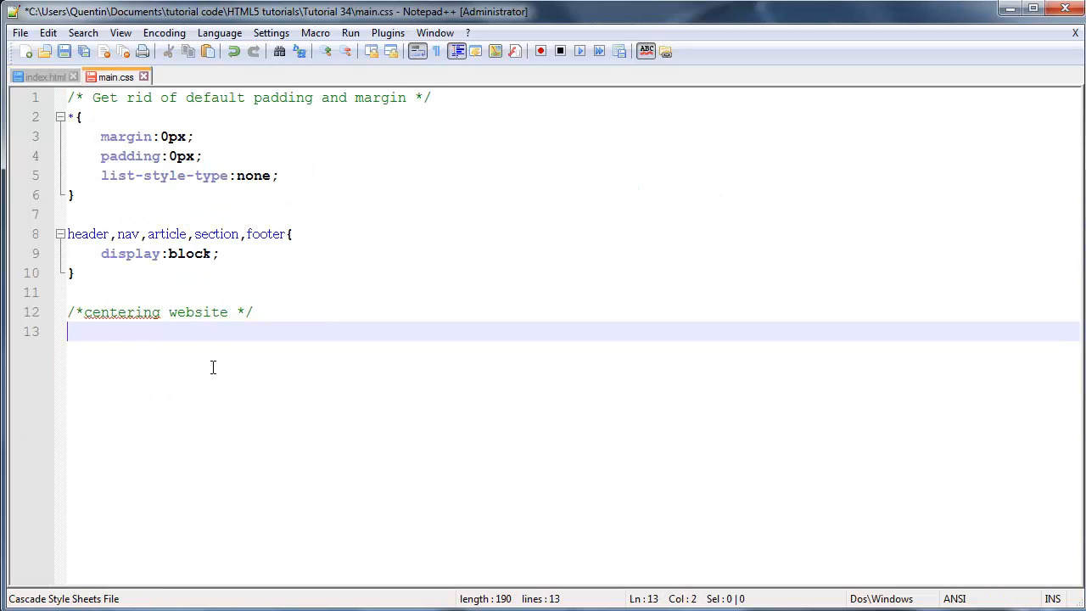
pyautogui.write('.container')
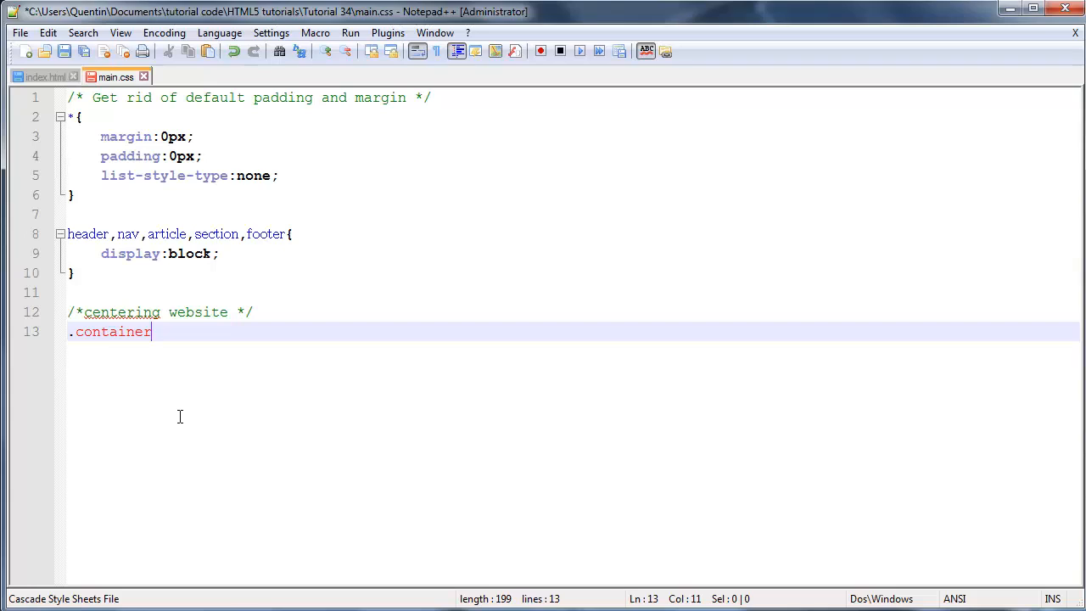
pyautogui.write('{')
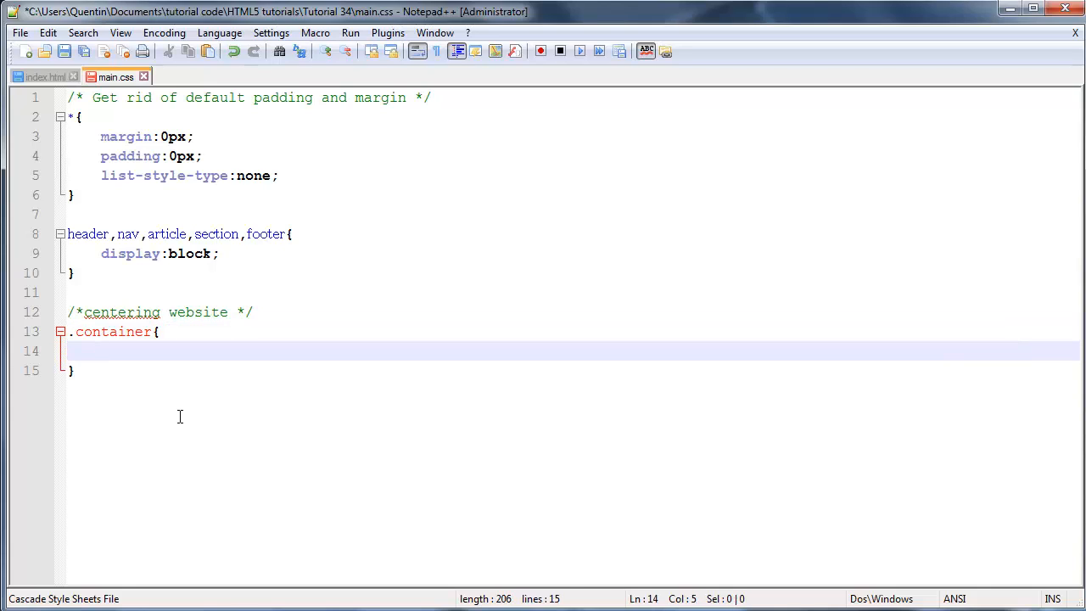
pyautogui.moveTo(157, 416)
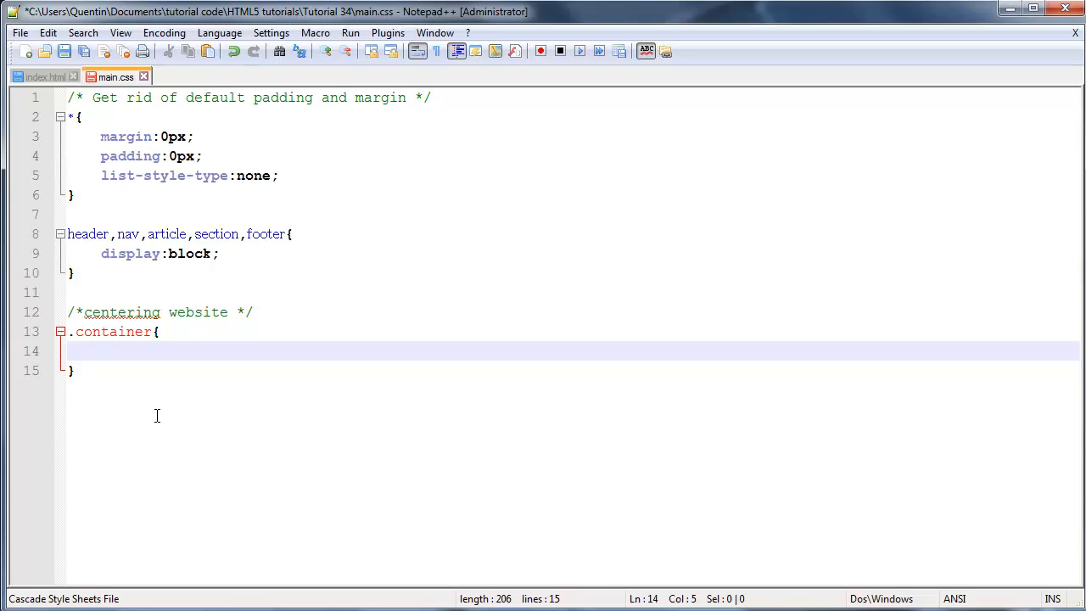
pyautogui.write('wid')
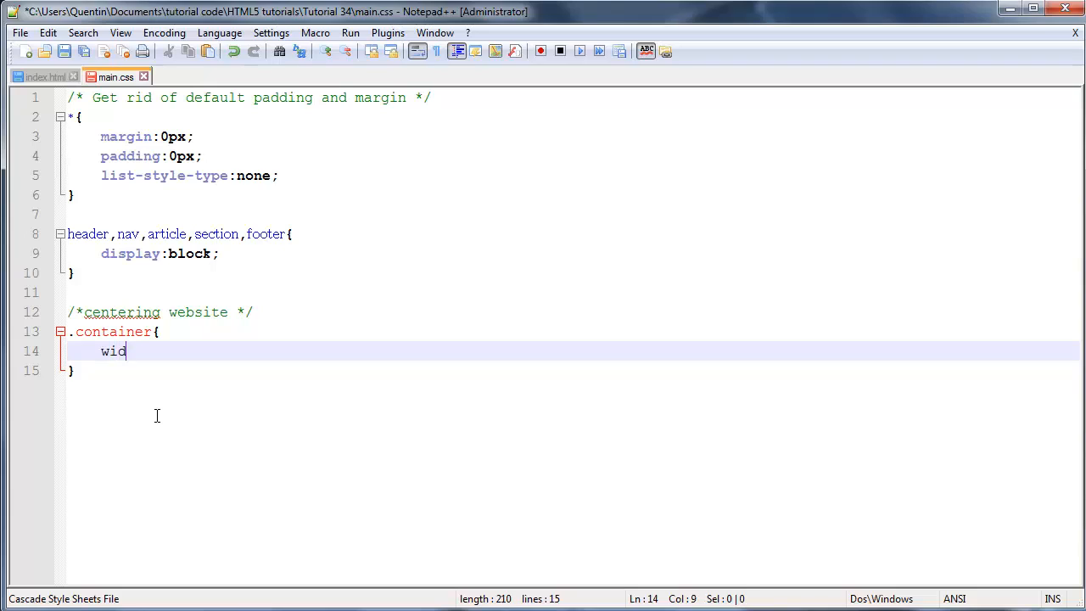
pyautogui.write('th:1000')
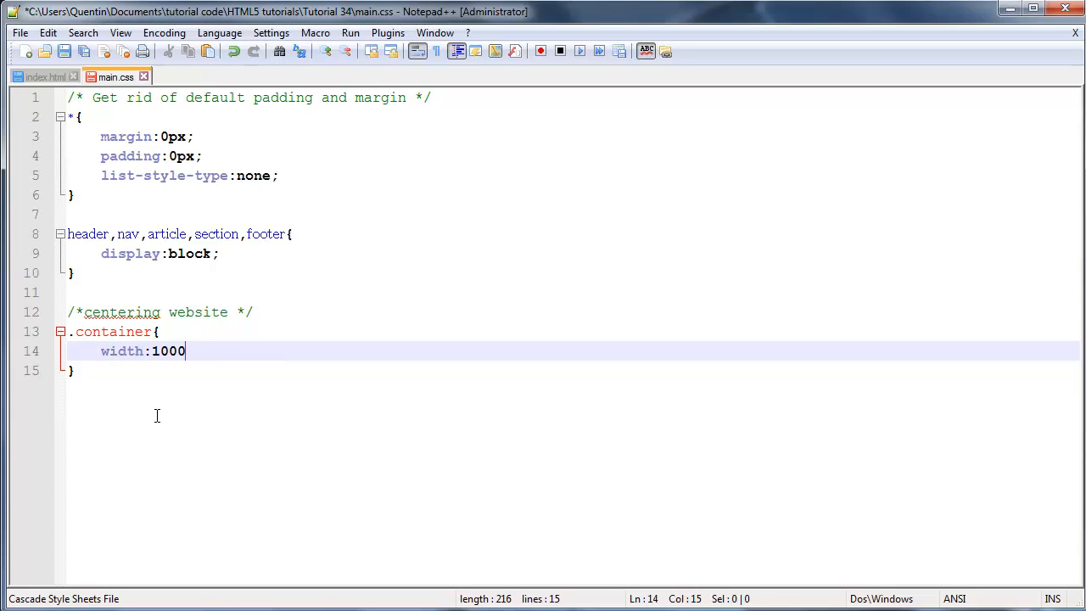
pyautogui.write('px;')
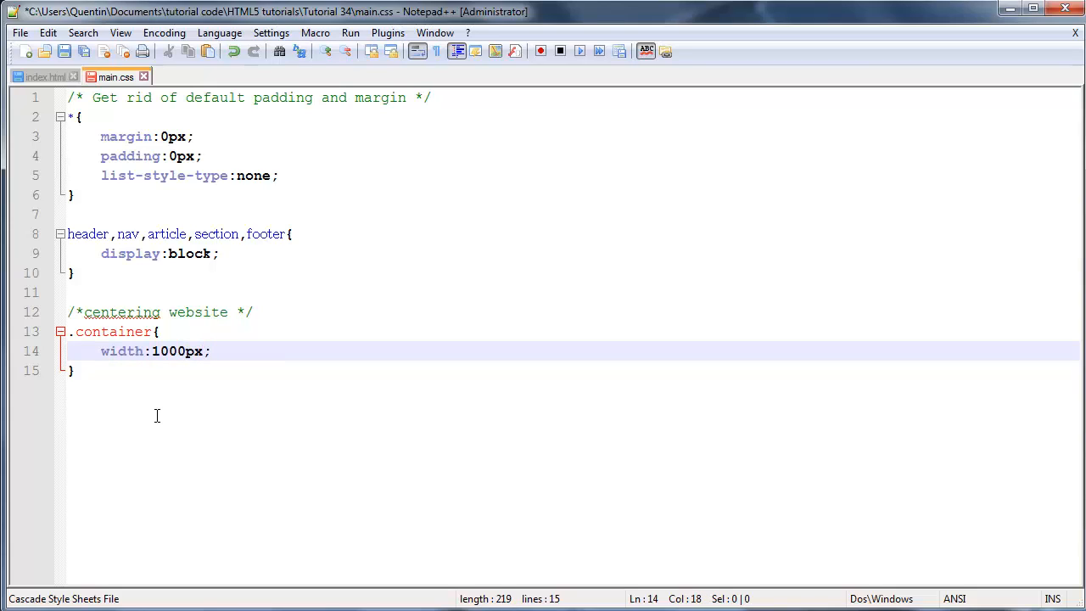
pyautogui.moveTo(165, 410)
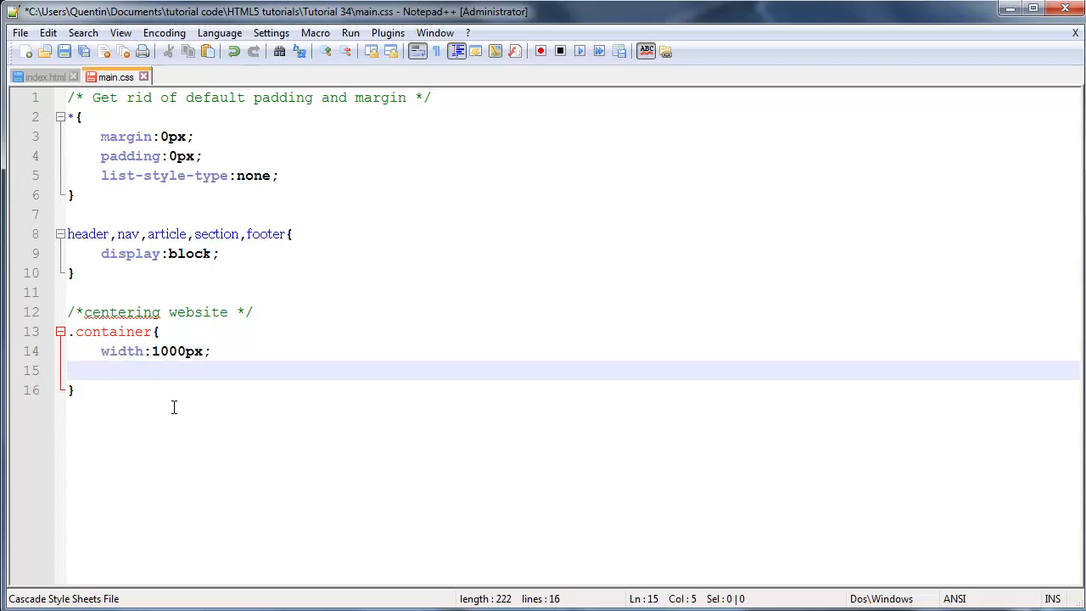
# Step: Add margin:0px auto; to the .container rule to centre it
pyautogui.write('margin')
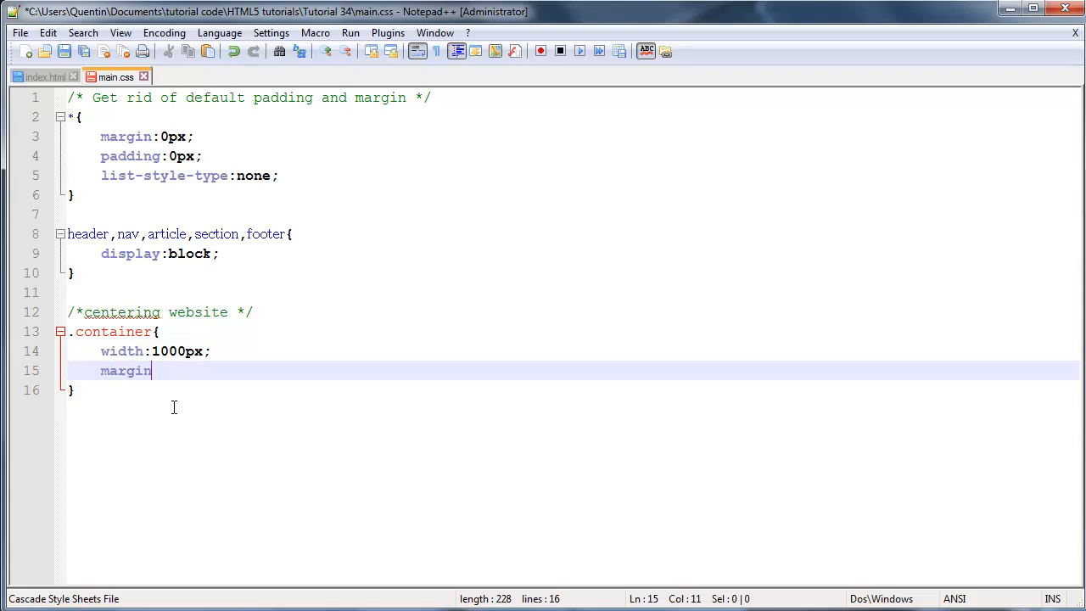
pyautogui.write(':')
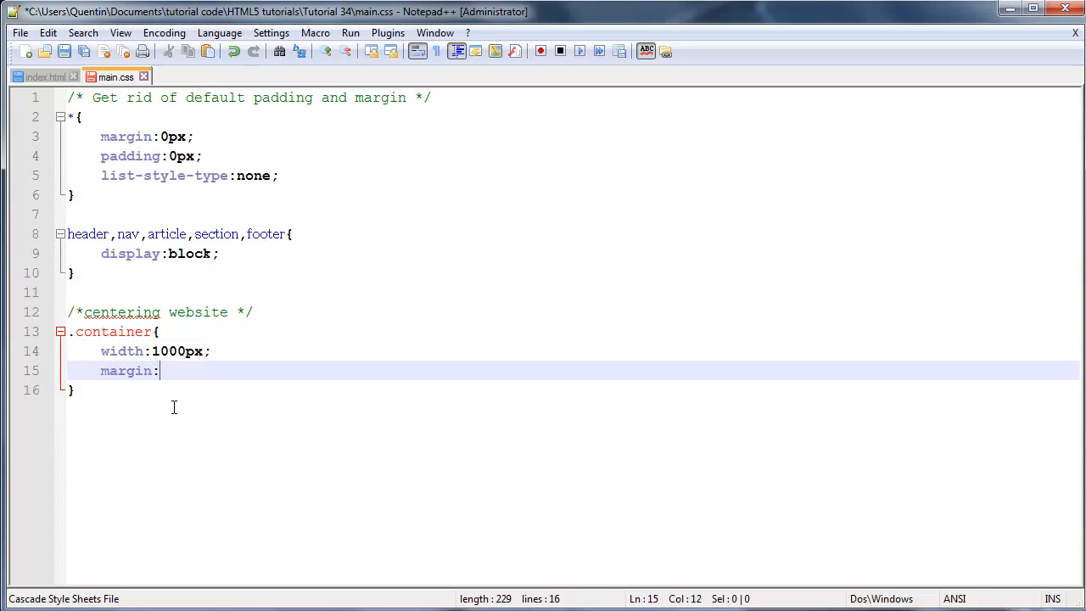
pyautogui.write('0px a')
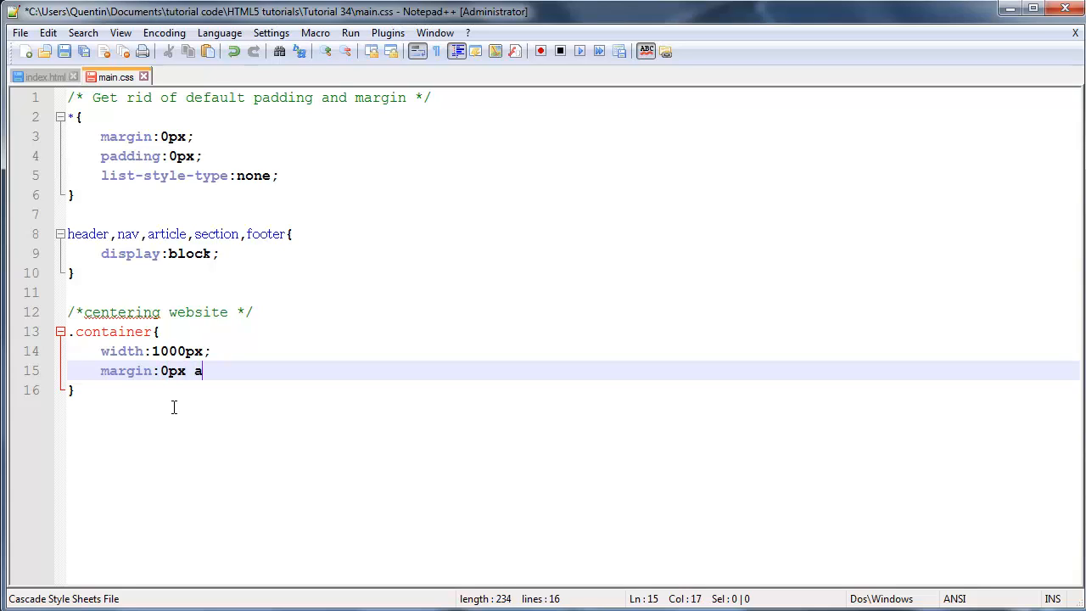
pyautogui.write('uto;')
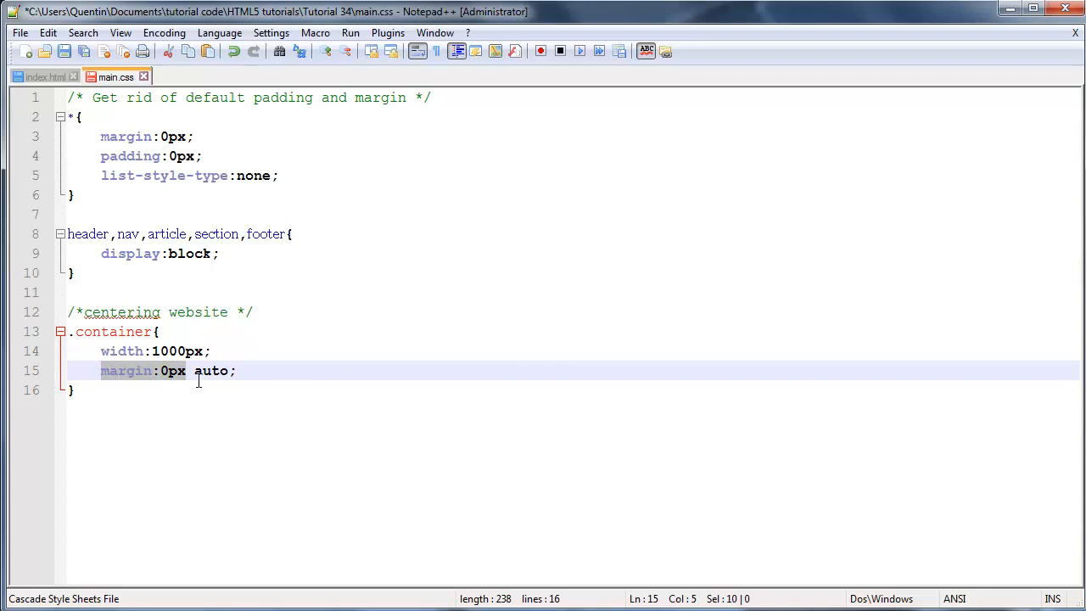
pyautogui.moveTo(186, 376)
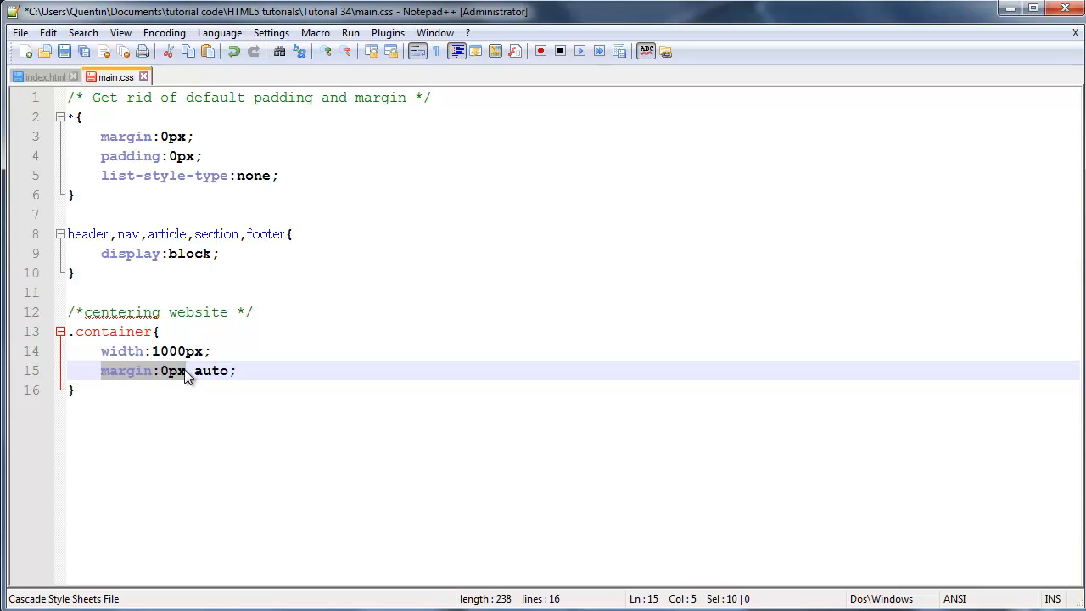
pyautogui.click(192, 371)
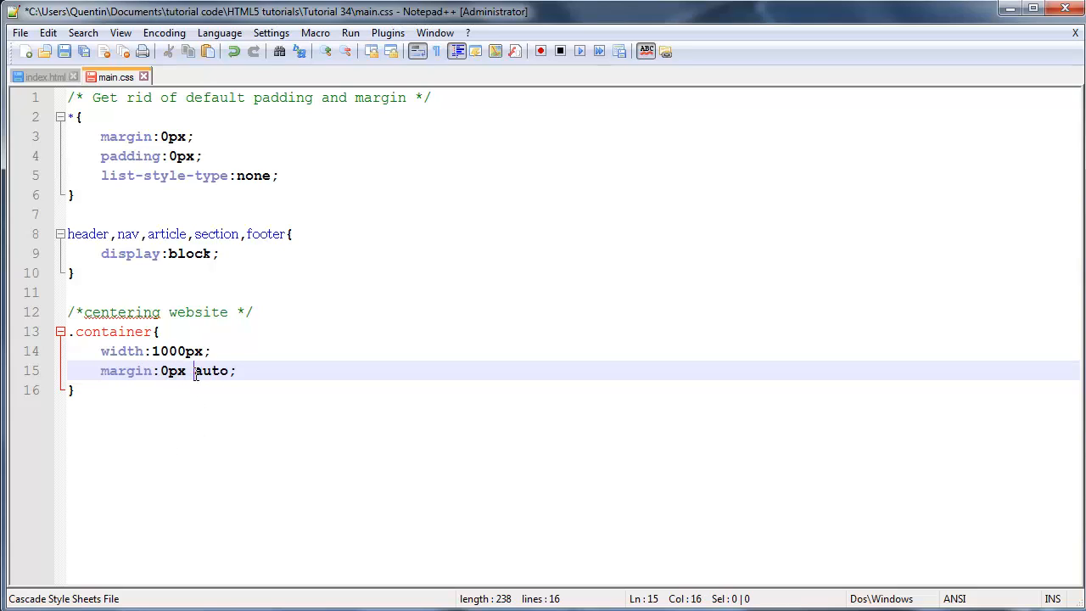
pyautogui.doubleClick(211, 371)
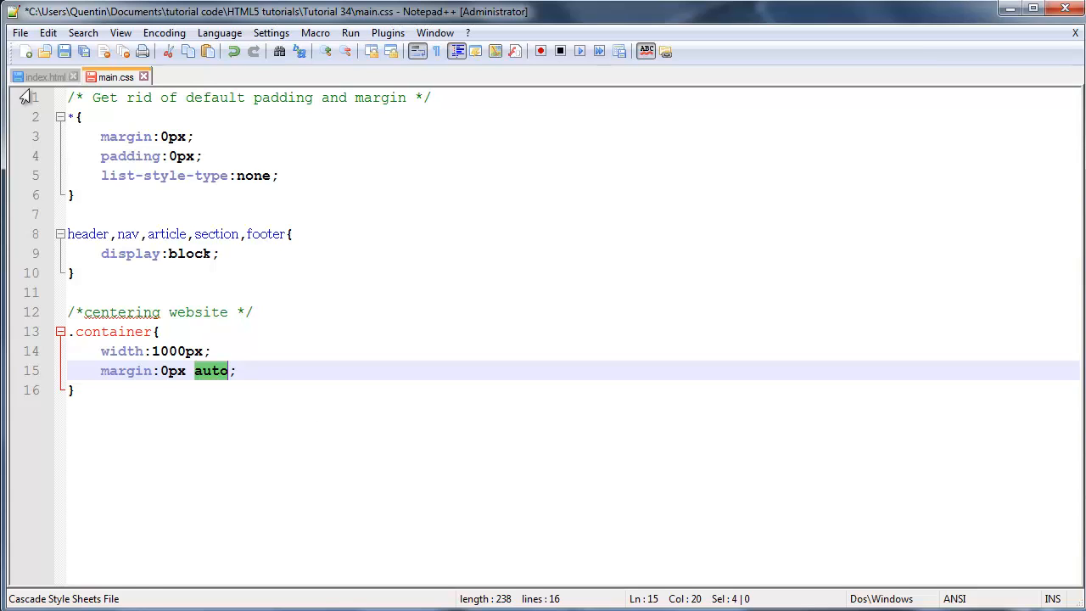
# Step: Bring Firefox forward to check how index.html renders
pyautogui.click(43, 77)
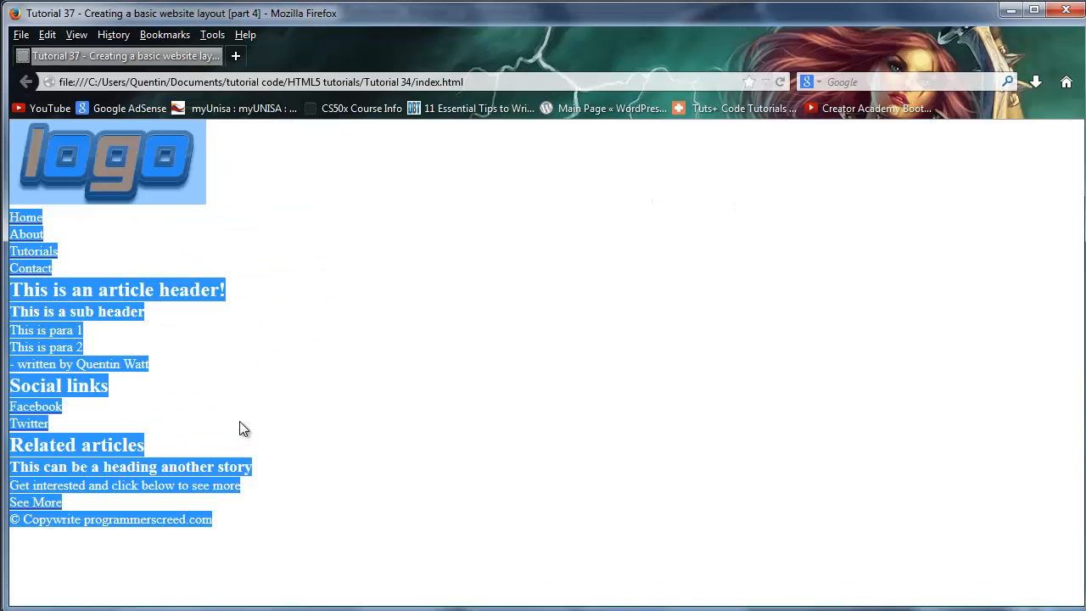
pyautogui.moveTo(66, 176)
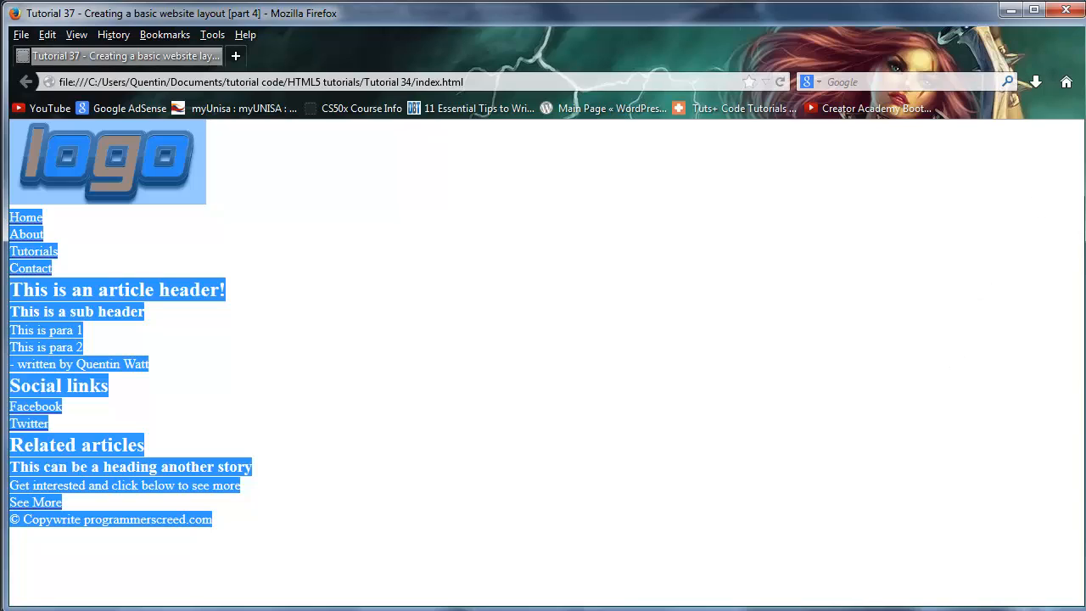
pyautogui.moveTo(371, 323)
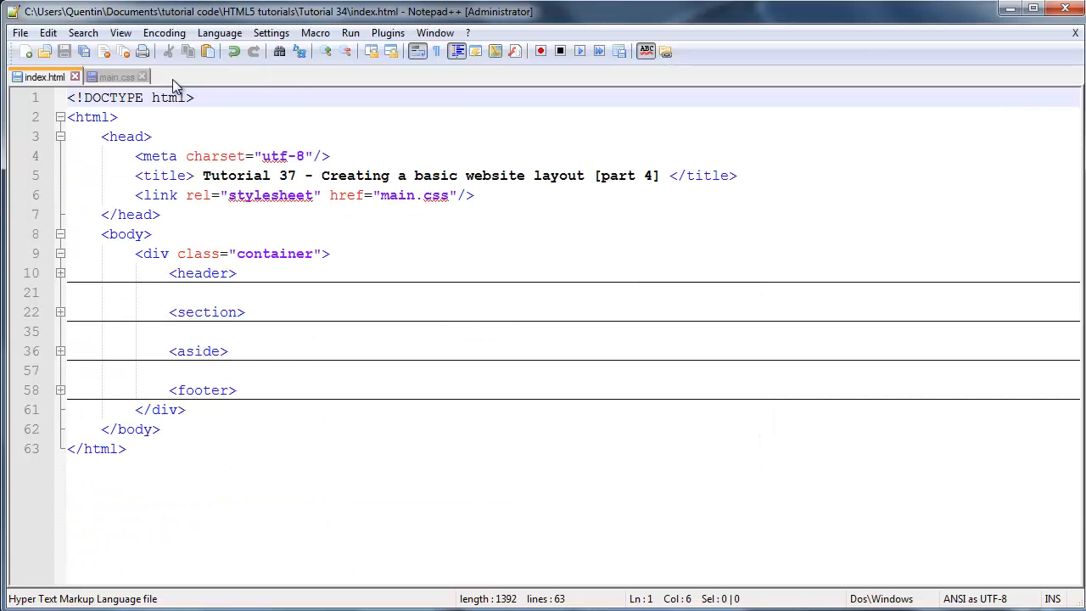
# Step: Switch to Firefox to view the still-uncentred page
pyautogui.click(116, 76)
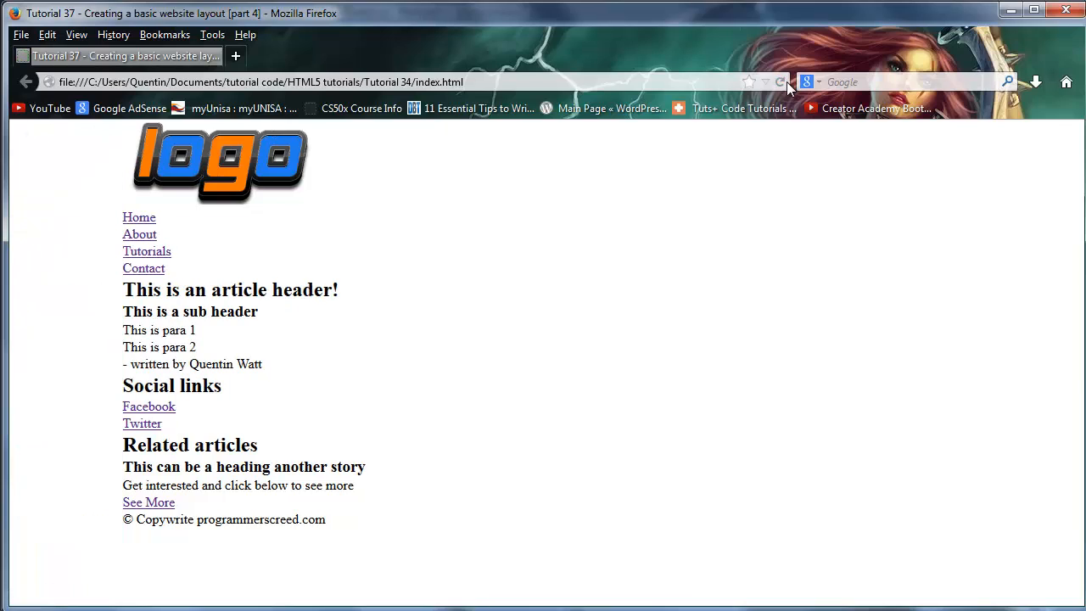
pyautogui.moveTo(187, 259)
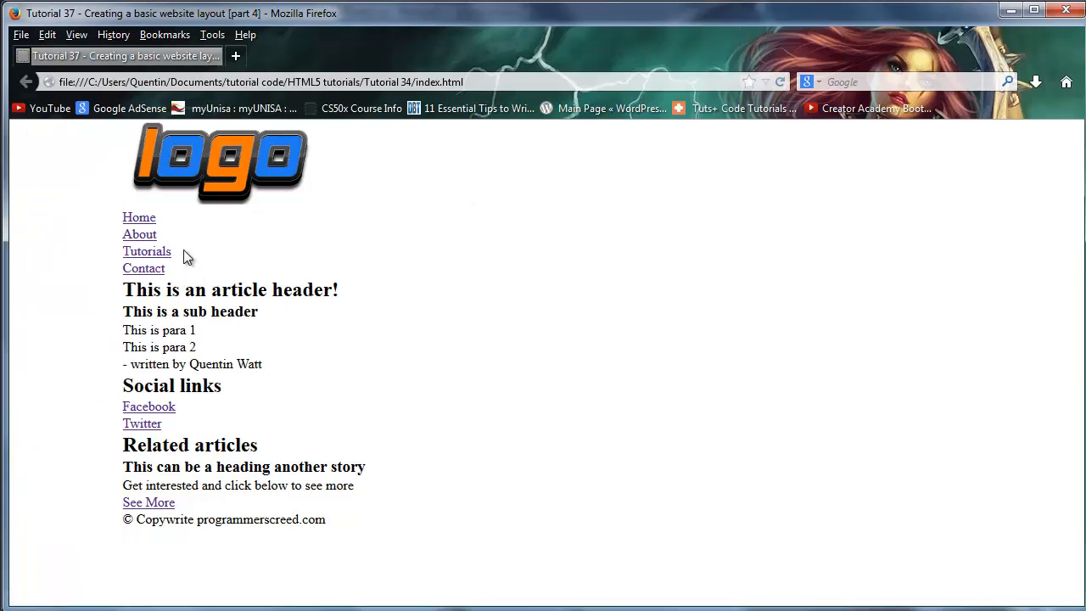
pyautogui.moveTo(322, 206)
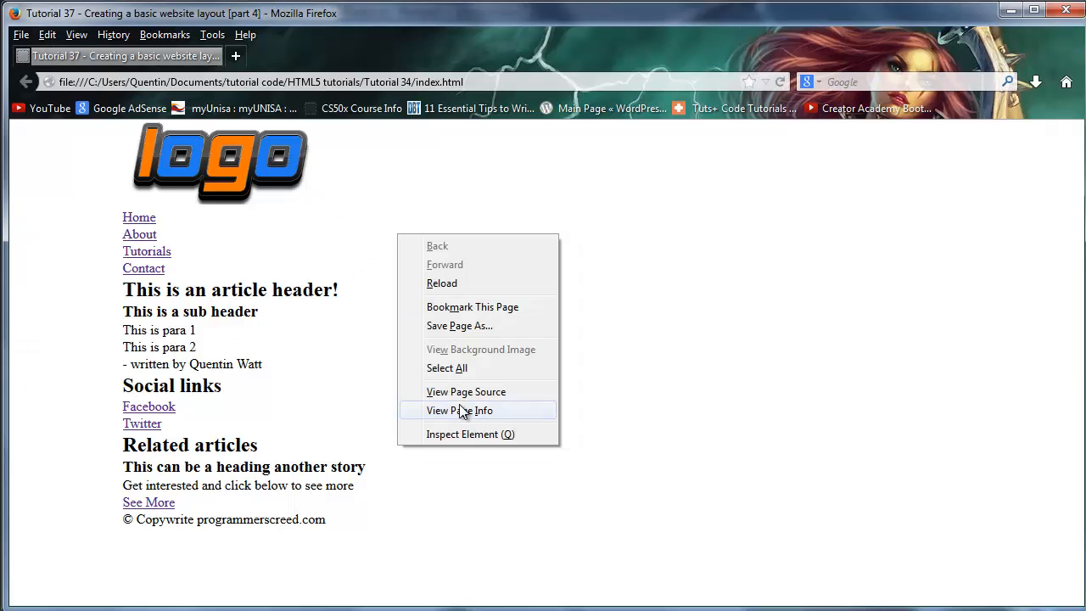
pyautogui.click(470, 433)
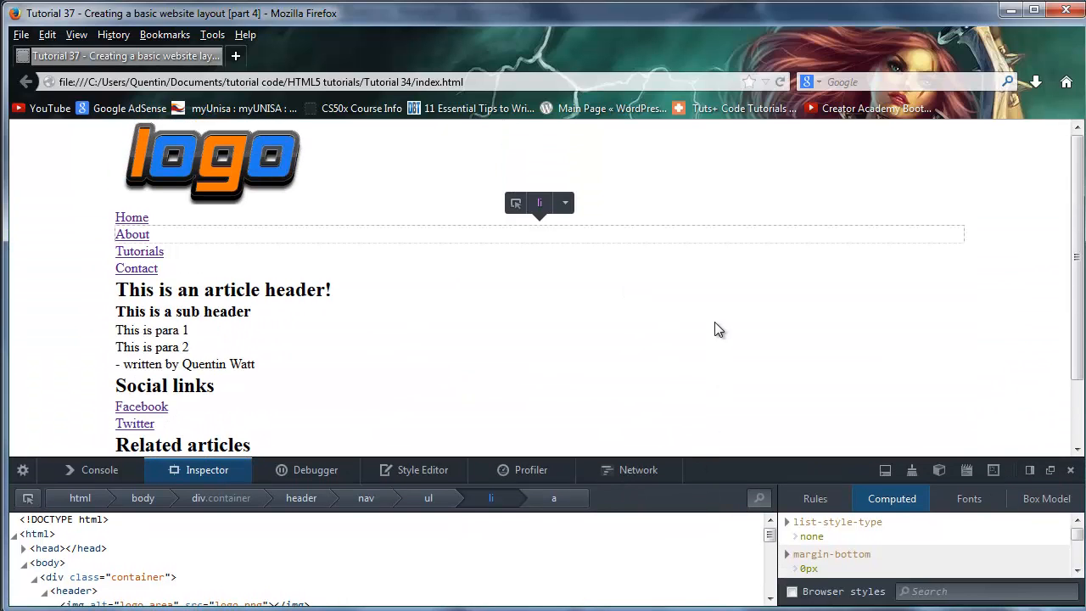
pyautogui.moveTo(139, 251)
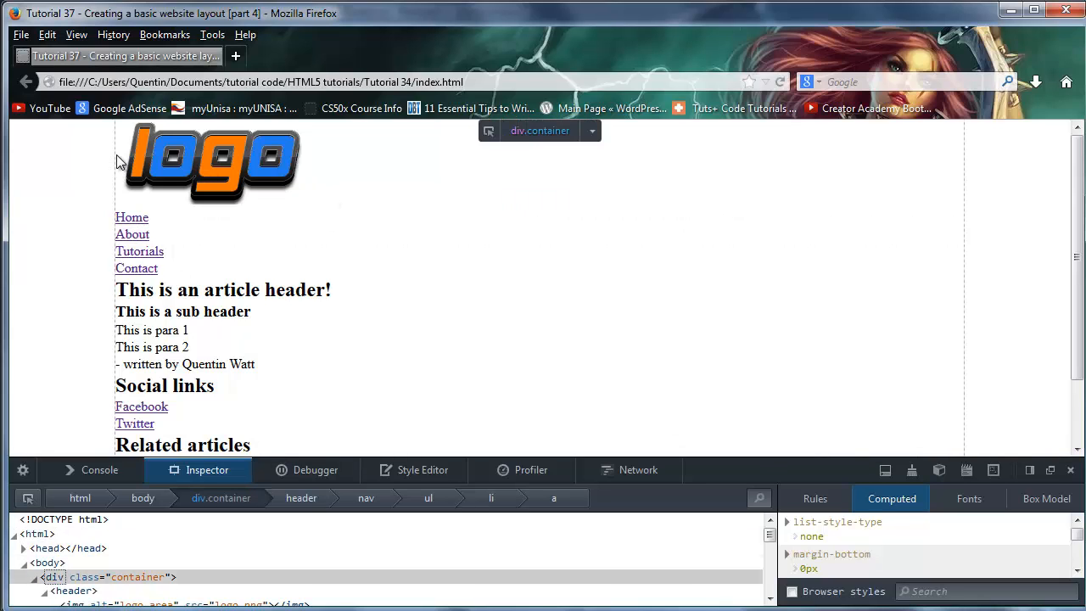
pyautogui.moveTo(970, 262)
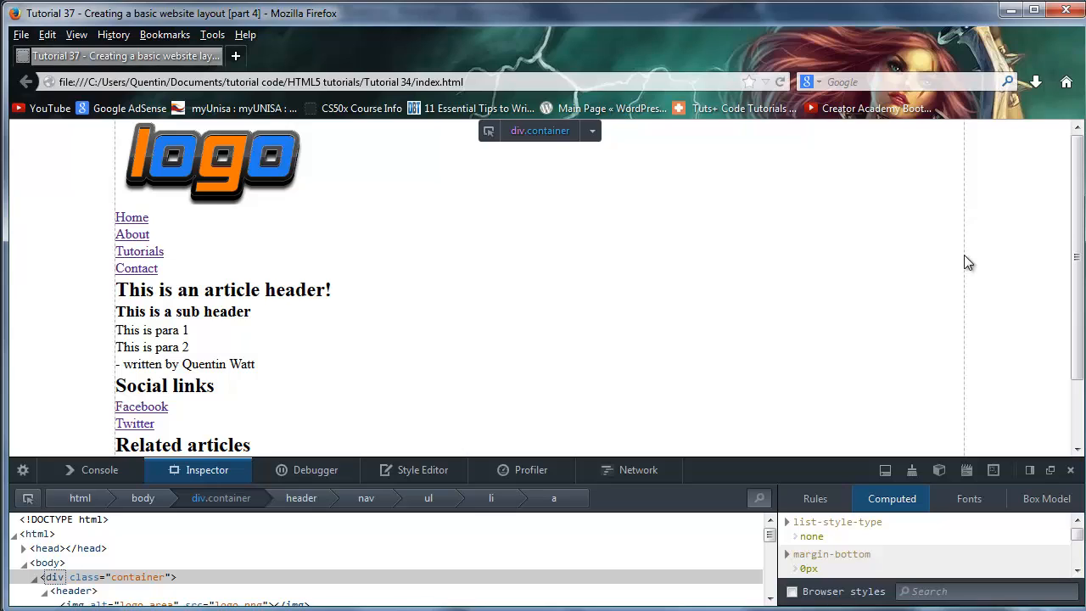
pyautogui.moveTo(218, 255)
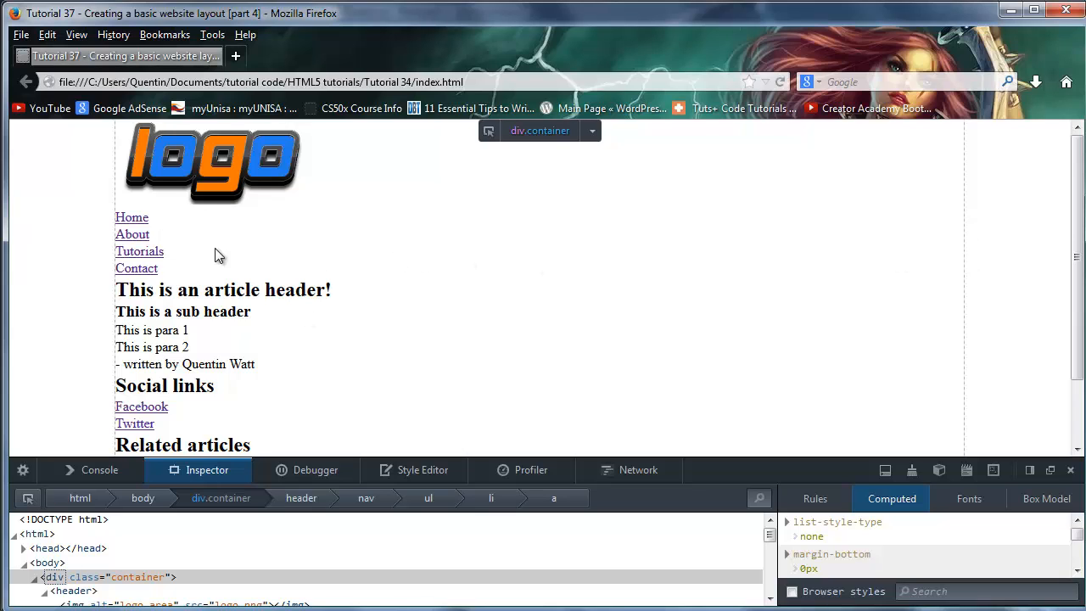
pyautogui.moveTo(623, 238)
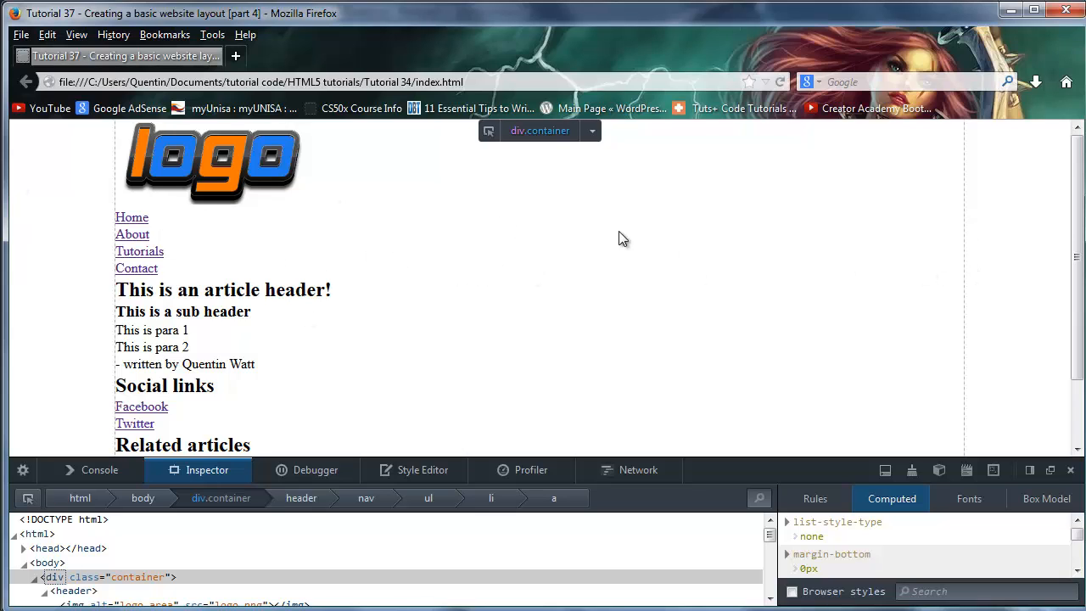
pyautogui.moveTo(632, 246)
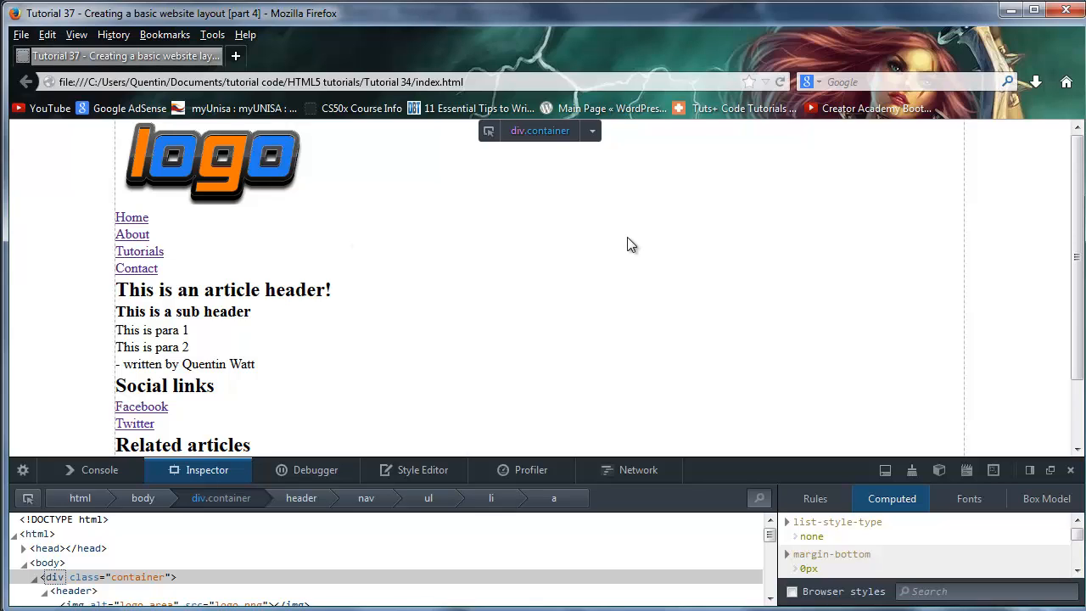
pyautogui.moveTo(118, 146)
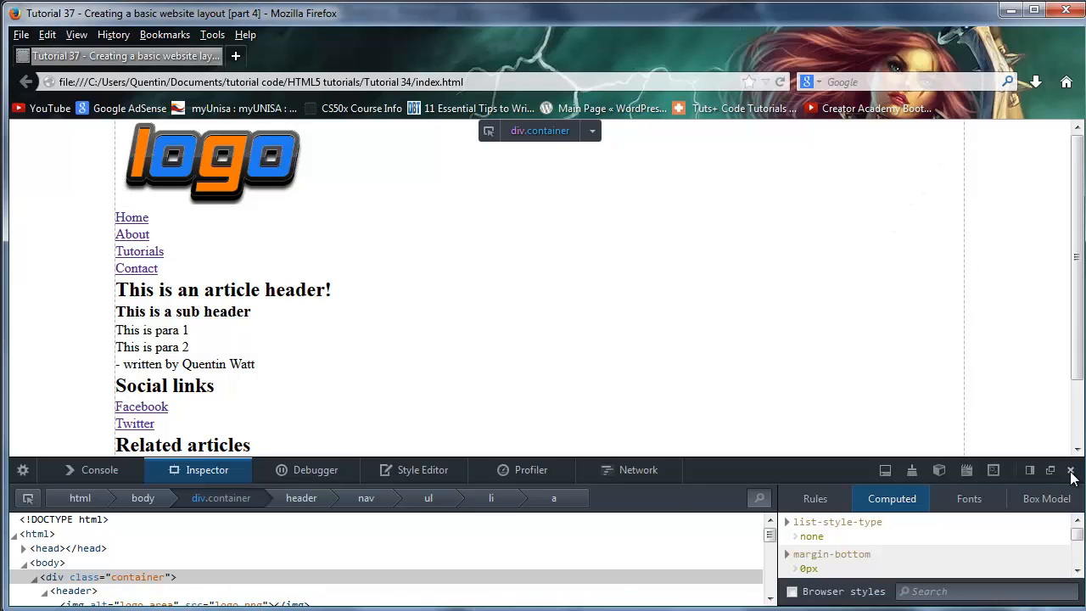
pyautogui.click(1071, 470)
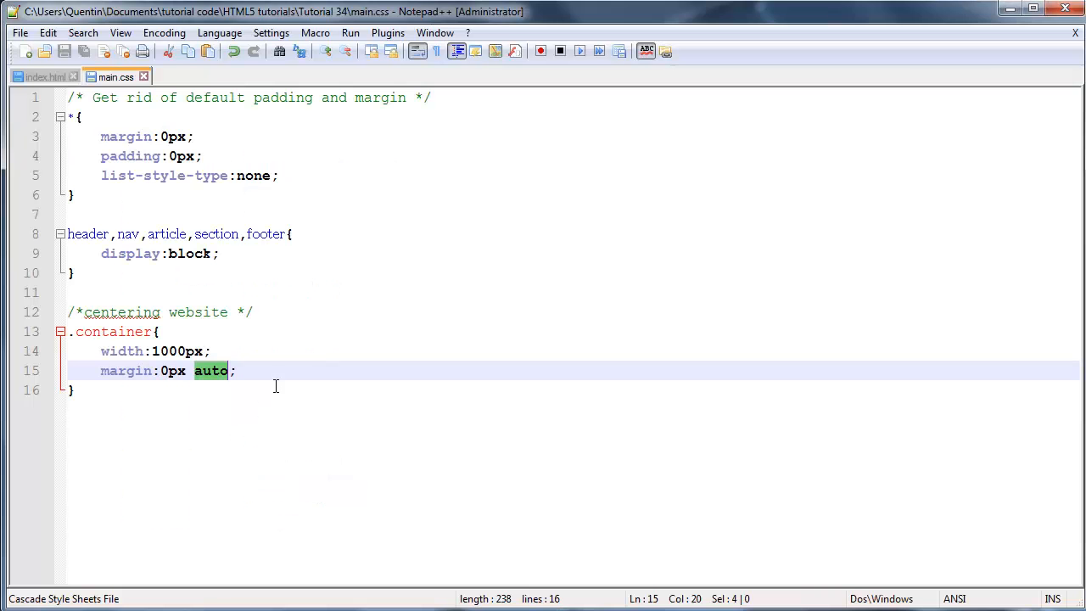
# Step: Add a solid black border declaration inside the .container rule
pyautogui.write('border')
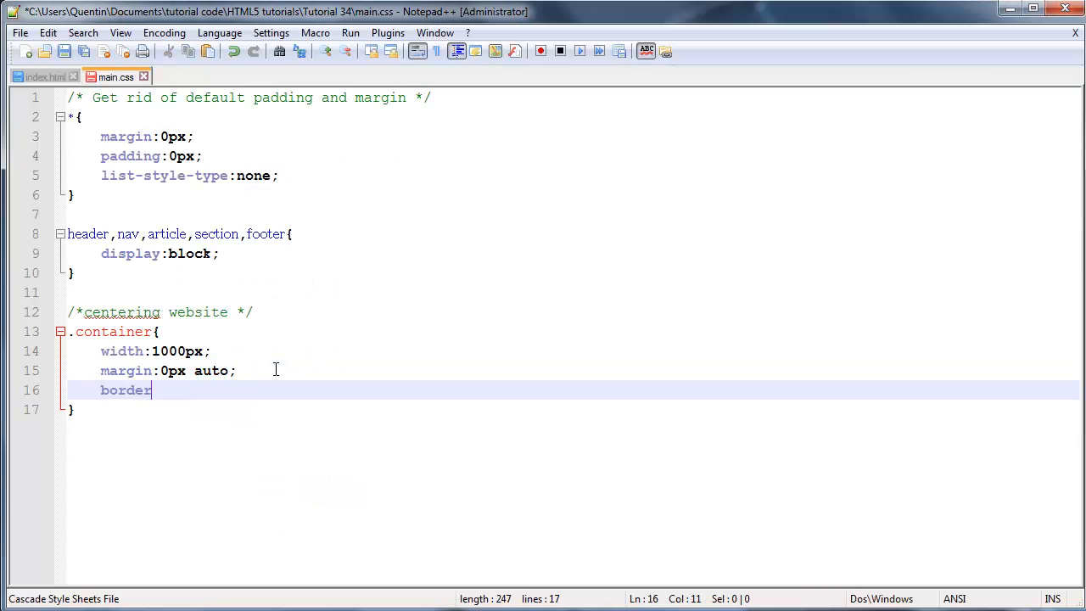
pyautogui.write(':10px')
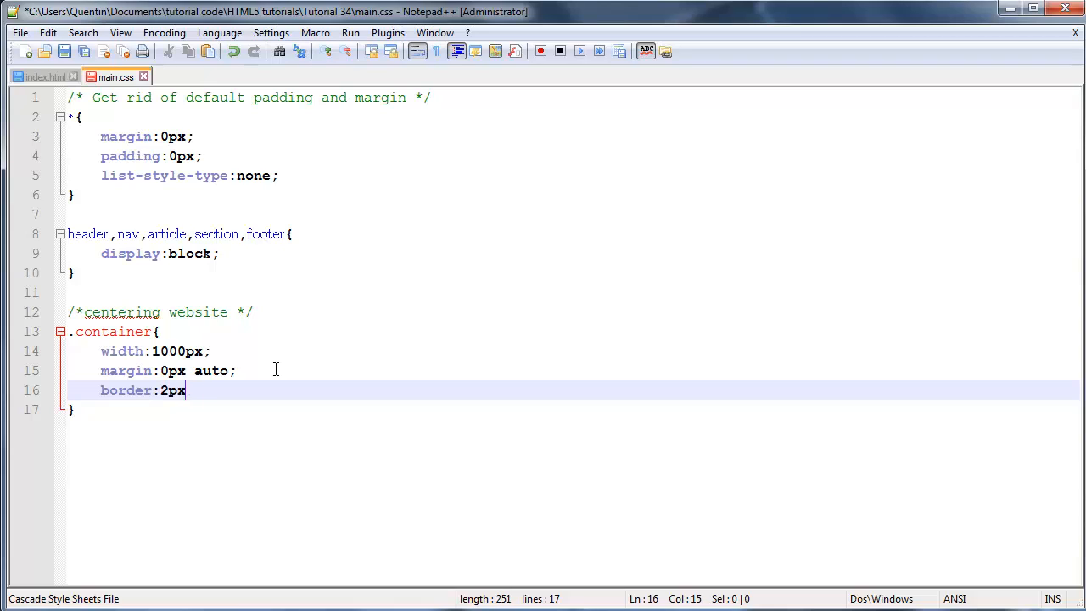
pyautogui.write('solid black')
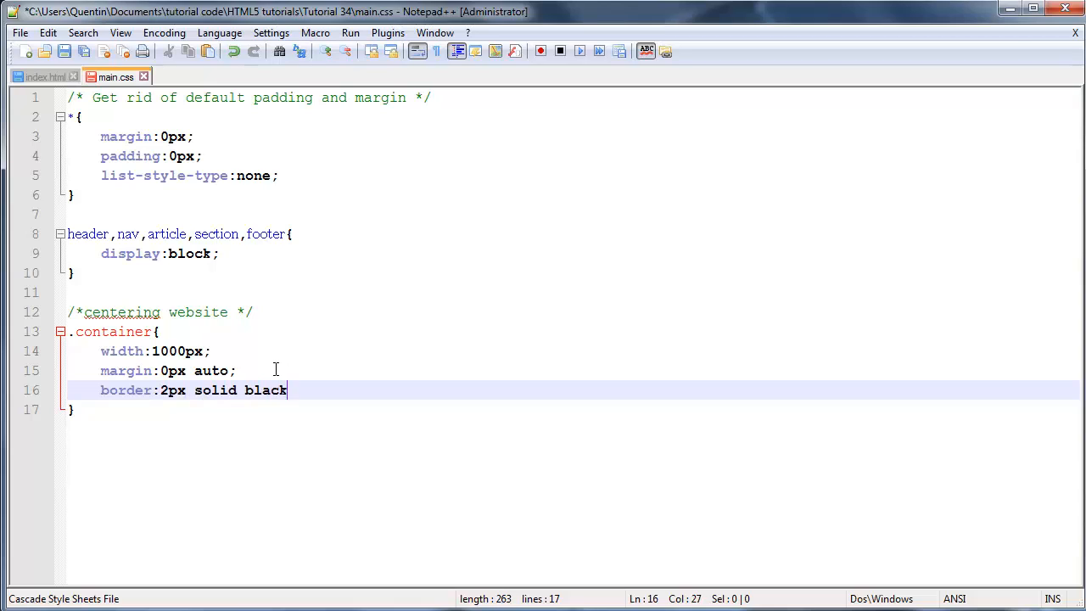
pyautogui.write(';')
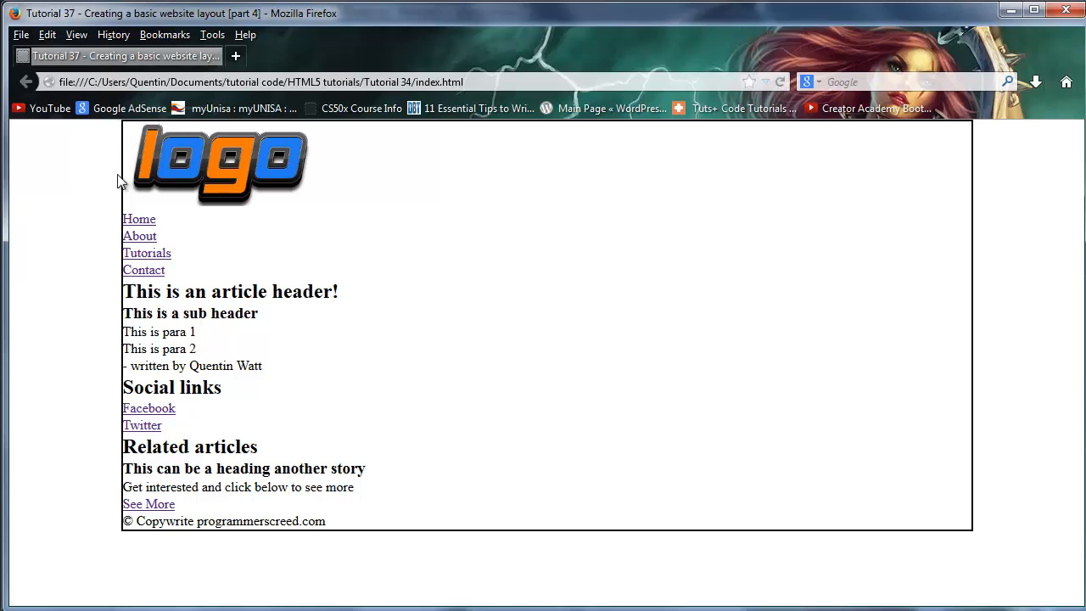
pyautogui.moveTo(117, 163)
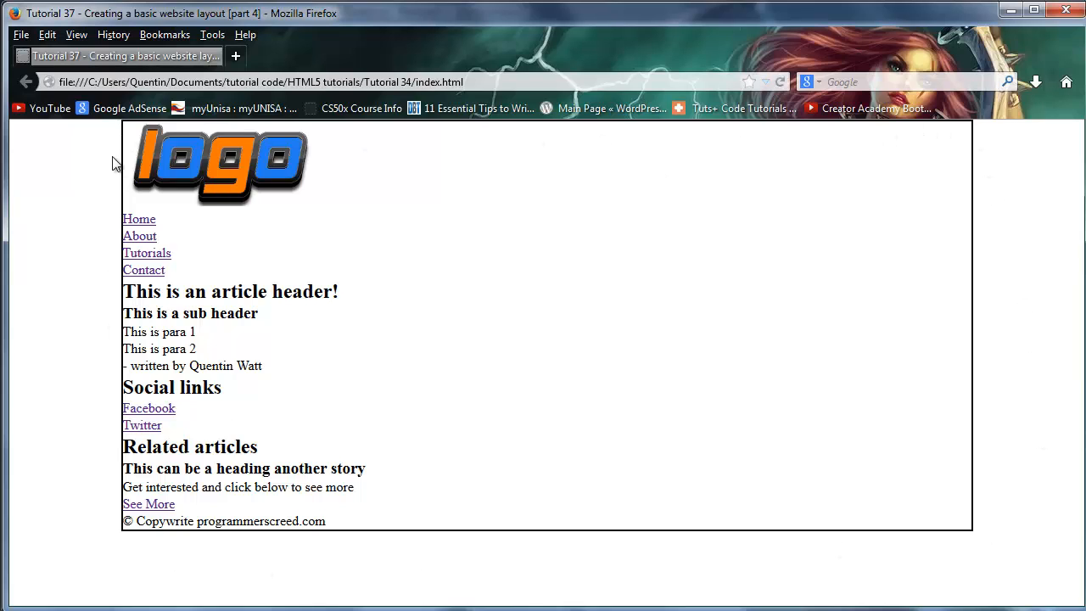
pyautogui.moveTo(982, 430)
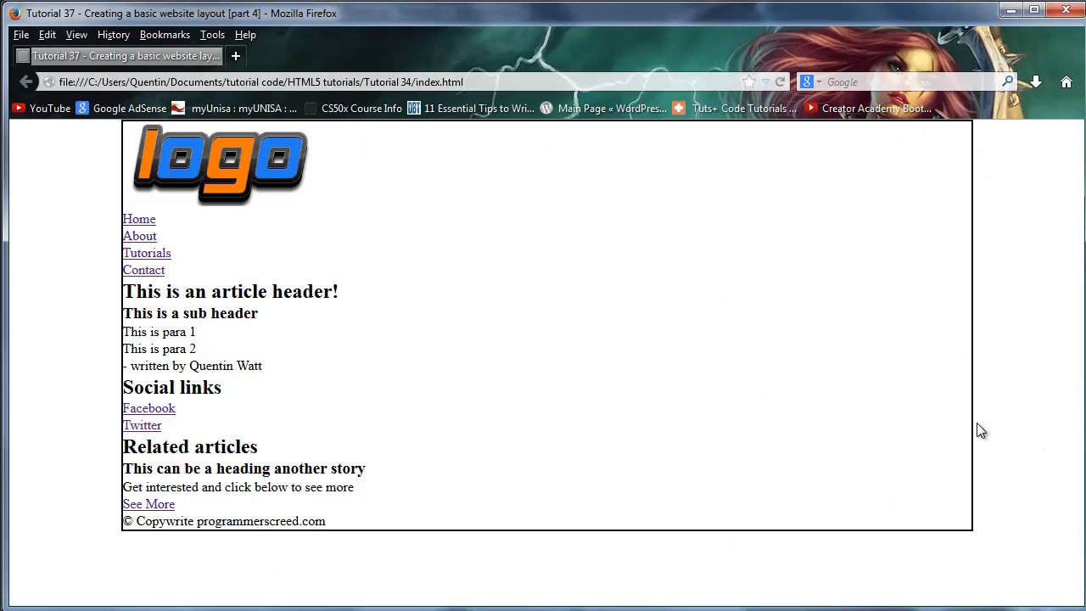
pyautogui.moveTo(913, 463)
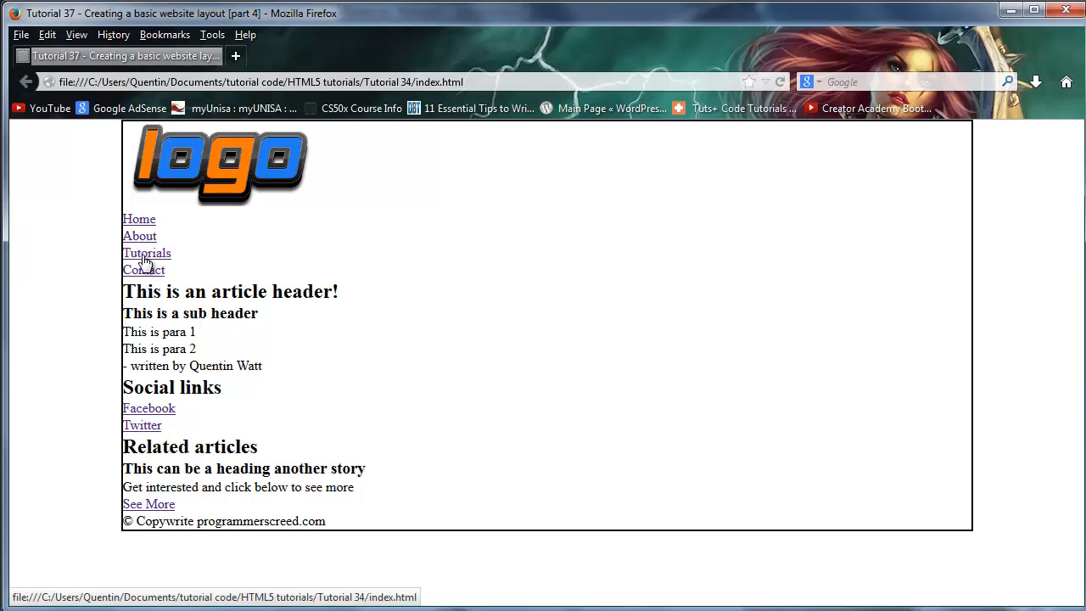
pyautogui.moveTo(484, 170)
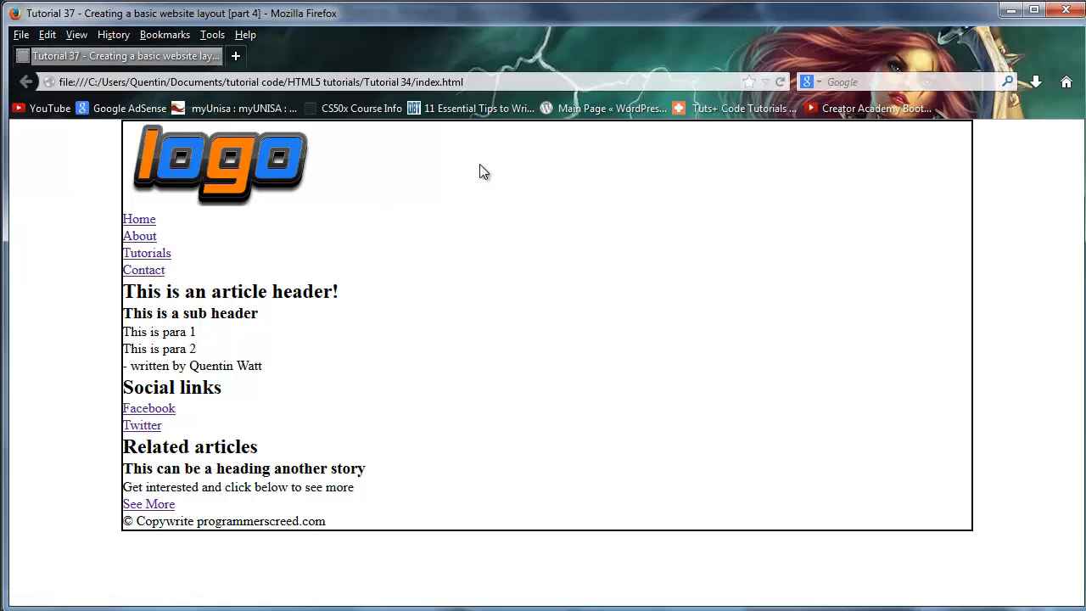
pyautogui.moveTo(594, 191)
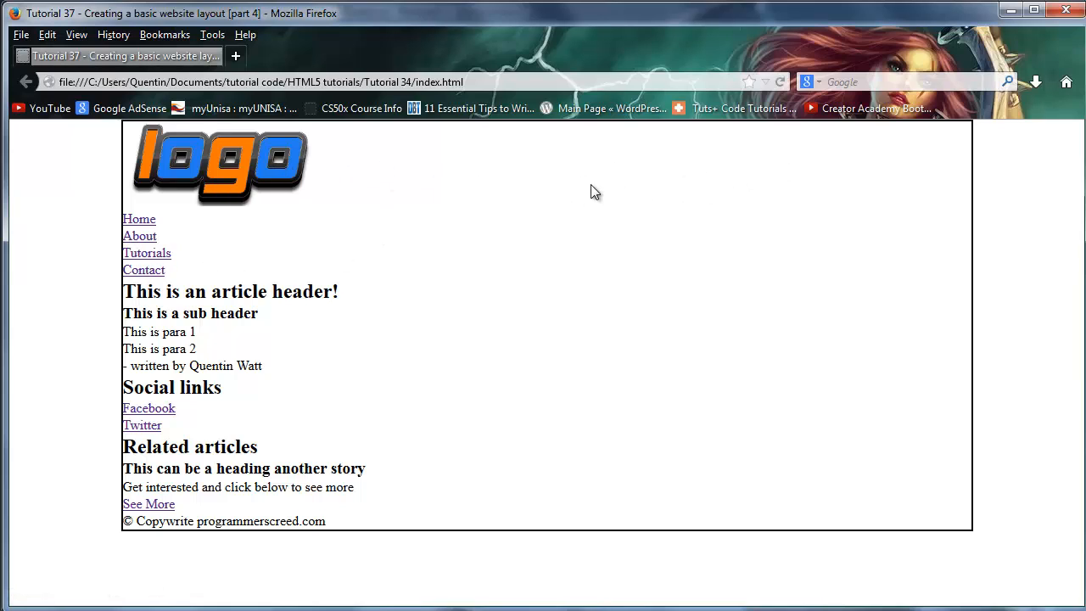
pyautogui.moveTo(254, 387)
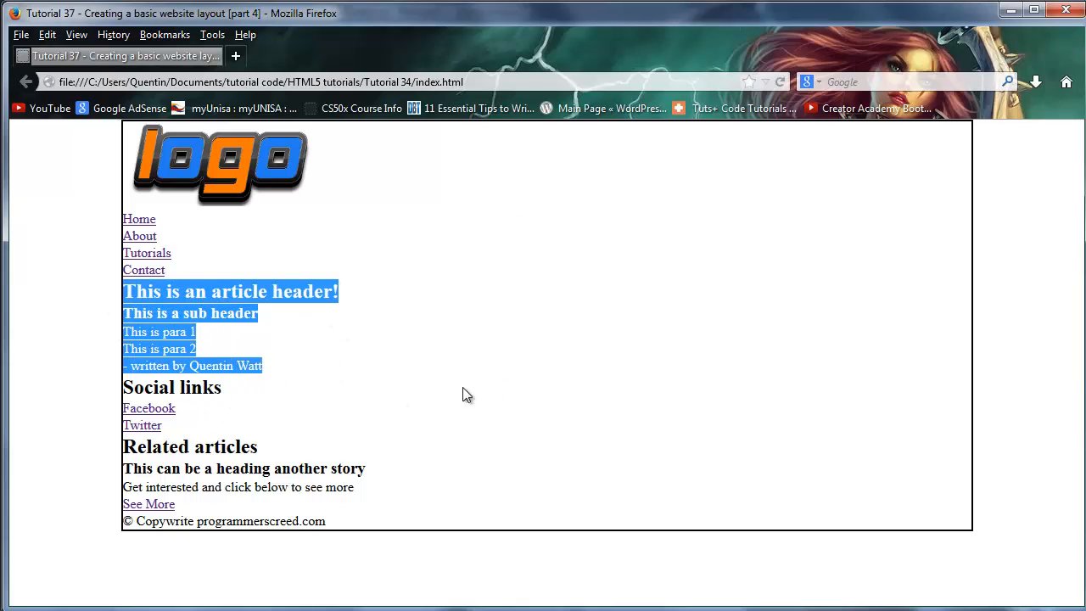
pyautogui.moveTo(280, 441)
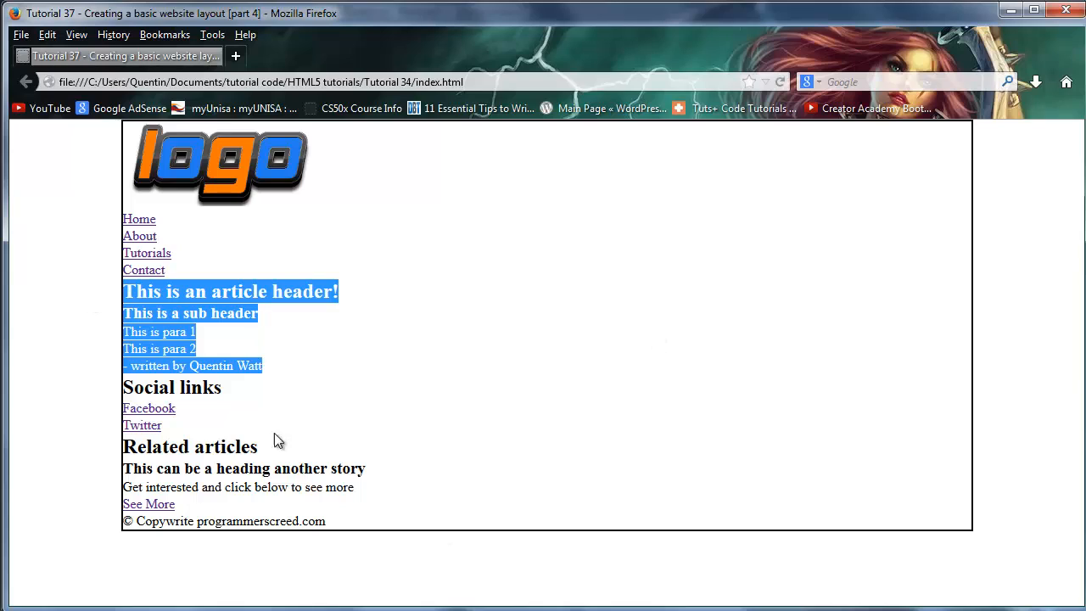
pyautogui.moveTo(902, 236)
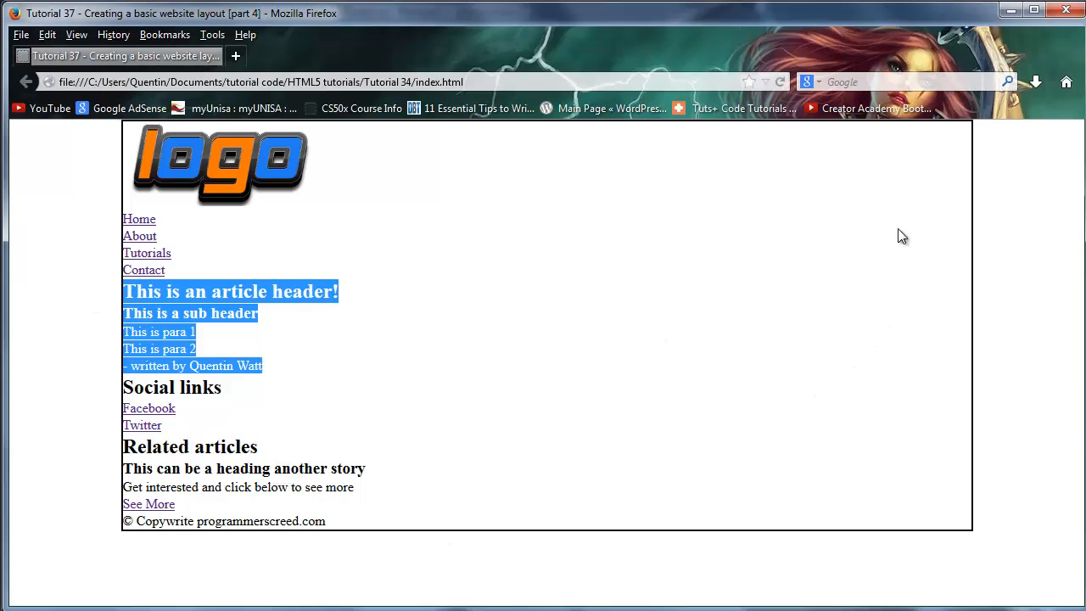
pyautogui.moveTo(910, 480)
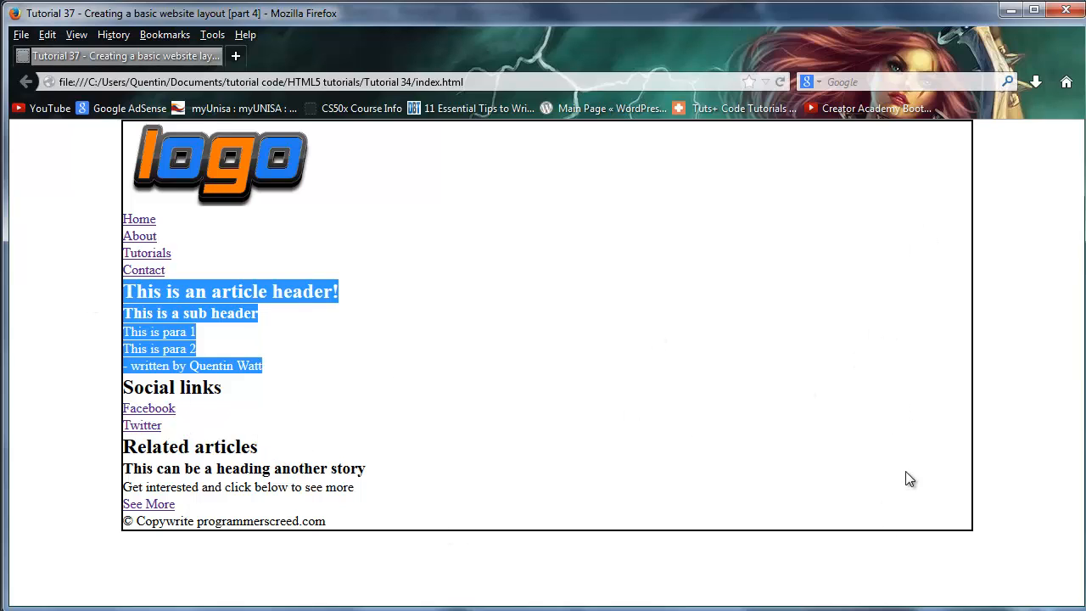
pyautogui.moveTo(920, 442)
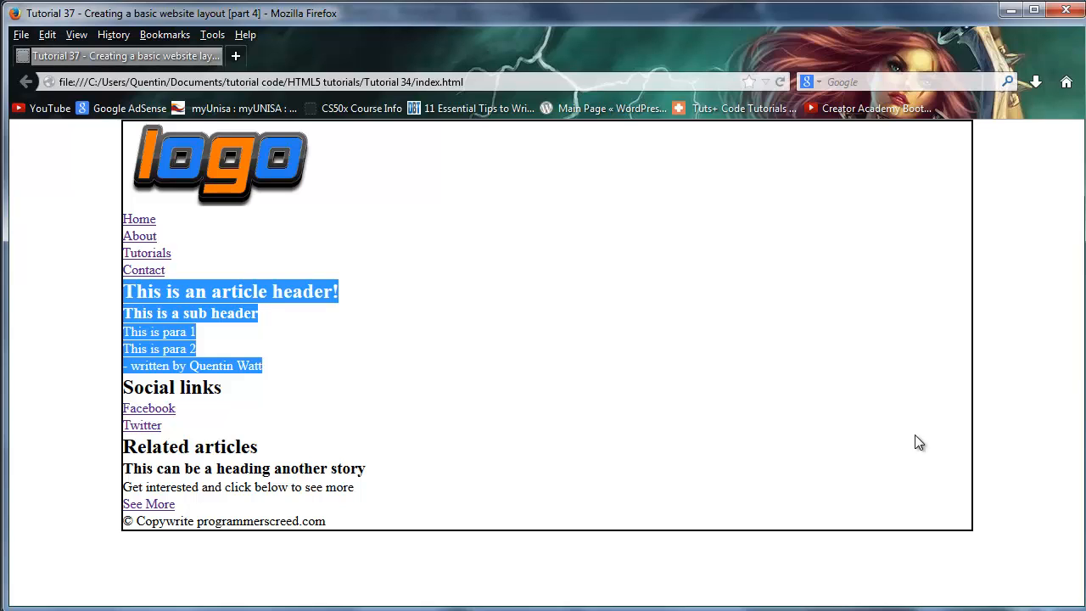